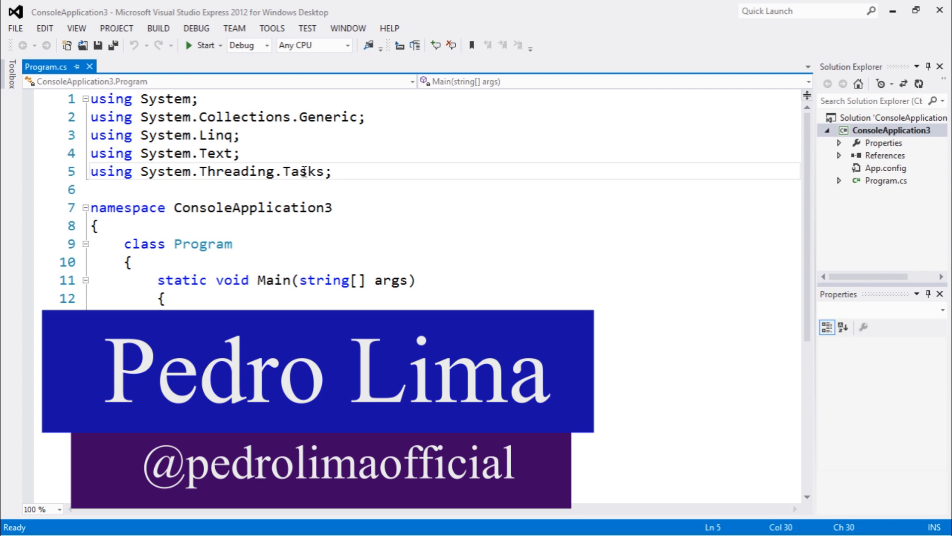
- Add a using System.IO directive and begin 'StreamWriter writer = new StreamWriter(' inside Main
key("enter")
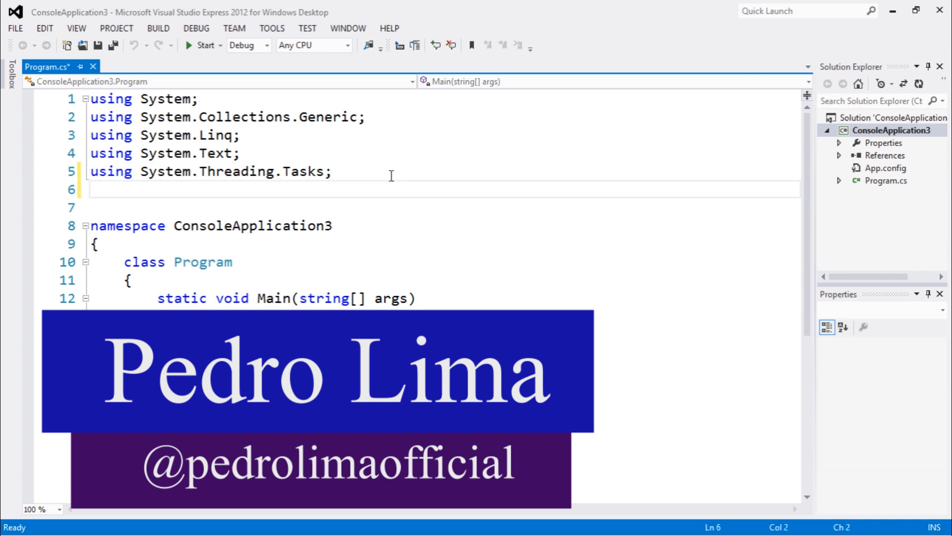
type("using System.i")
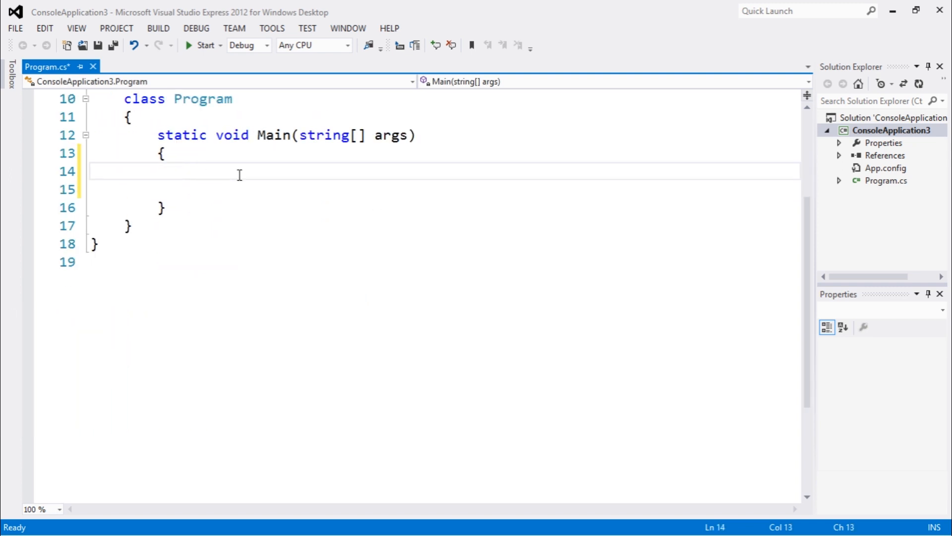
type("streamWriter wr")
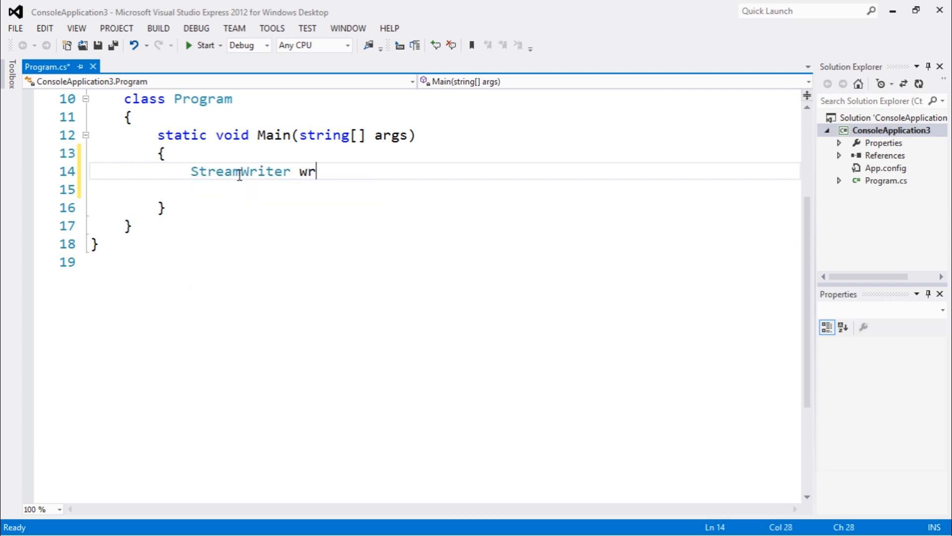
type("iter = new")
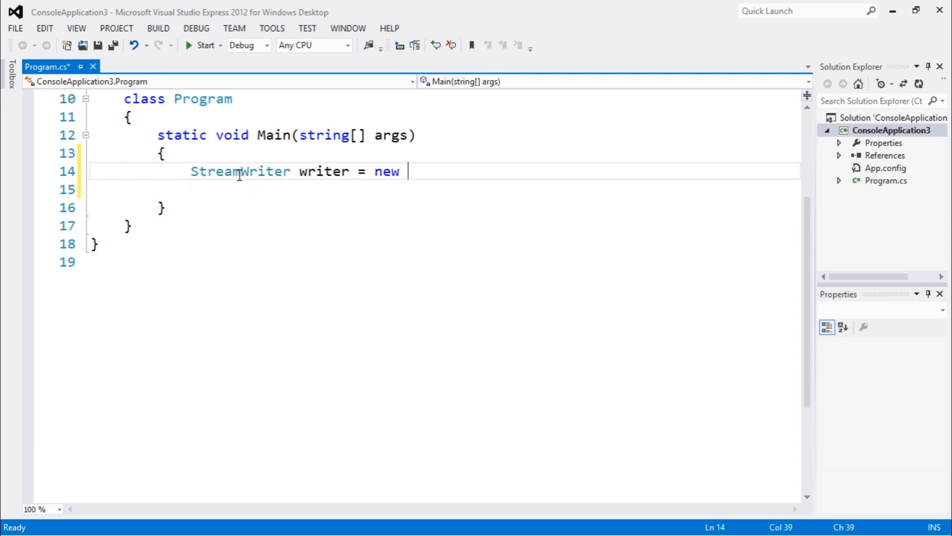
type("StreamWriter(")
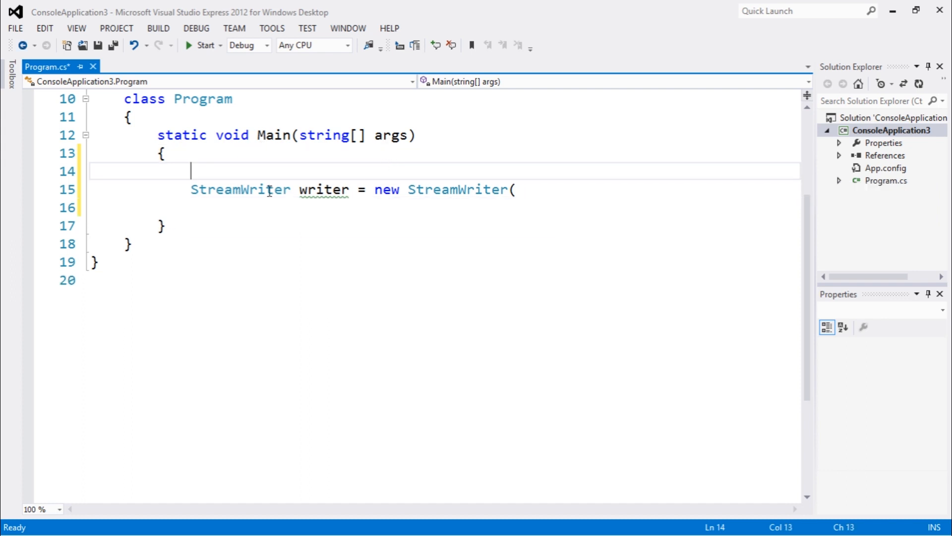
- Begin 'FileStream stream = new FileStream(' and review the constructor overloads
type("Files")
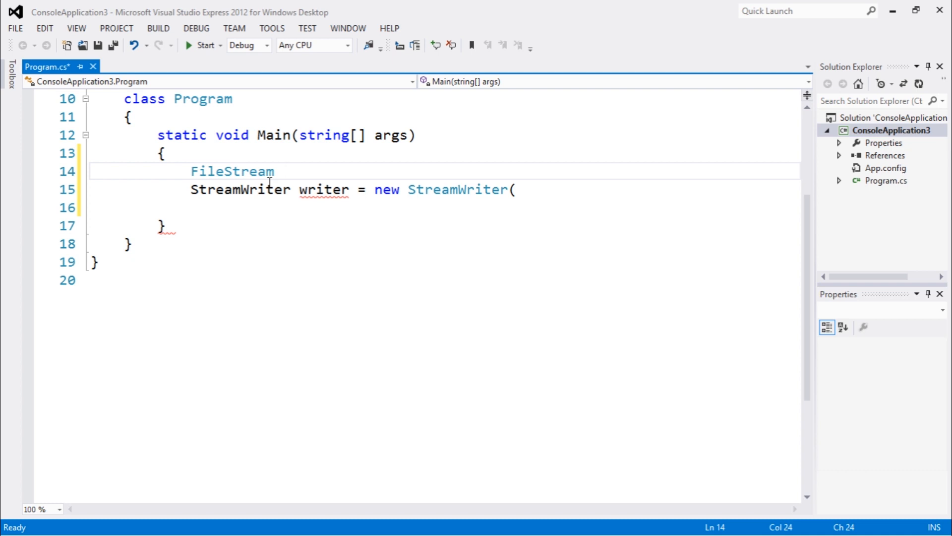
left_click(280, 171)
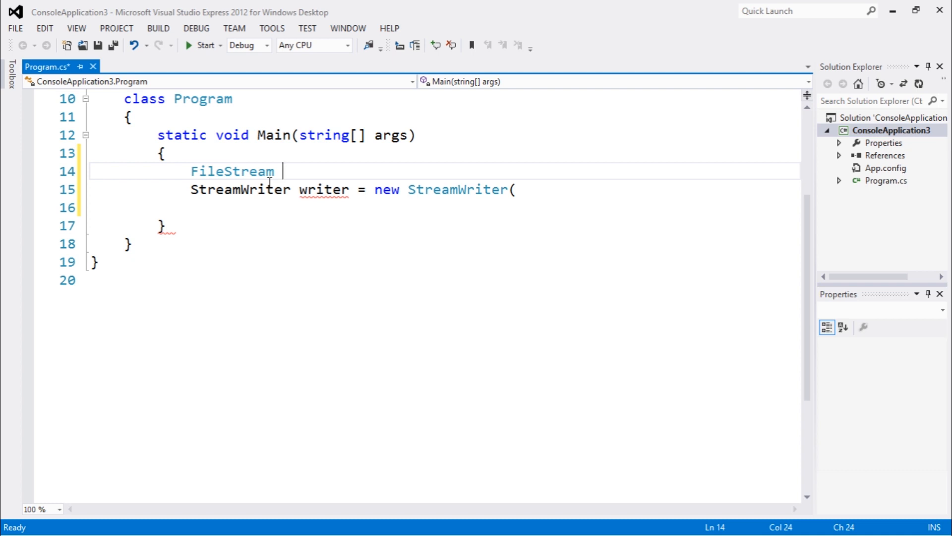
type("stream")
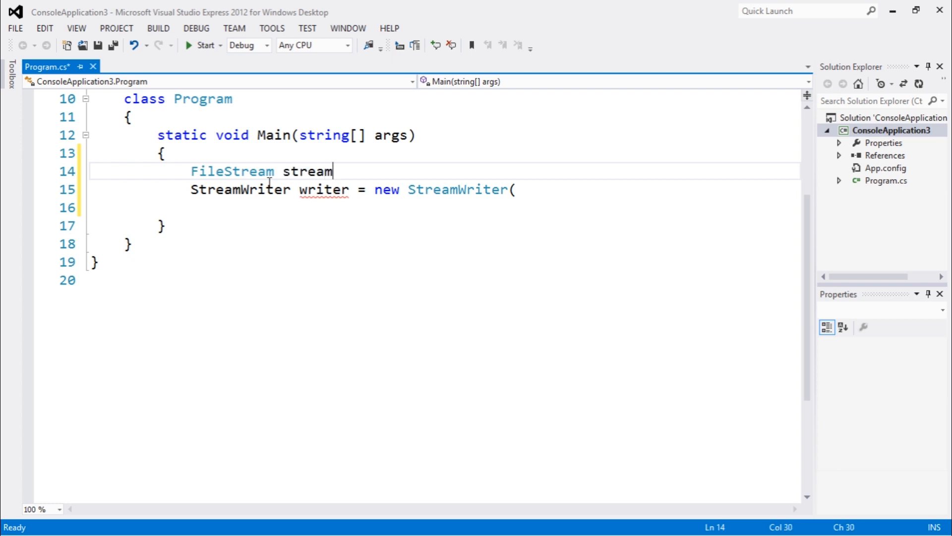
type("= new FileStream")
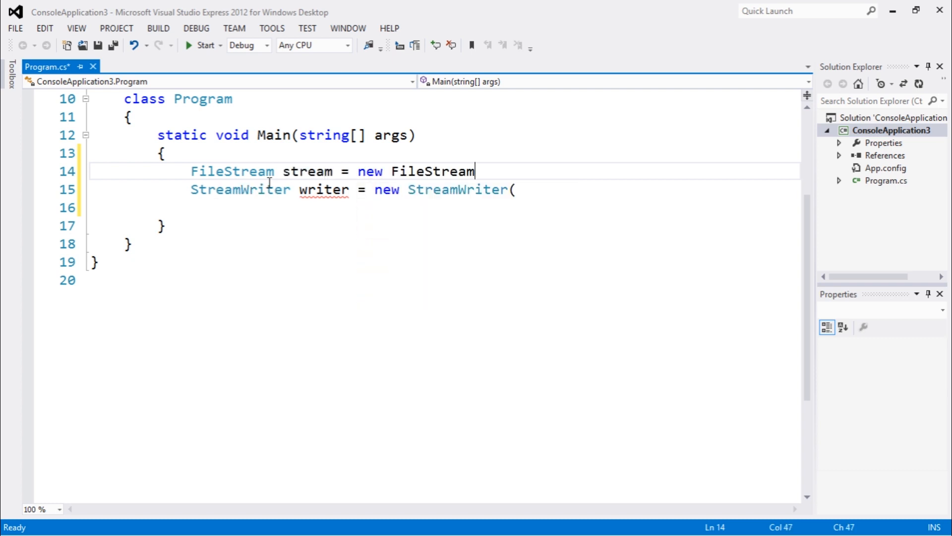
type("(")
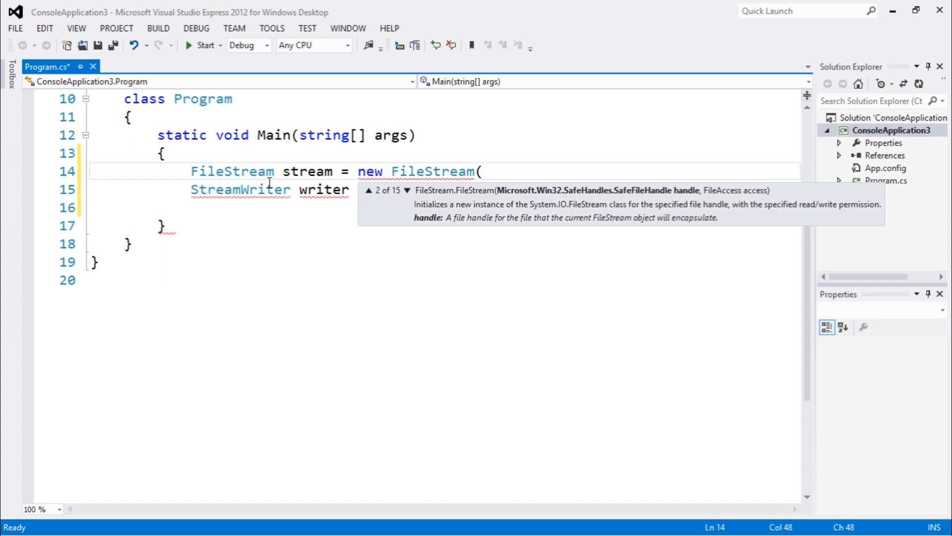
left_click(408, 191)
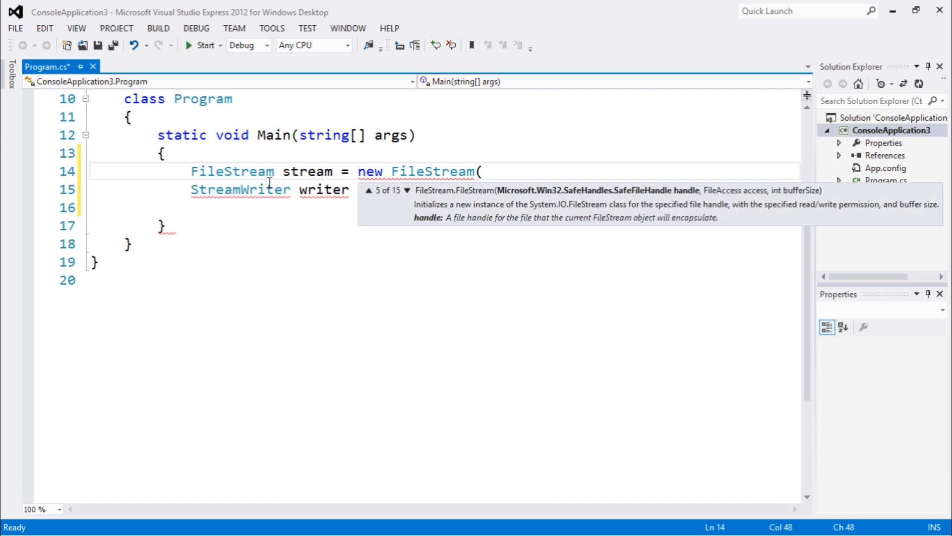
left_click(369, 190)
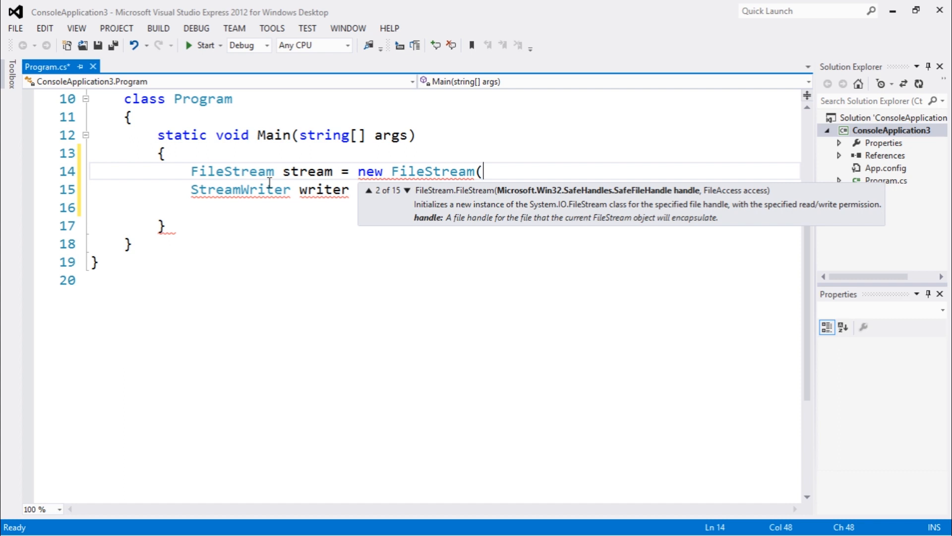
- Complete the arguments as "file11.txt", FileAccess.Write, FileMode.Create
type("\"file")
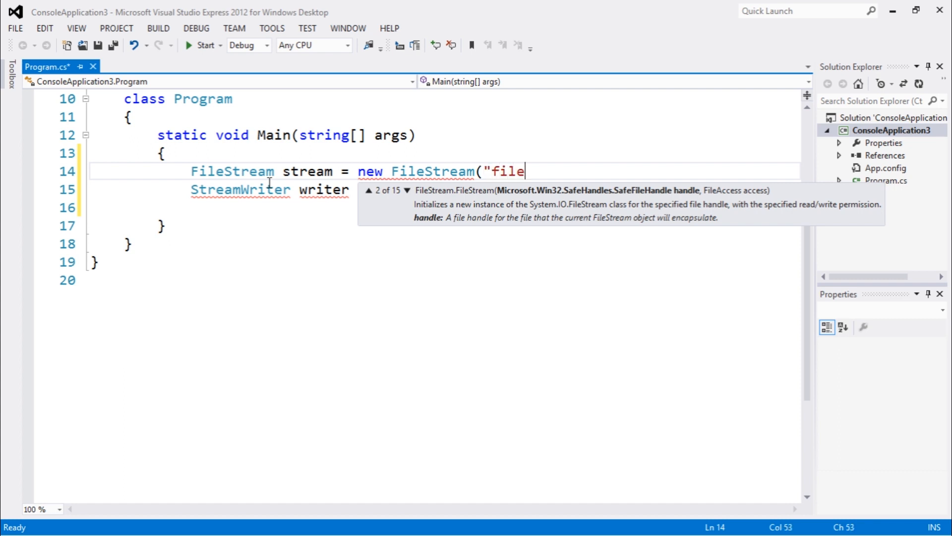
type("11.")
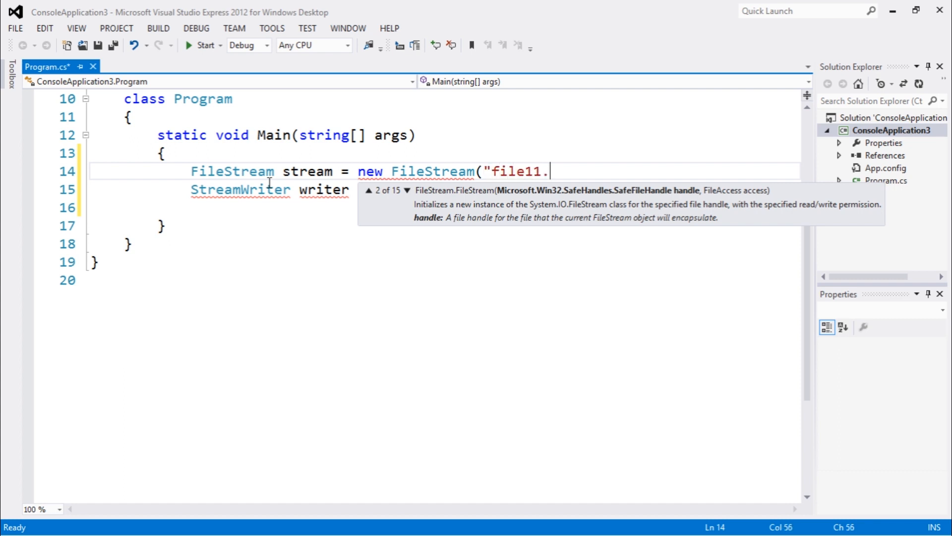
type("txt\",")
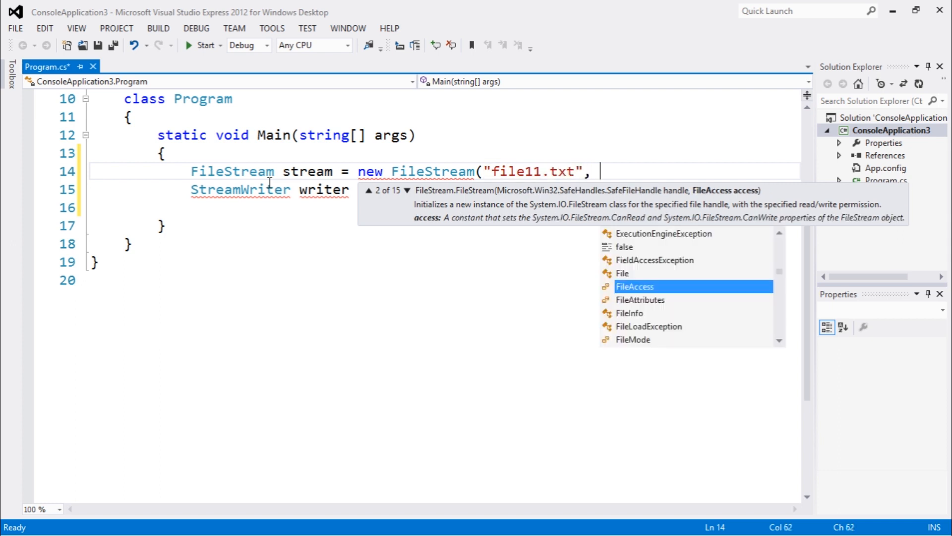
mouse_move(635, 286)
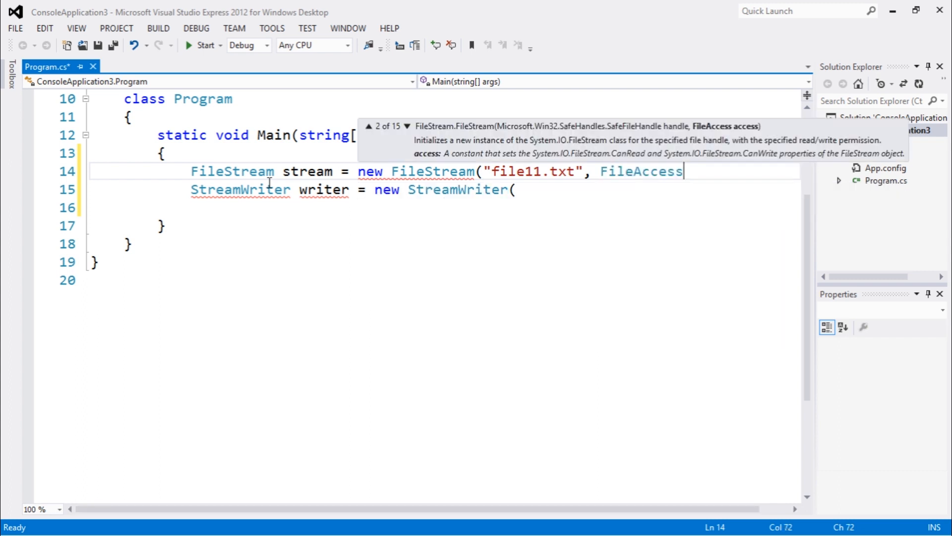
double_click(641, 170)
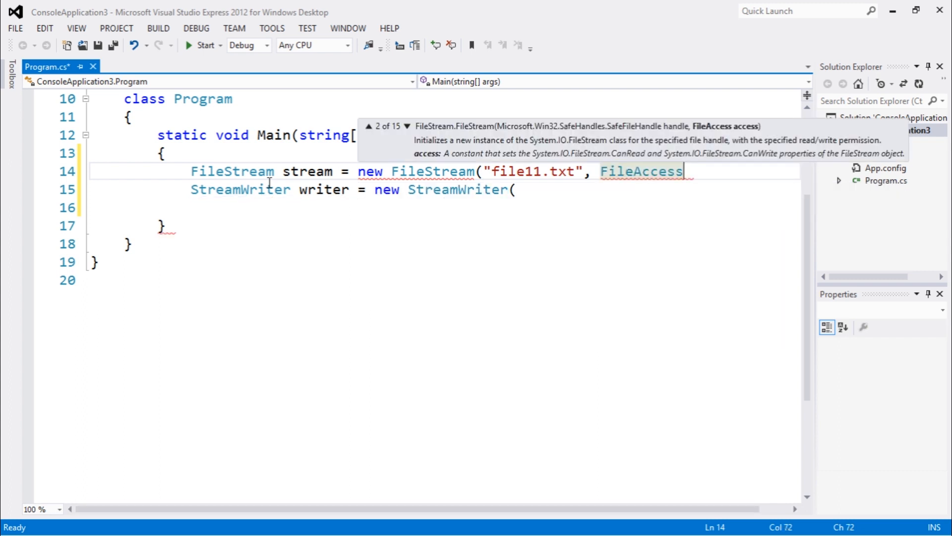
type(".Write,")
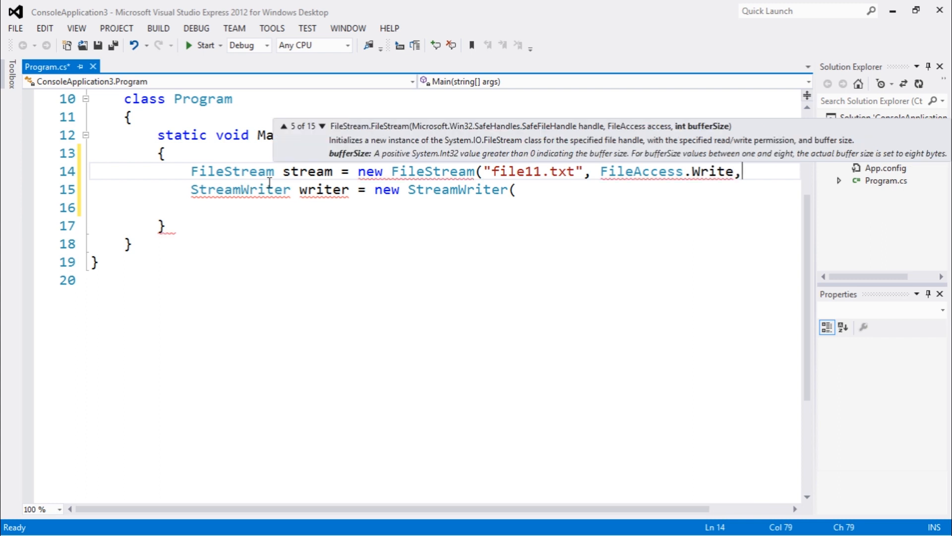
scroll("down", 3)
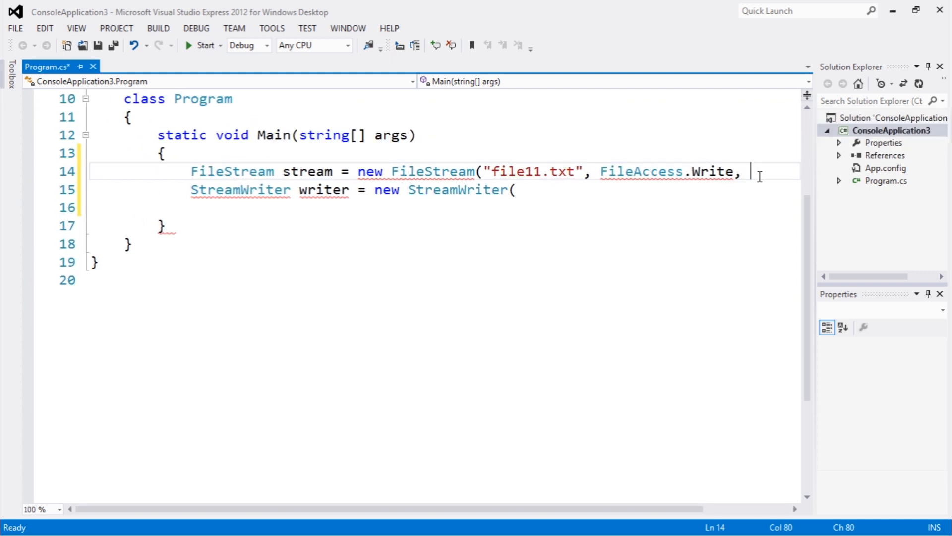
type("FileMode.Create);")
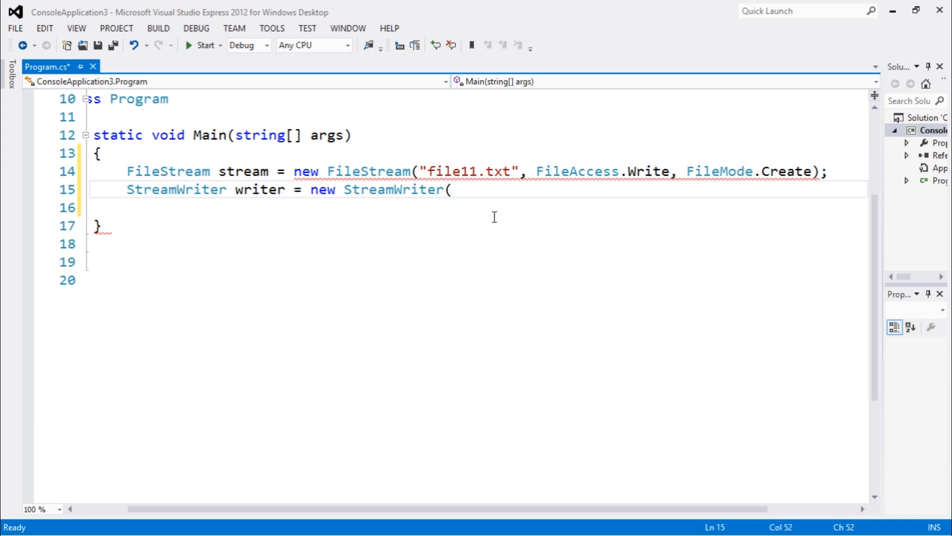
- Finish the StreamWriter on stream and write the first line "This is a line."
type("stream")
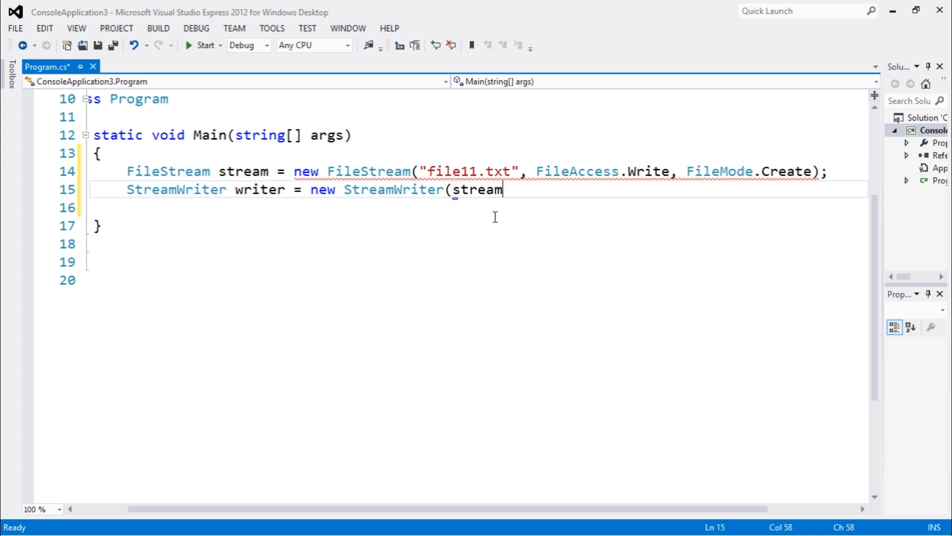
type(");")
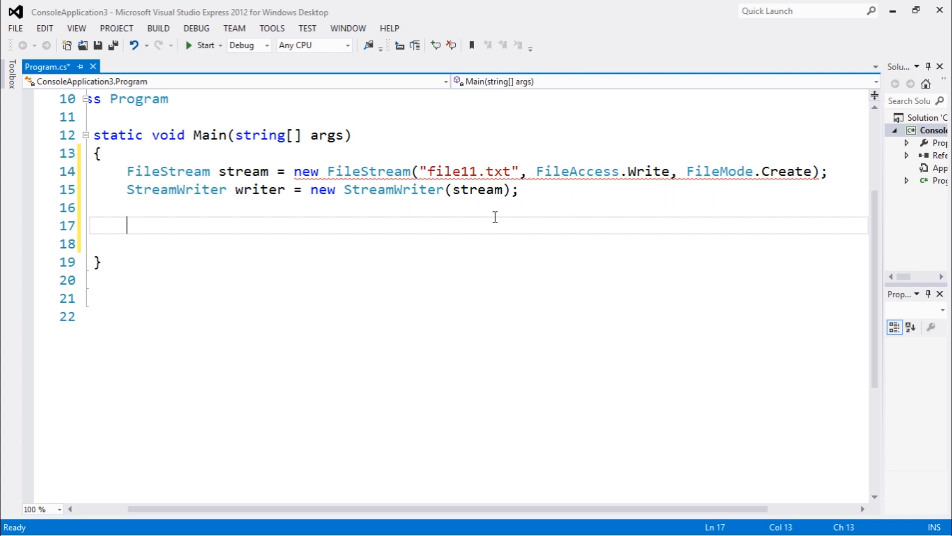
type("write")
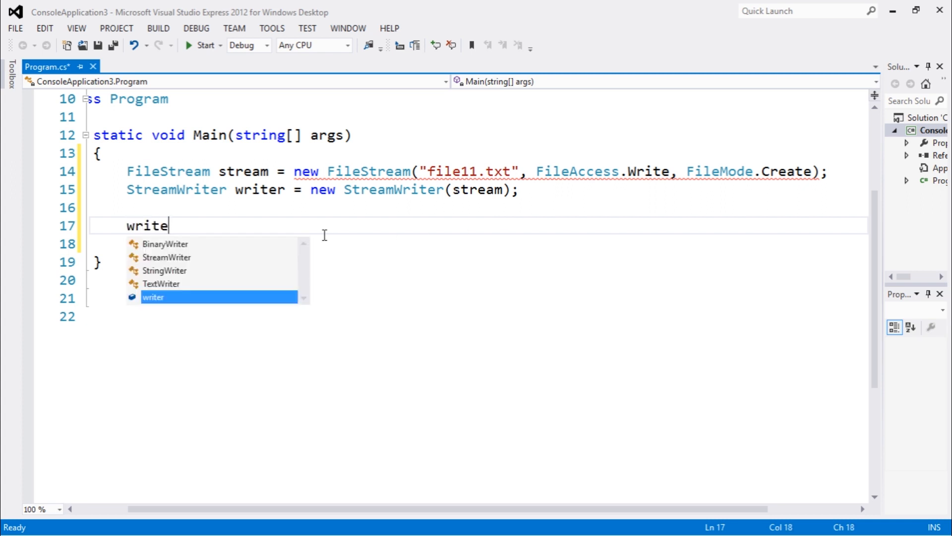
type("r.w")
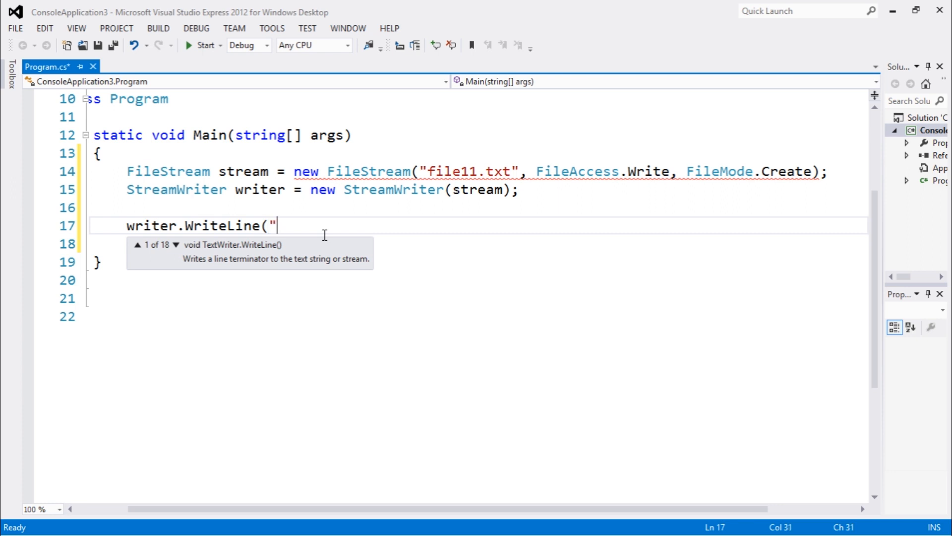
type("This is a")
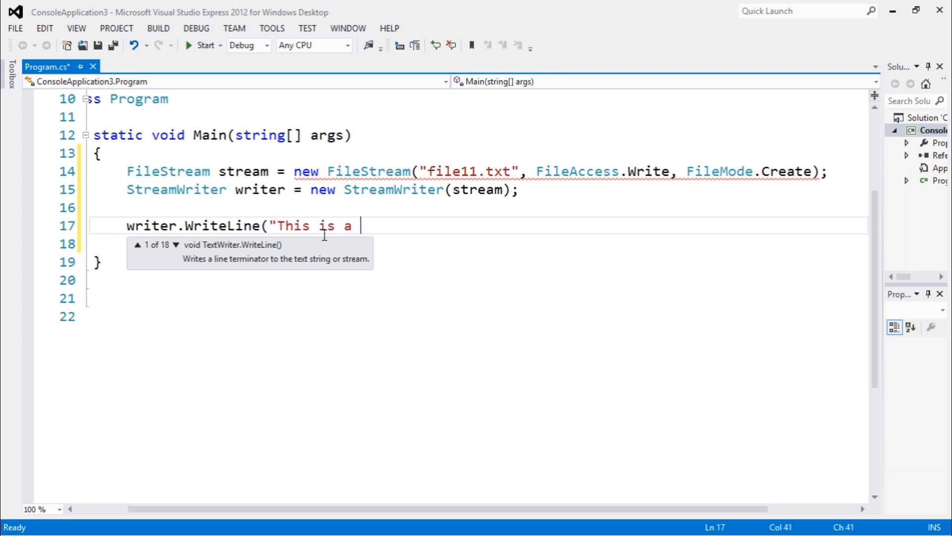
type("line.\"")
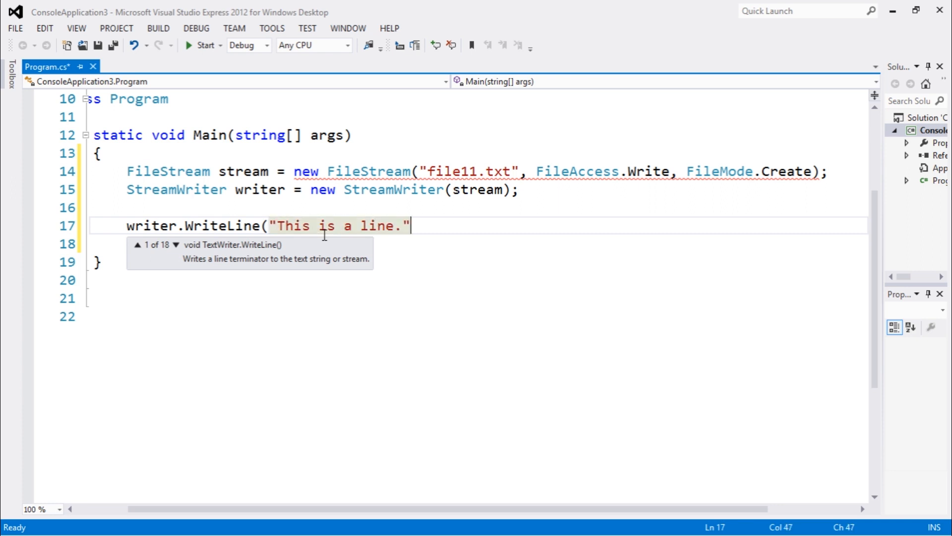
type(");")
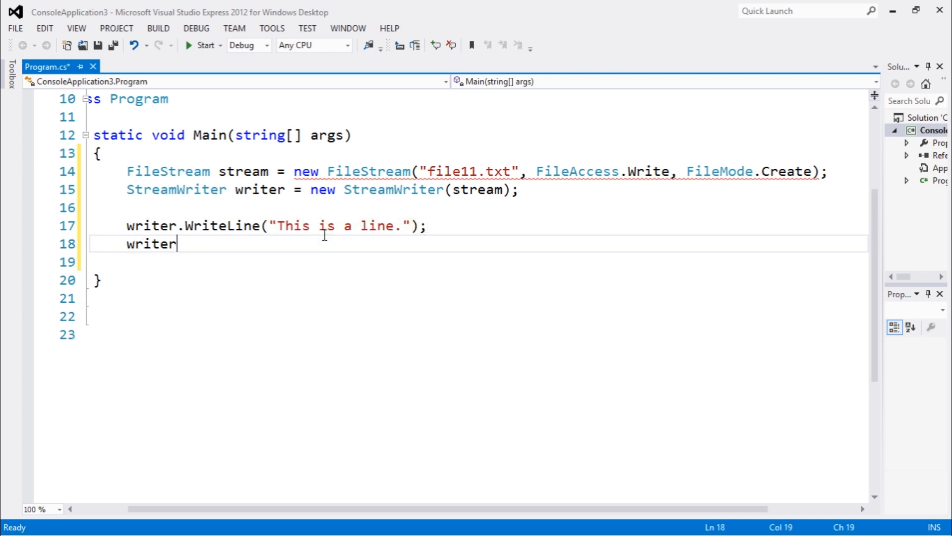
- Write "This is other line.", then close writer and stream
type(".WriteLine(")
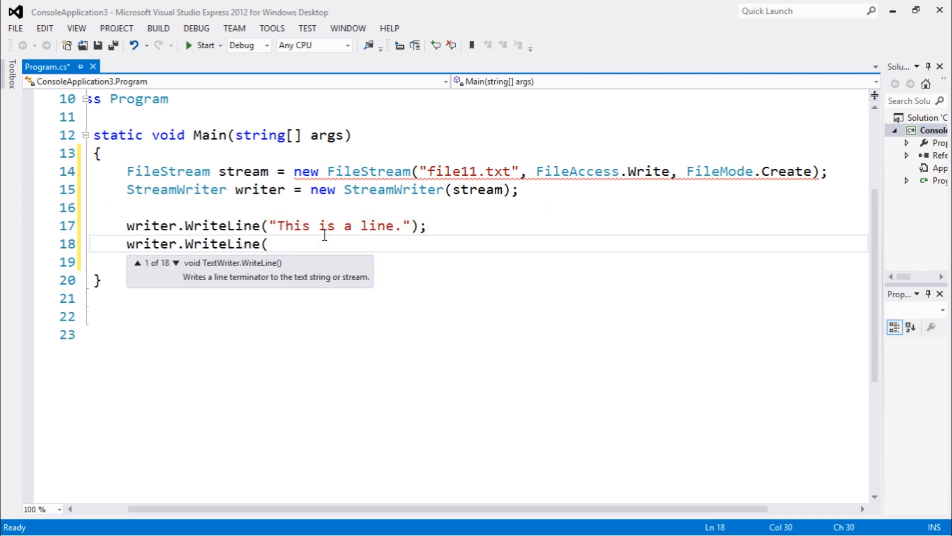
type("\"This is o")
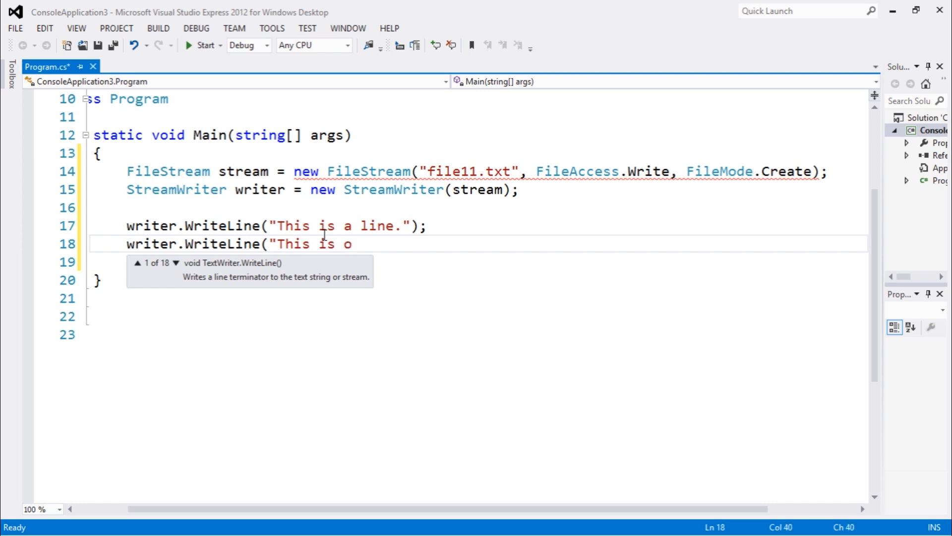
type("ther line")
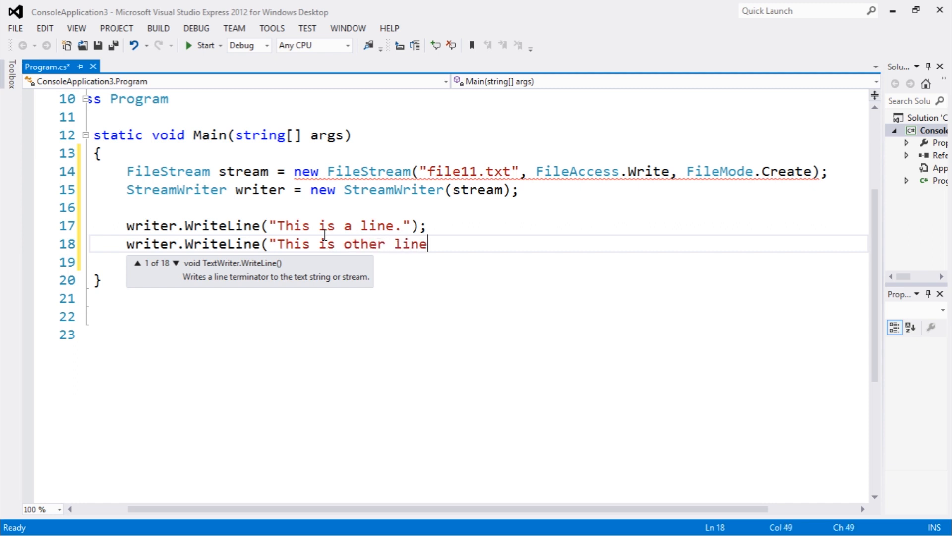
type(".\");")
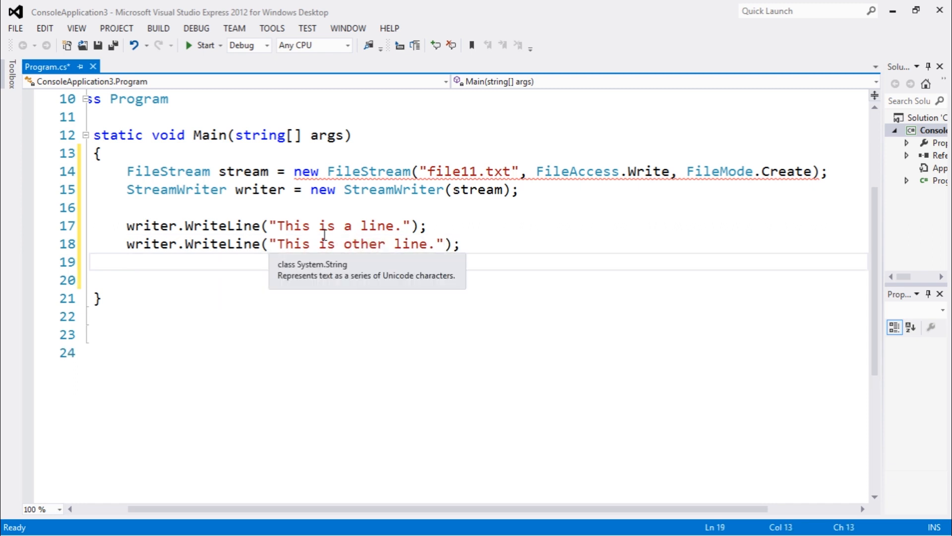
type("writer")
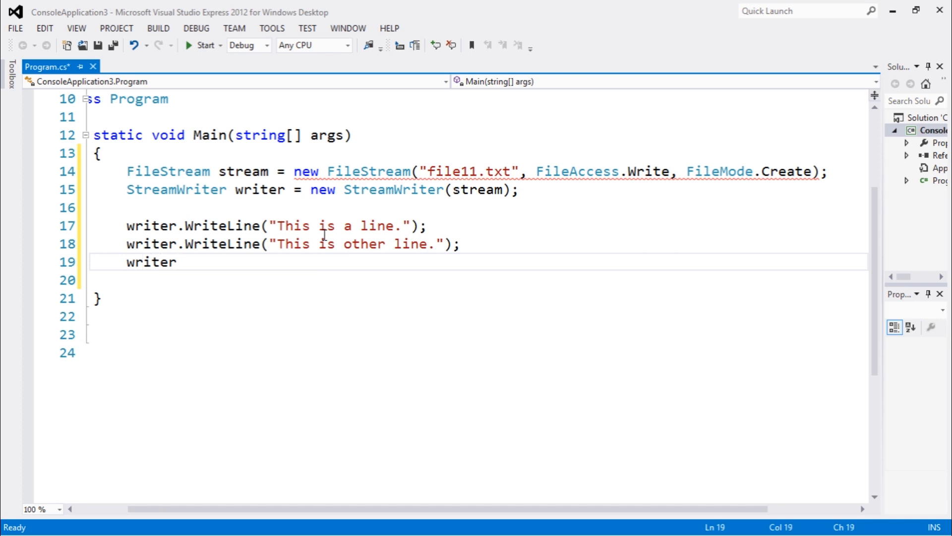
type(".Close();")
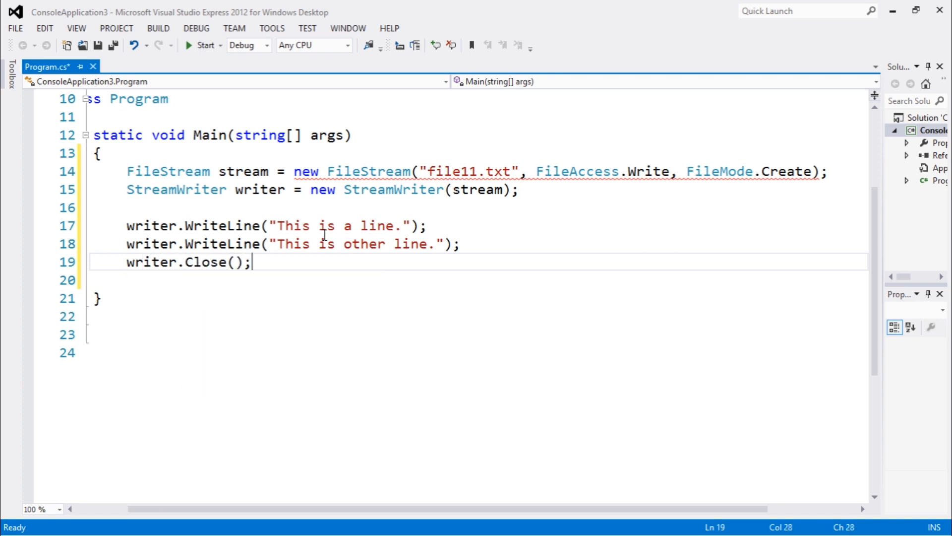
type("stream.c")
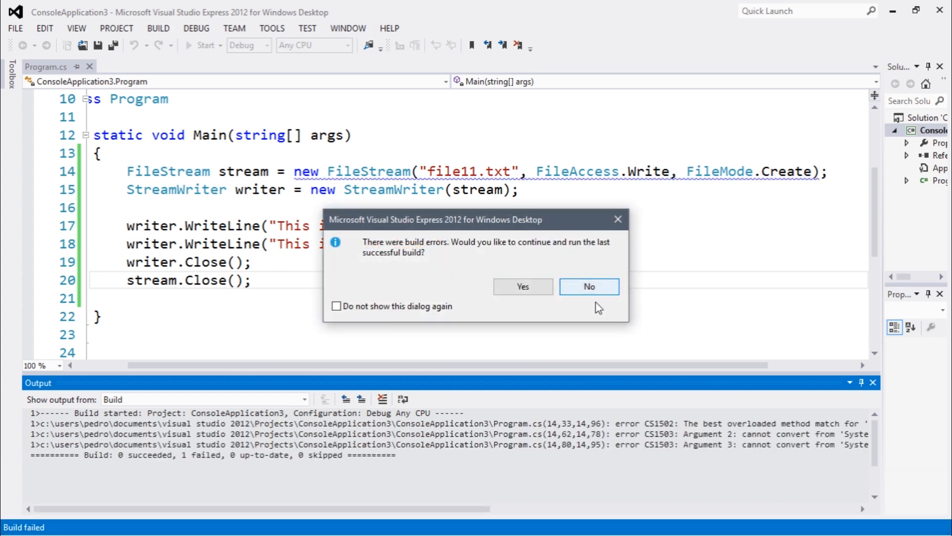
- Decline running the last successful build after the build-errors prompt
left_click(588, 286)
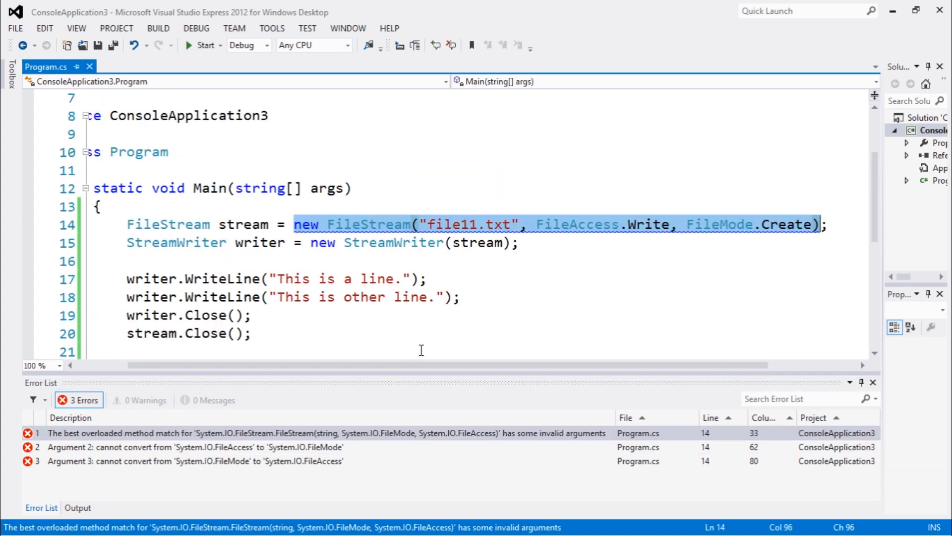
mouse_move(287, 464)
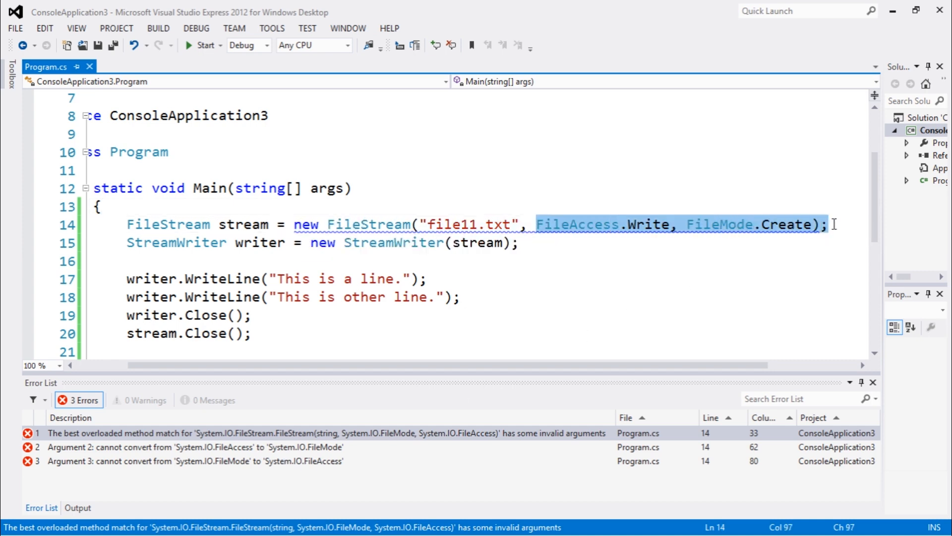
- Rewrite the FileStream arguments as FileMode.Create, FileAccess.Write so the build succeeds
type("F")
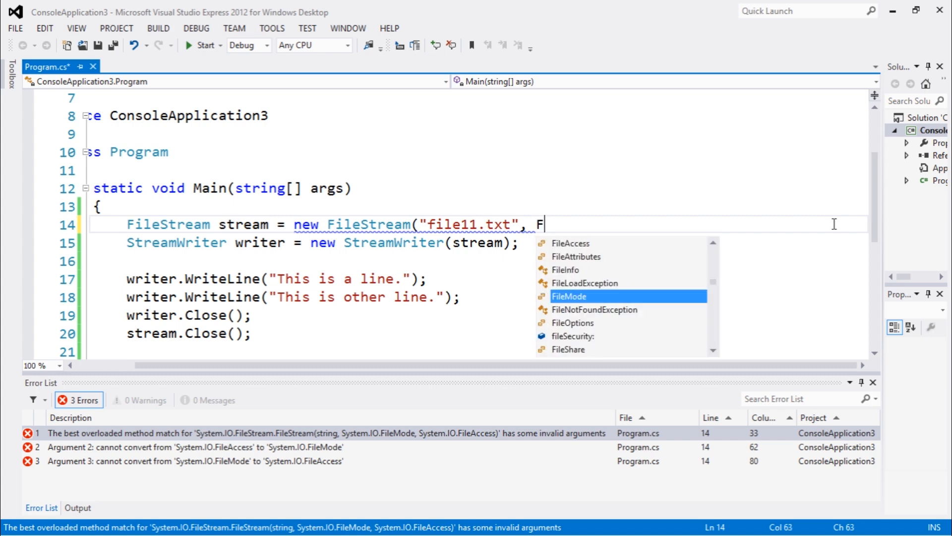
type("ileMode.Create, fl")
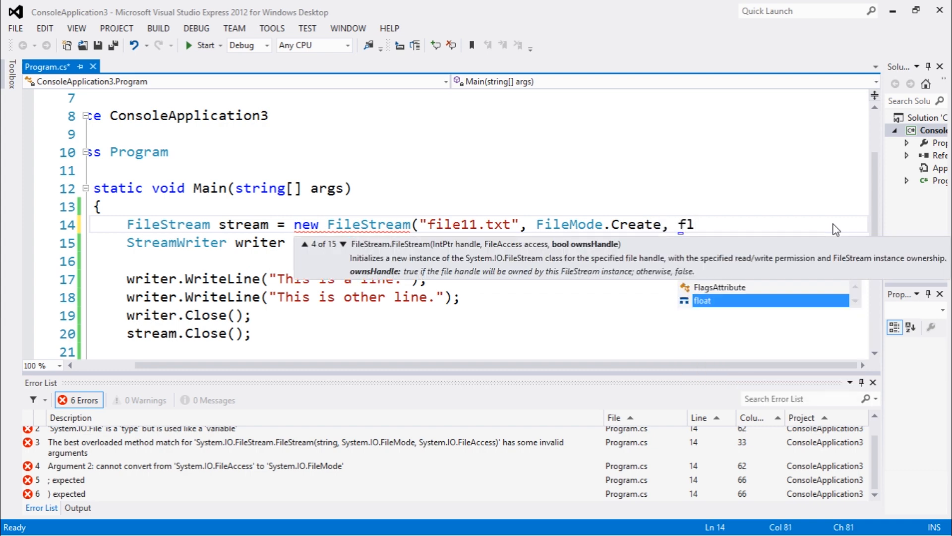
type("FileAccess.")
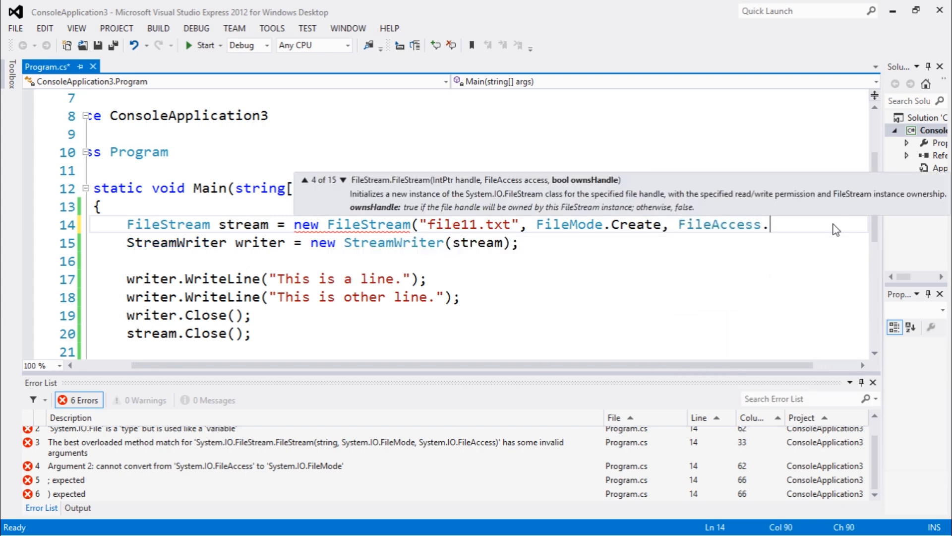
type("Write);")
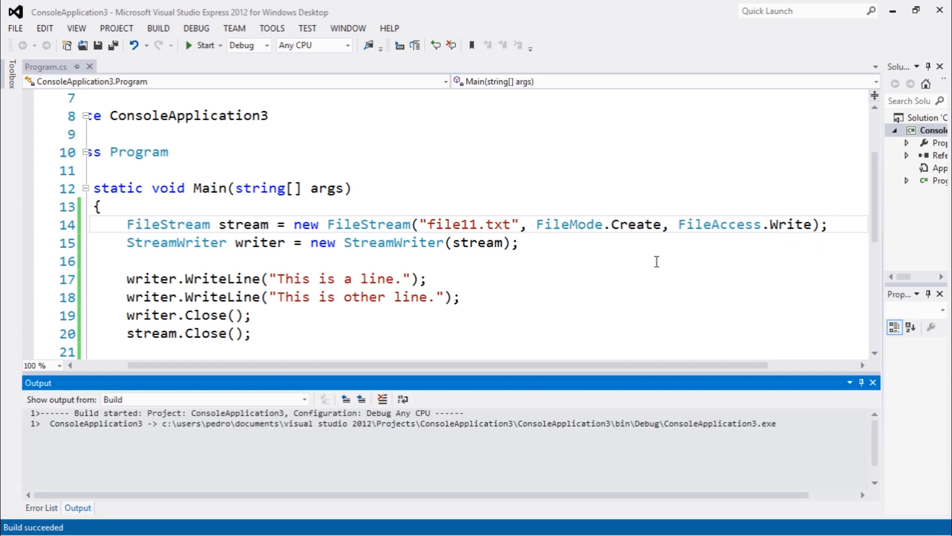
- Run the program with Start so file11 is created in bin\Debug
left_click(189, 45)
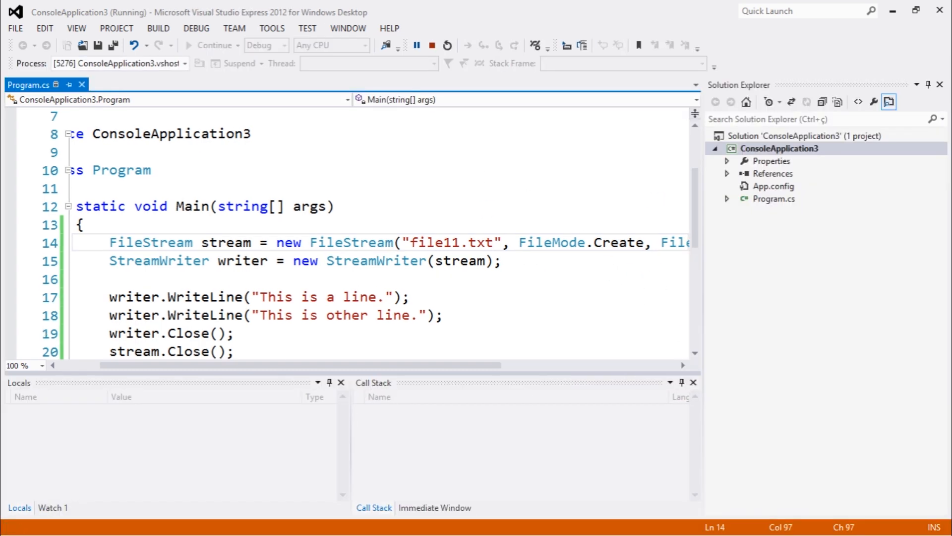
left_click(430, 44)
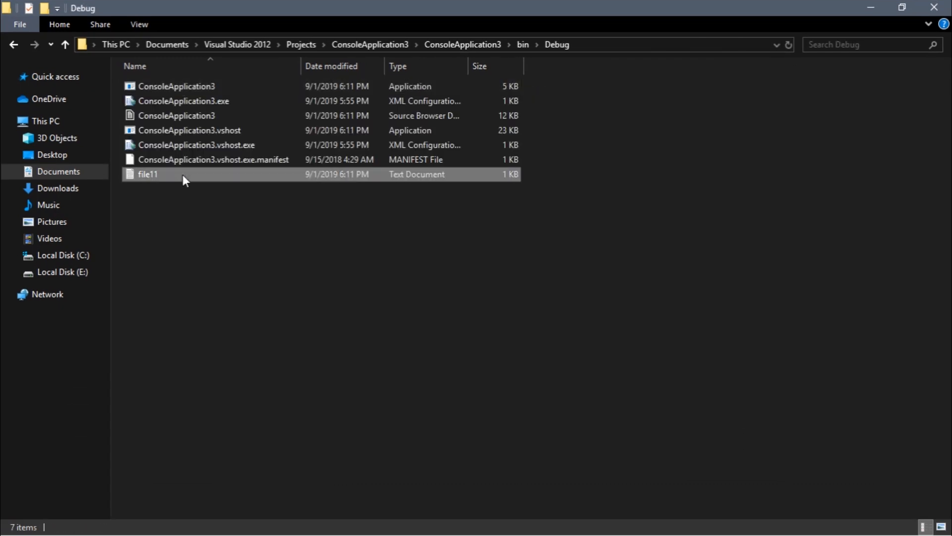
- Open file11.txt in Notepad to confirm its two lines, then return to Visual Studio
left_click(148, 174)
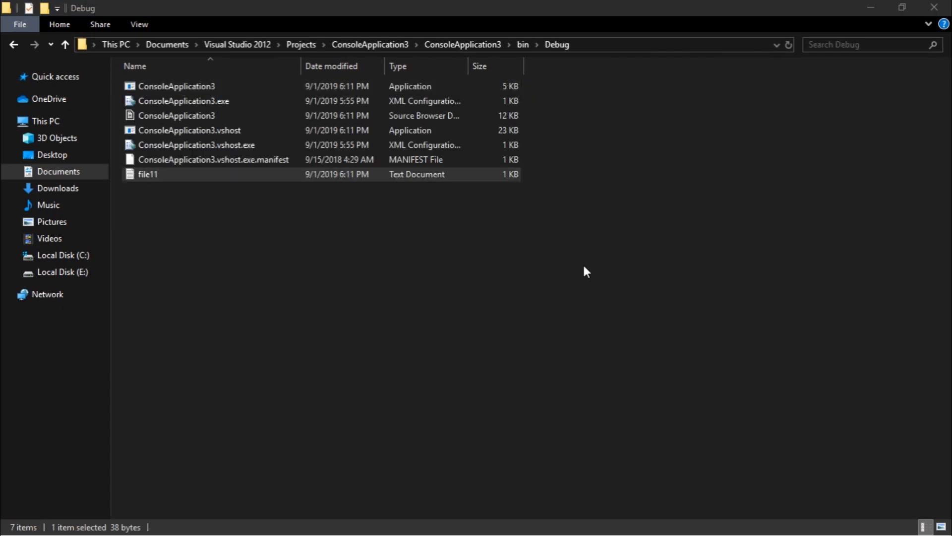
double_click(148, 175)
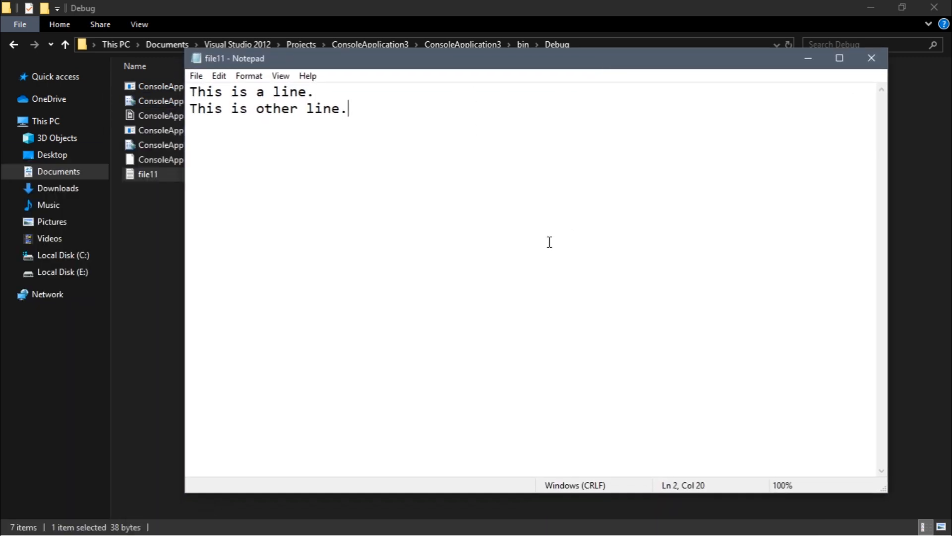
mouse_move(475, 96)
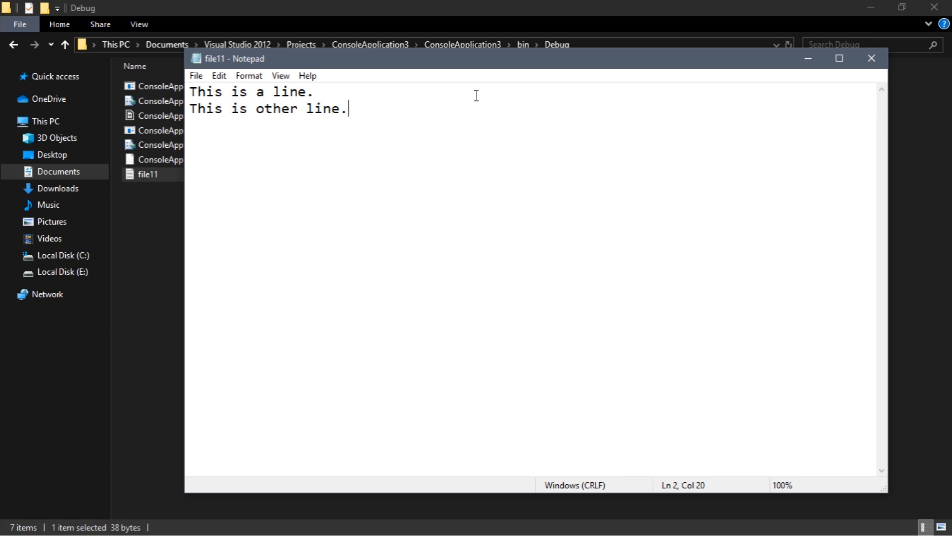
left_click_drag(474, 58, 449, 43)
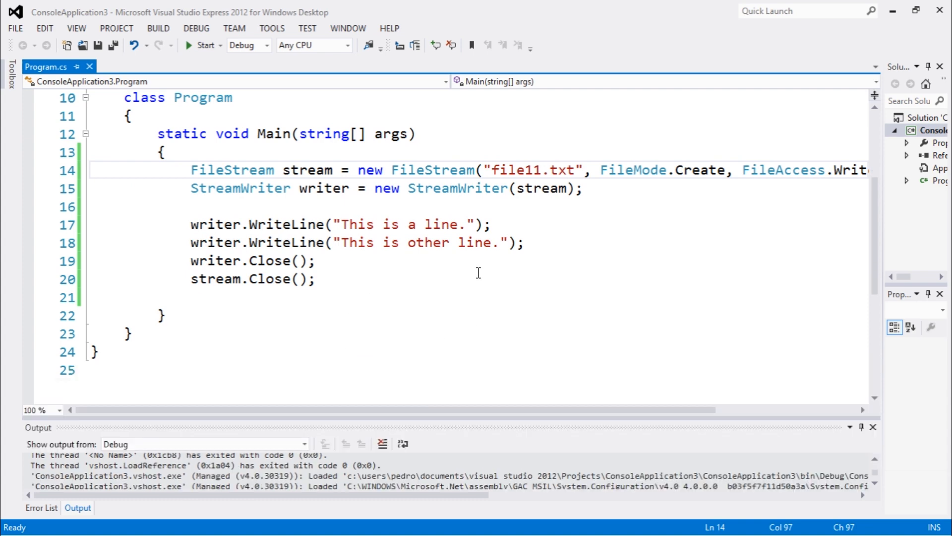
mouse_move(622, 284)
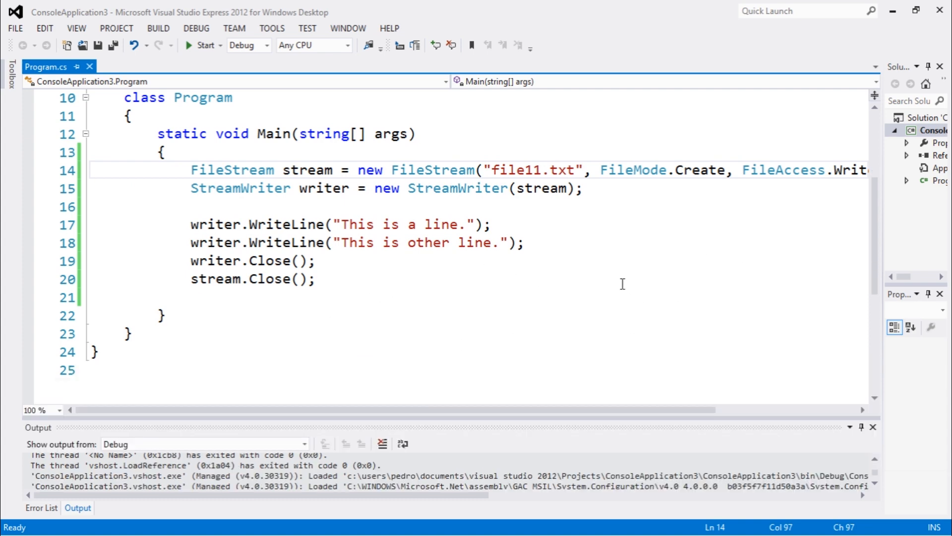
- Return to Program.cs and review the FileStream/StreamWriter statements in Main
left_click(189, 170)
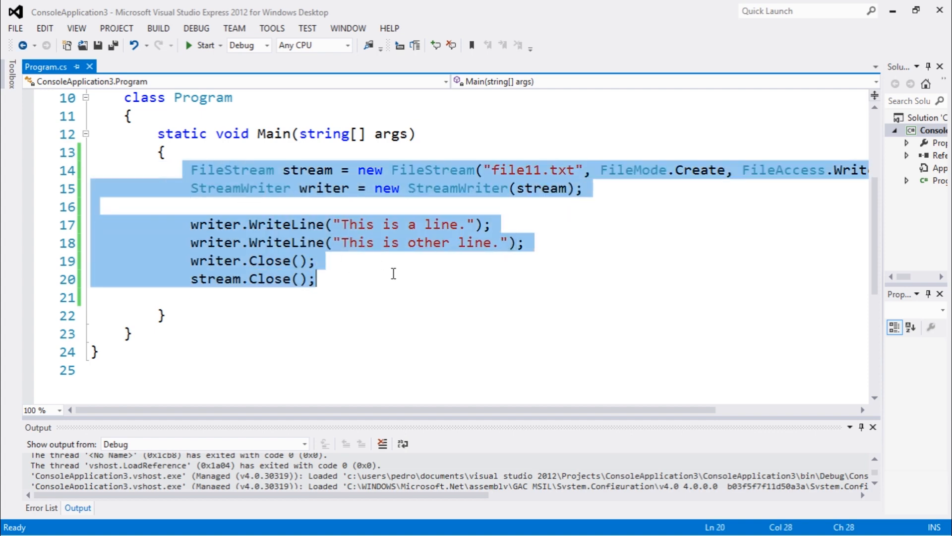
mouse_move(374, 260)
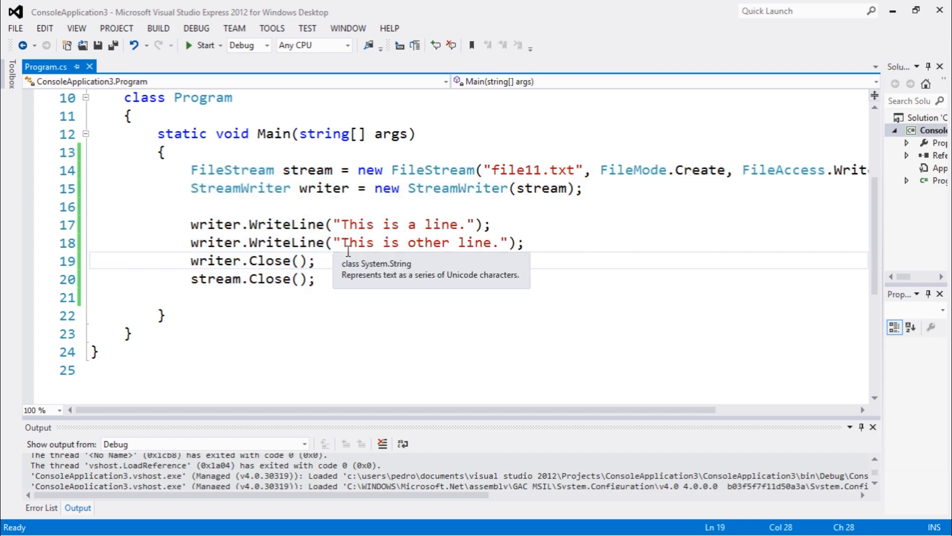
mouse_move(173, 166)
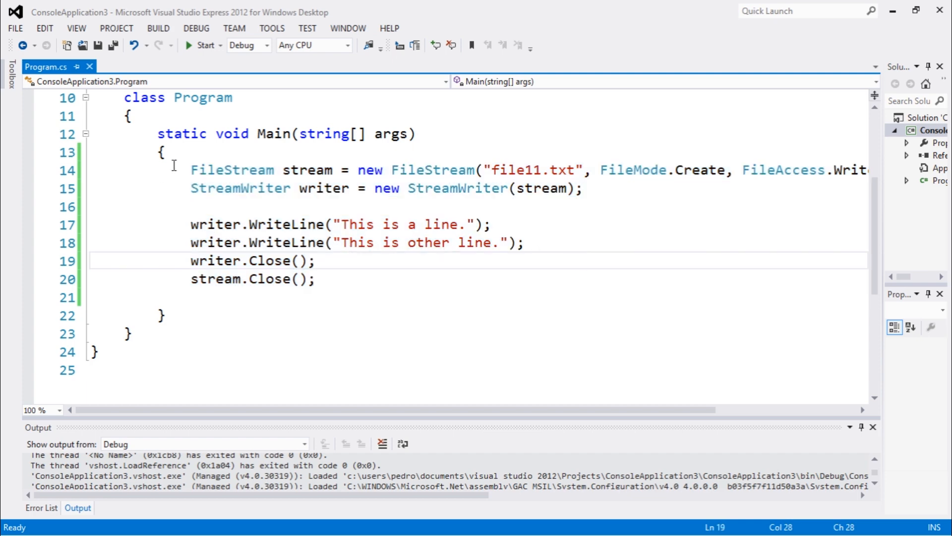
left_click(315, 279)
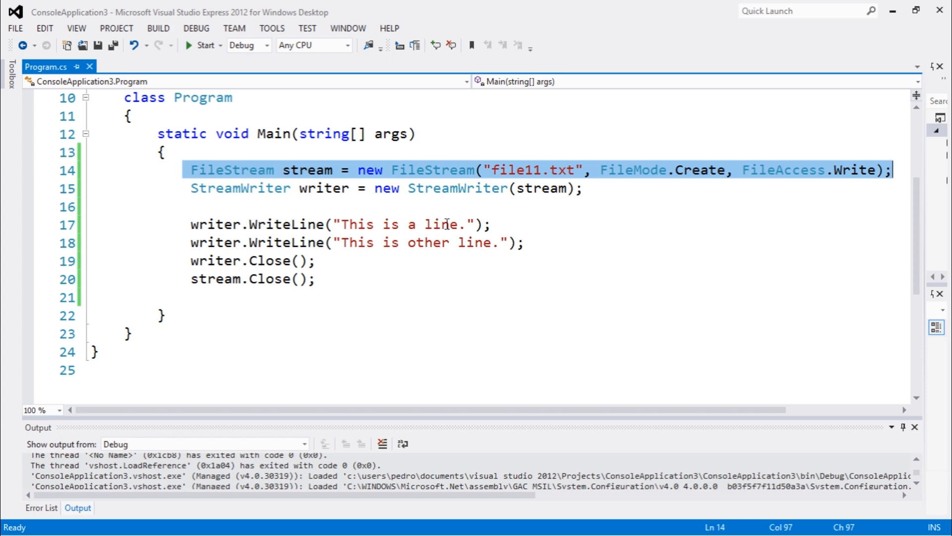
mouse_move(393, 261)
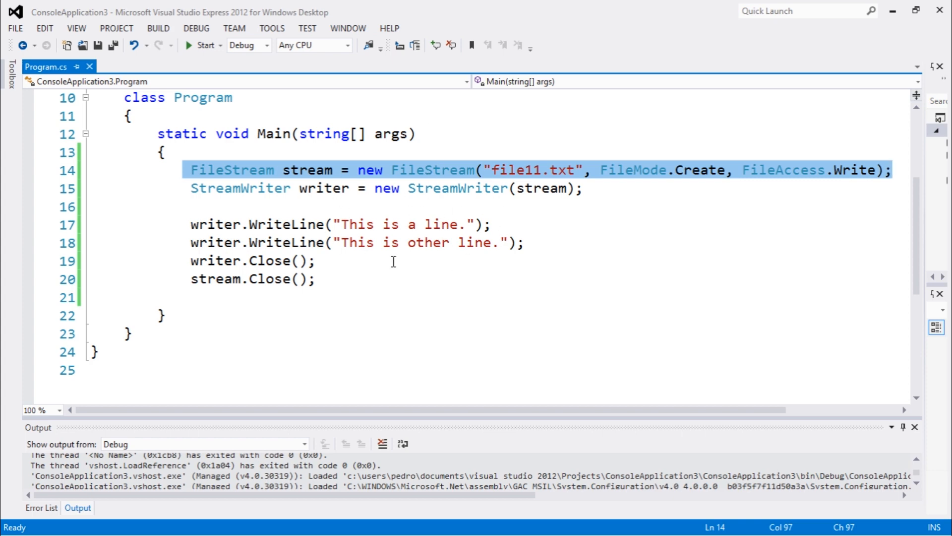
mouse_move(288, 279)
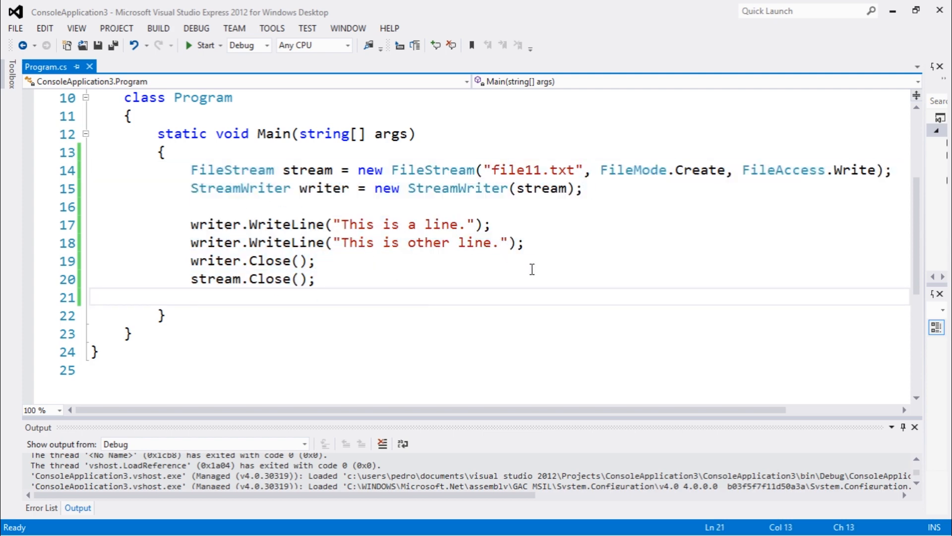
mouse_move(470, 291)
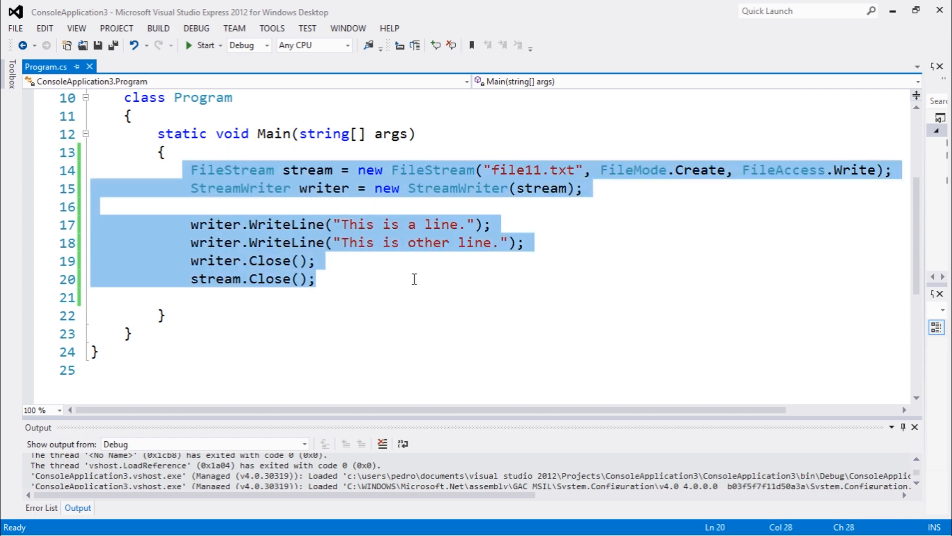
- Replace the old code with 'FileStream fs = new FileStream("file11b.txt",'
type("Files")
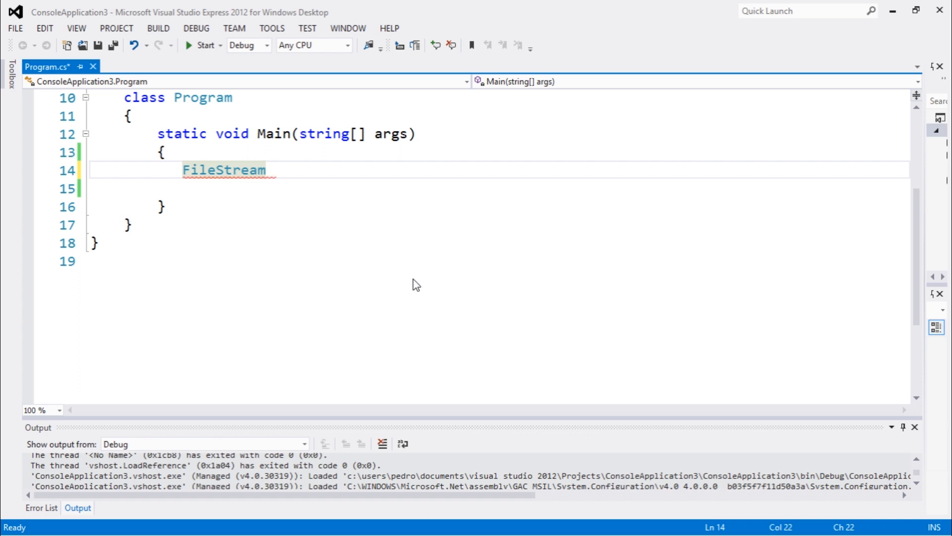
type("fs")
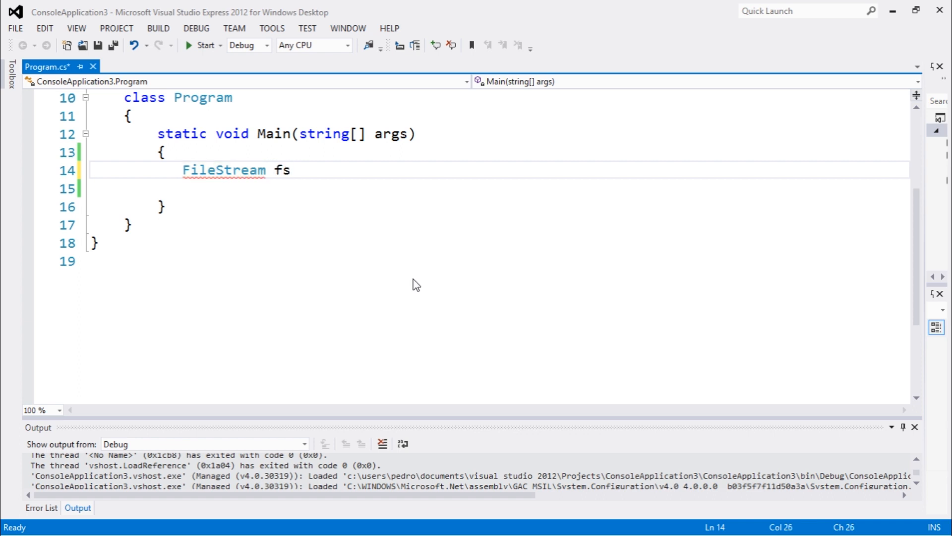
type("= new FileStream")
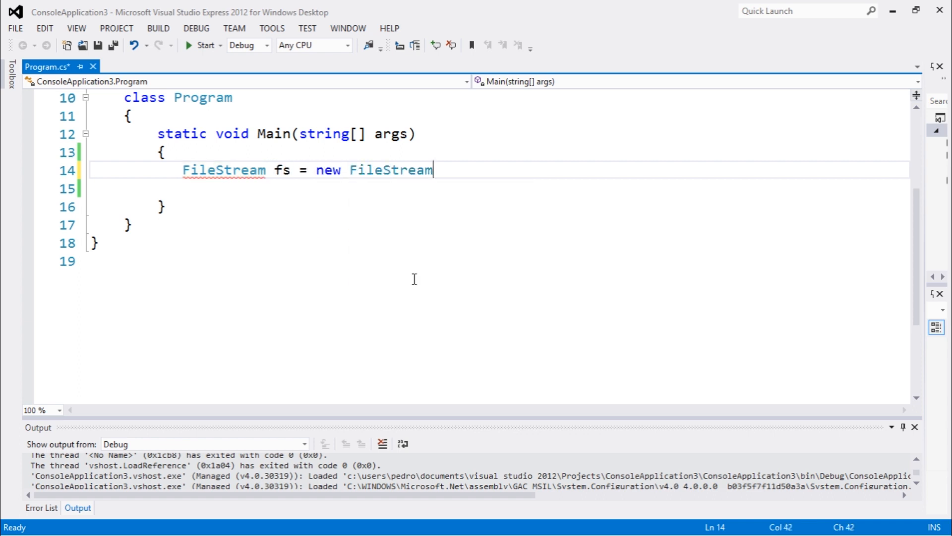
type("(\"file")
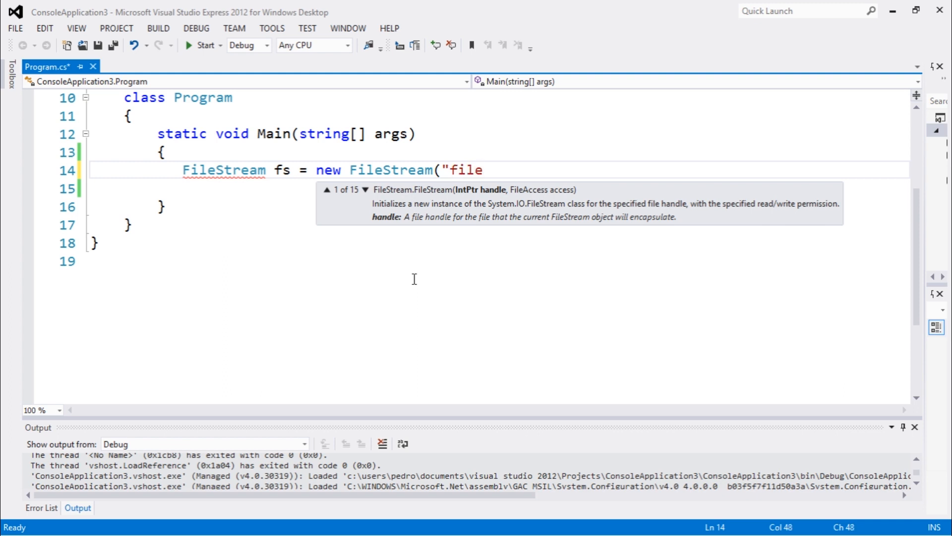
mouse_move(416, 284)
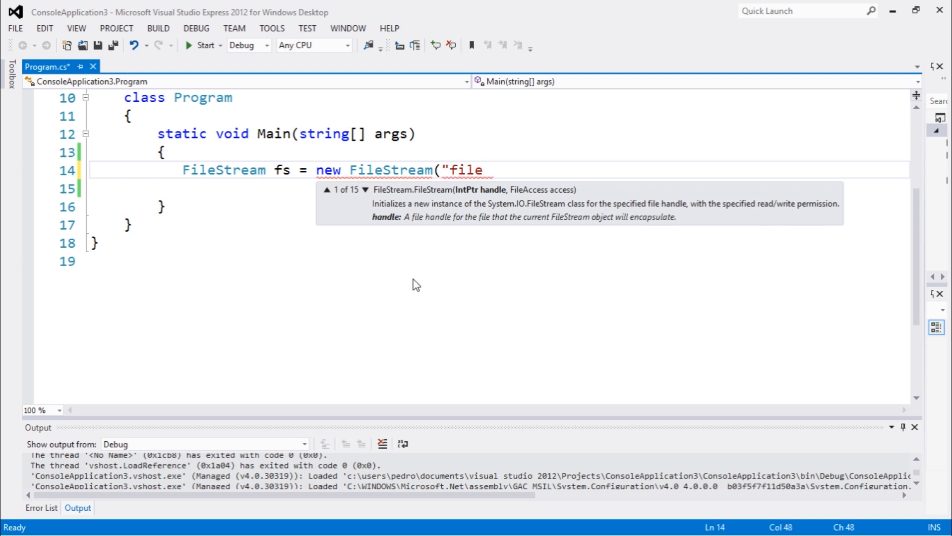
type("11b.")
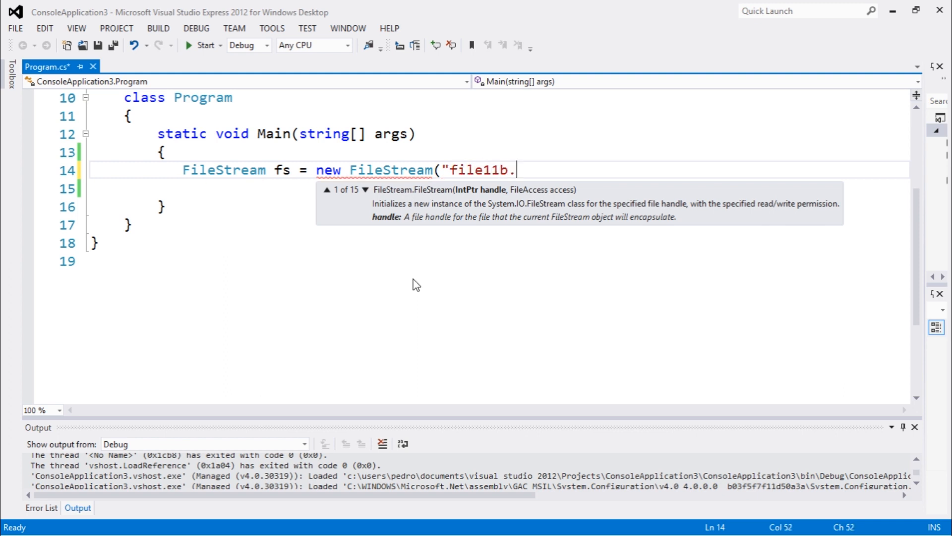
type("txt\", FileMode.CreateNew")
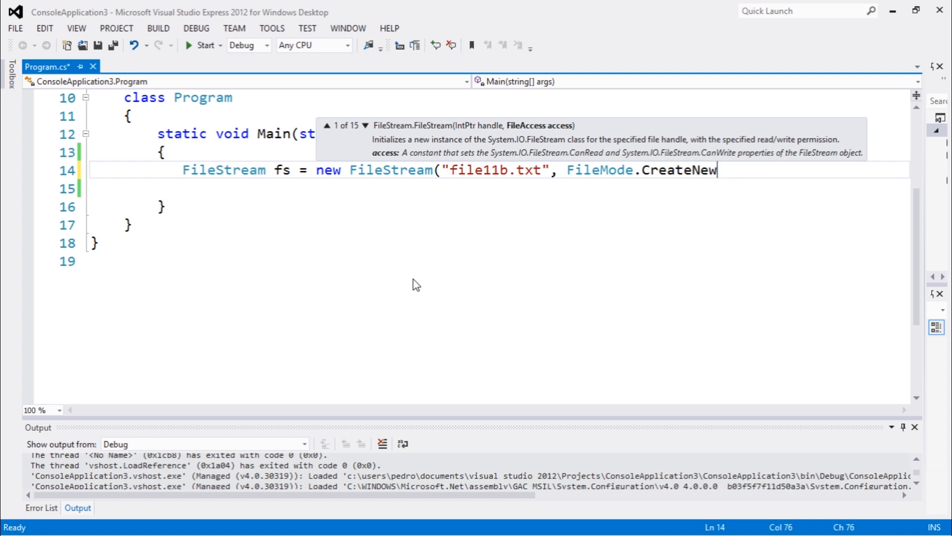
- Complete the arguments FileMode.CreateNew, FileAccess.Write, FileShare.None and move to a blank line
type(", fi")
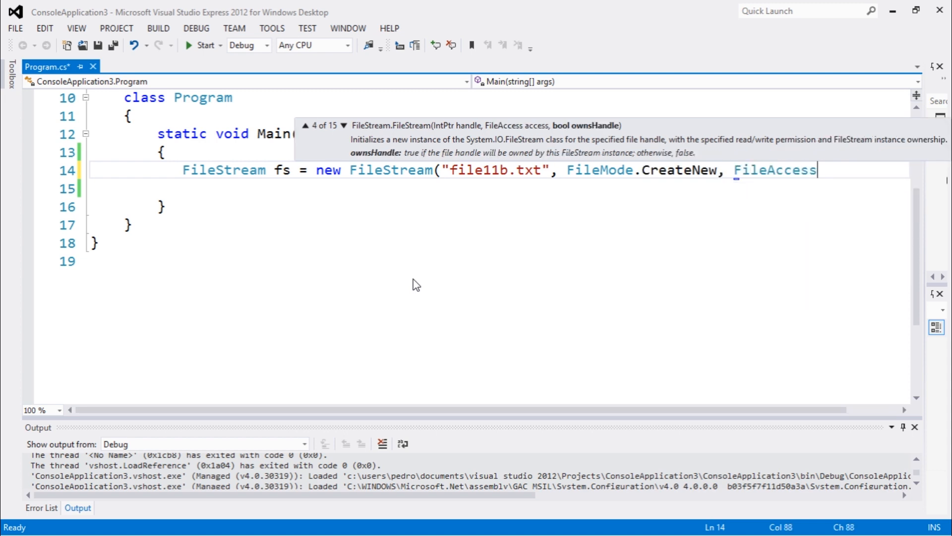
type(".Write, fi")
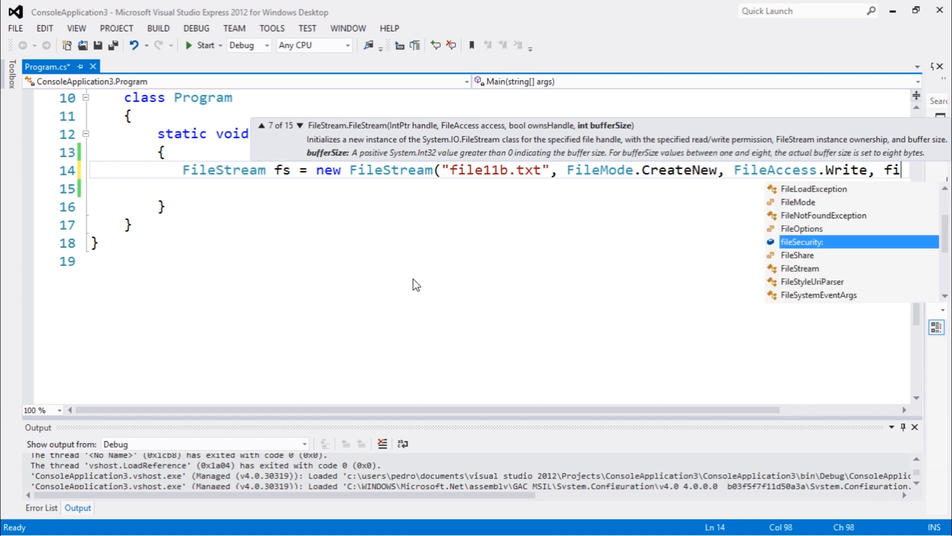
type("les")
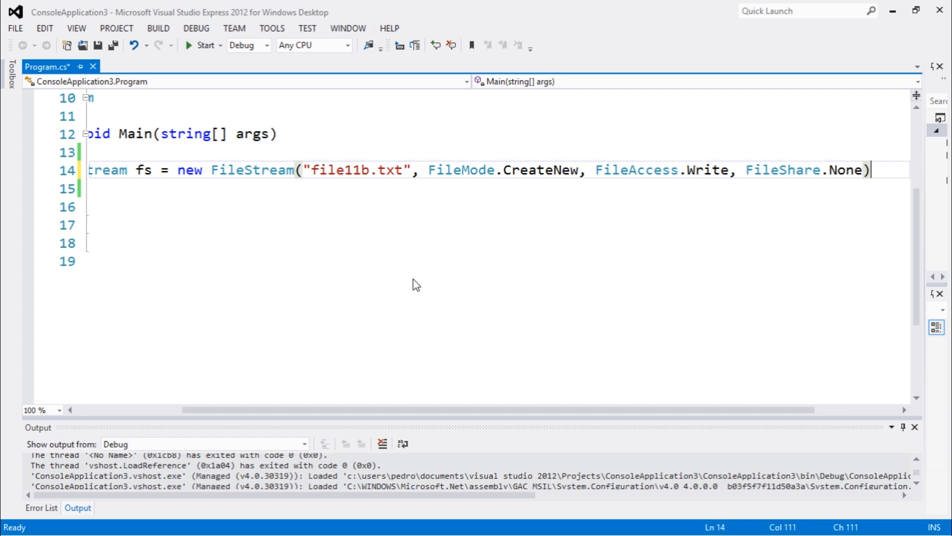
left_click(39, 410)
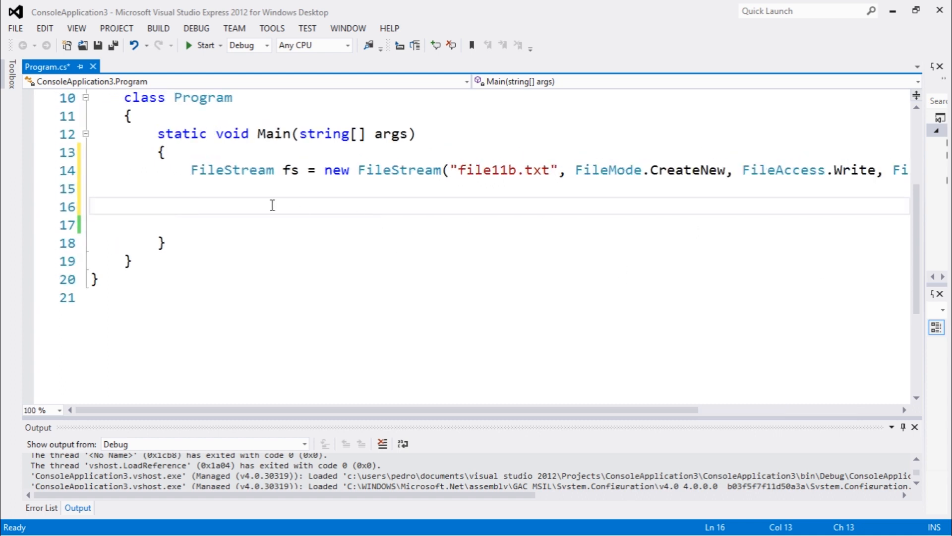
- Begin 'byte[] textData = Encoding' on line 16 below the FileStream
scroll("down", 3)
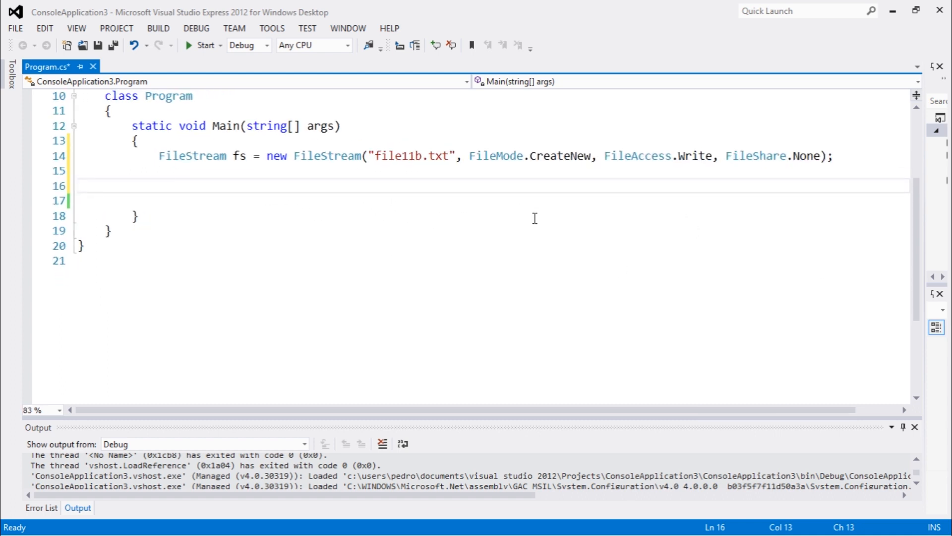
left_click(245, 201)
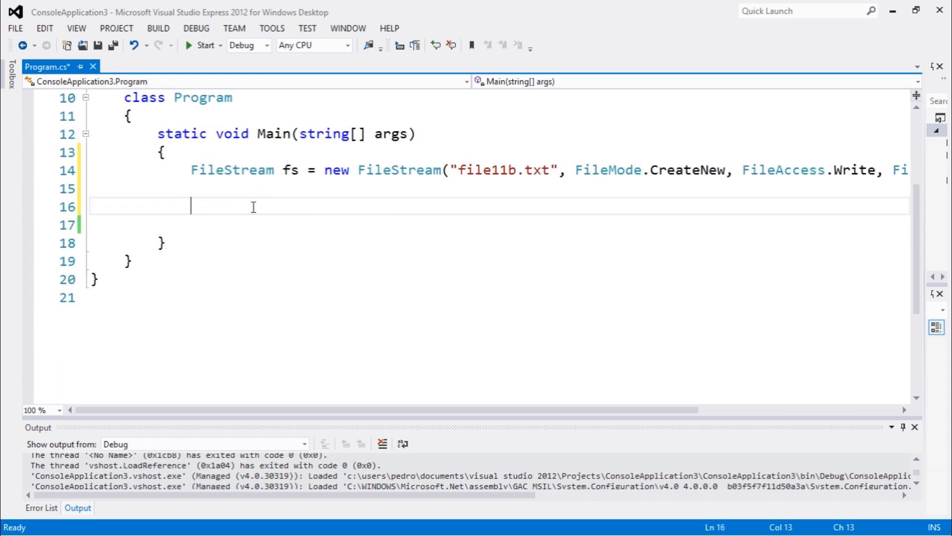
type("byt")
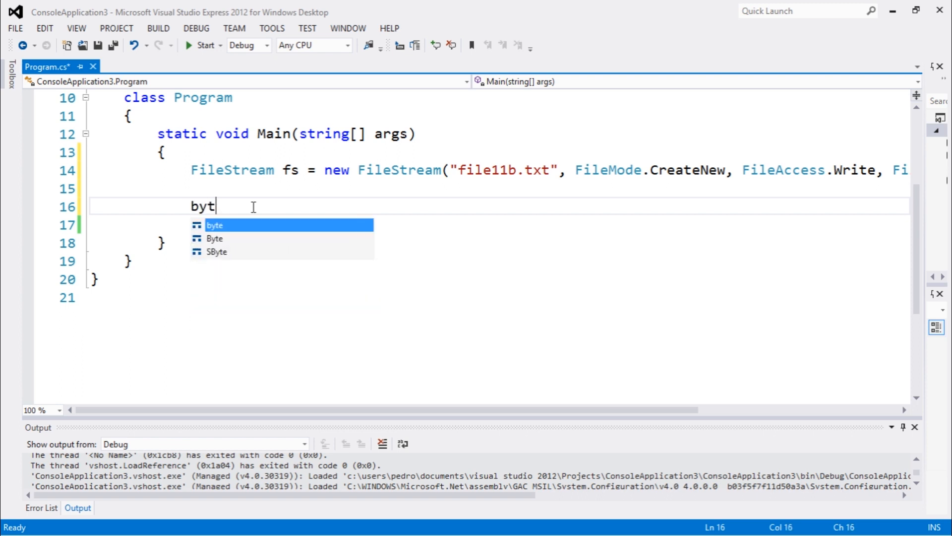
type("e[]")
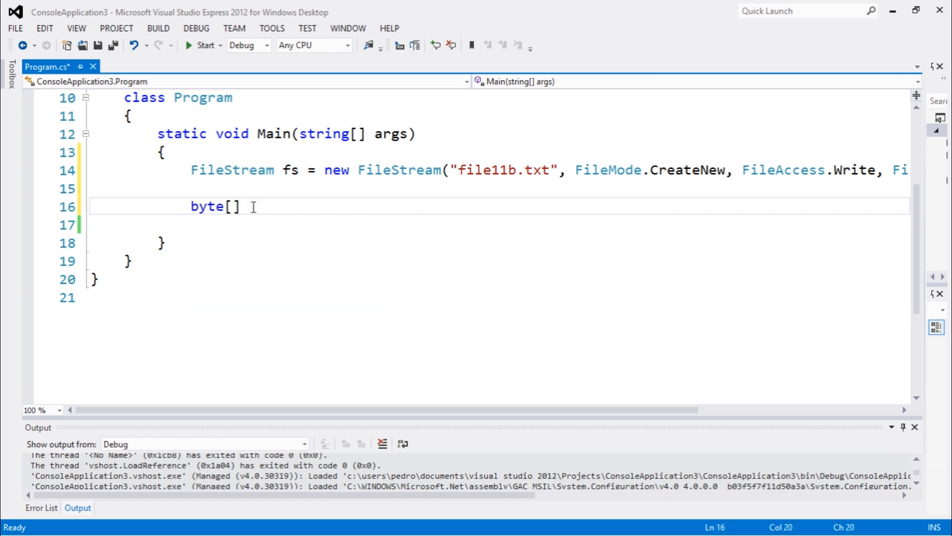
type("textDat")
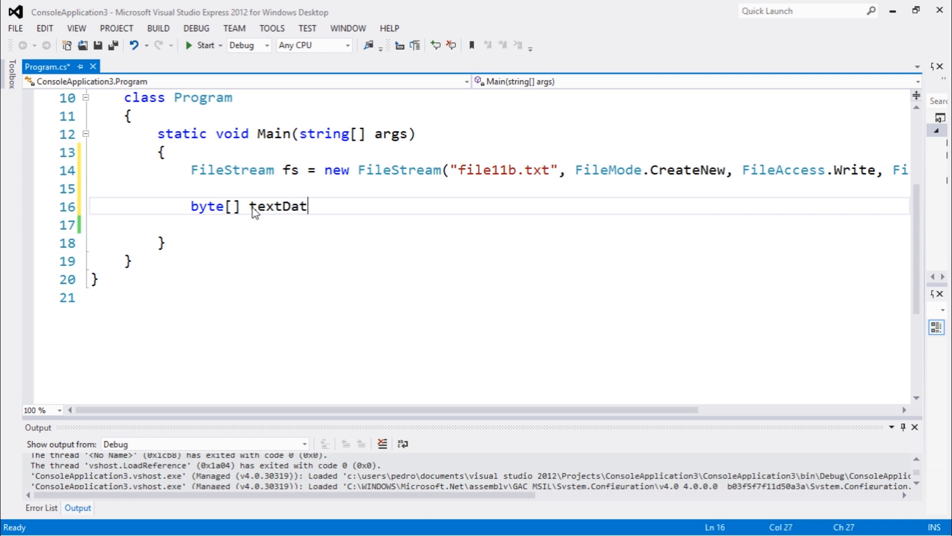
type("a =")
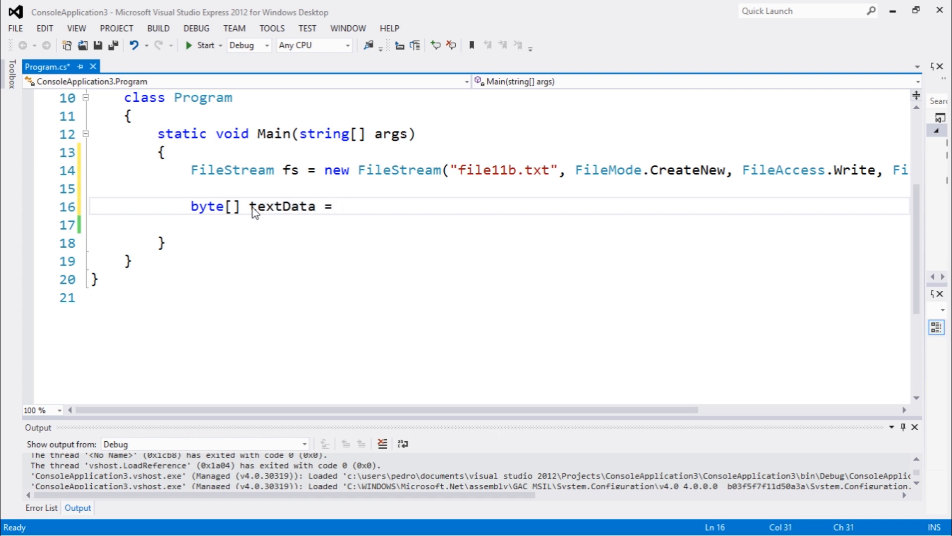
type("Encoding.UTF8.GetBytes")
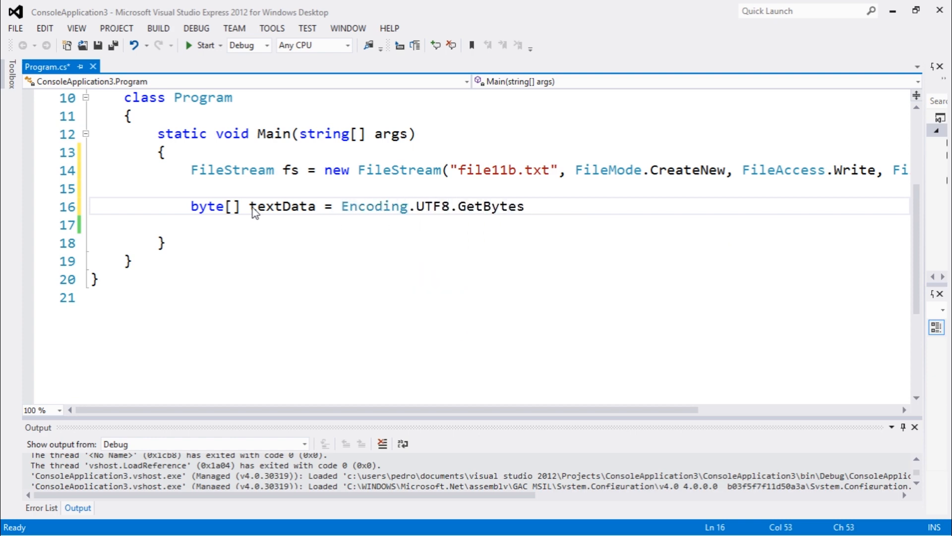
- Complete UTF8.GetBytes("Some text to bytes."); to fill textData
type("(\"")
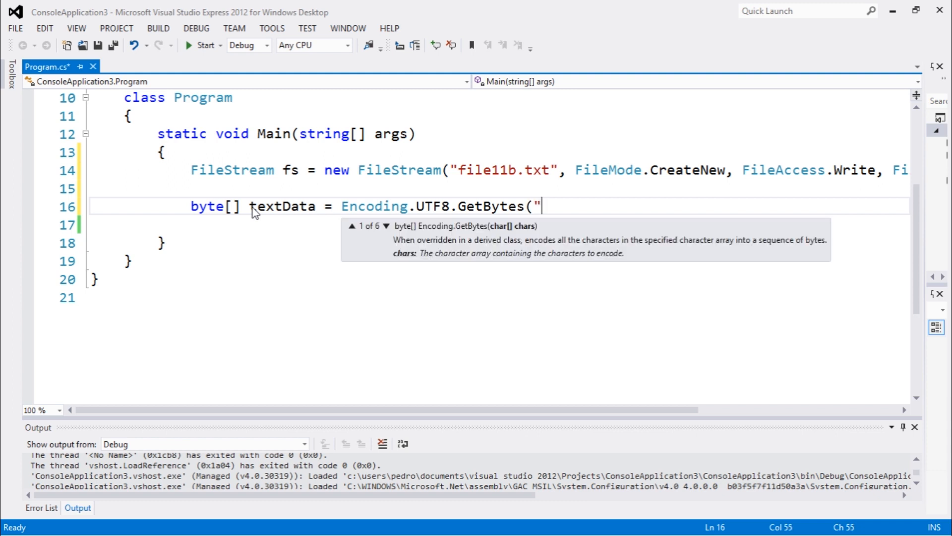
type("S")
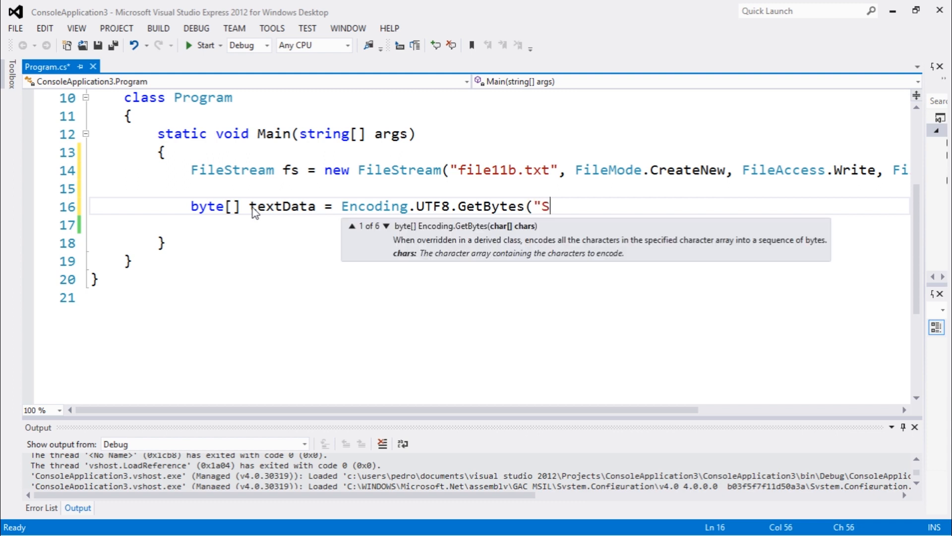
type("onme")
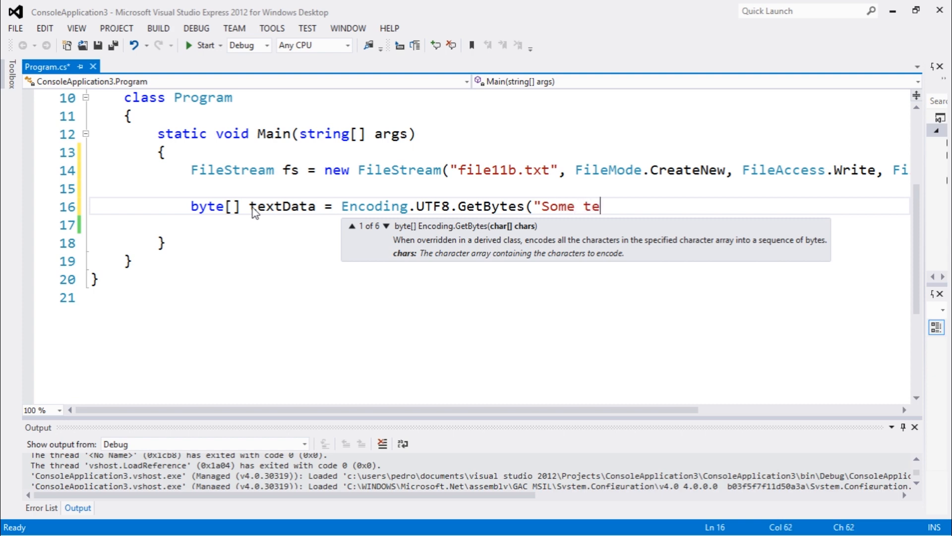
type("xtt")
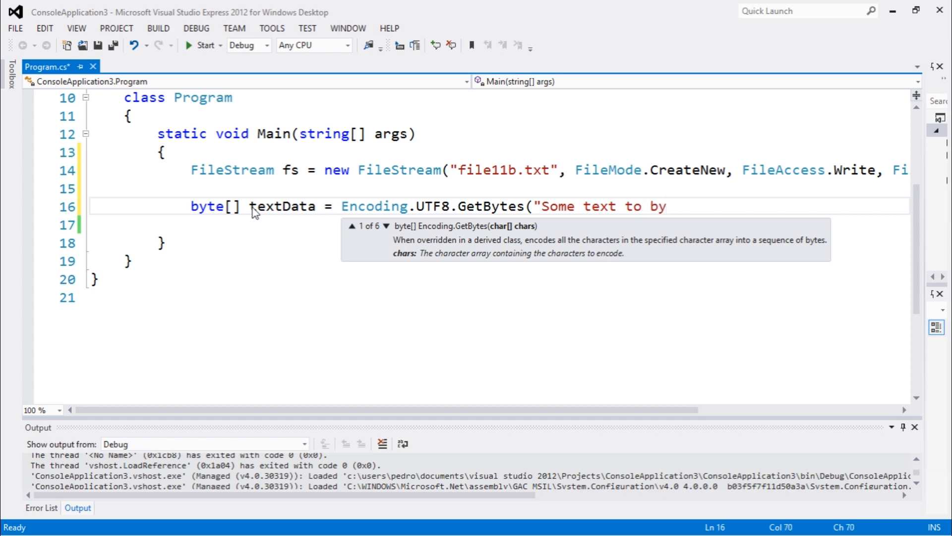
type("tes")
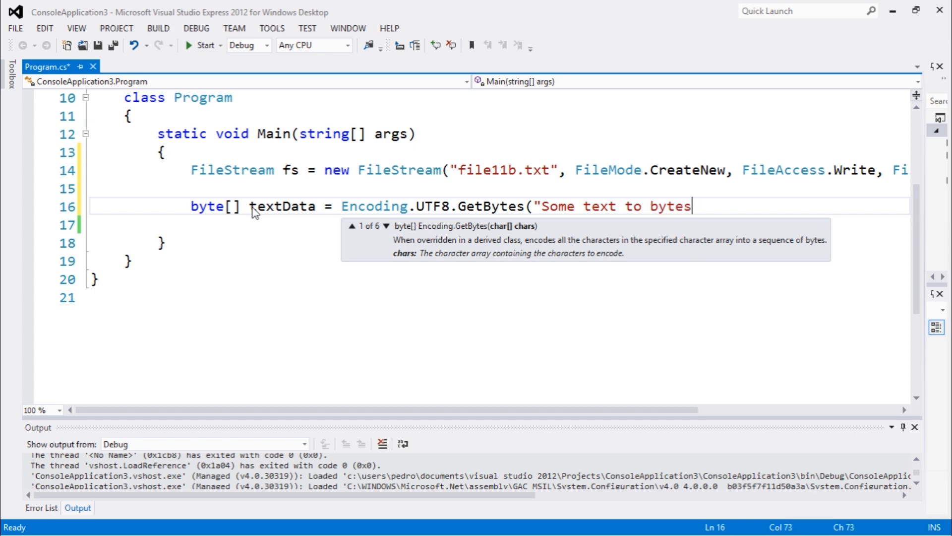
type(".")
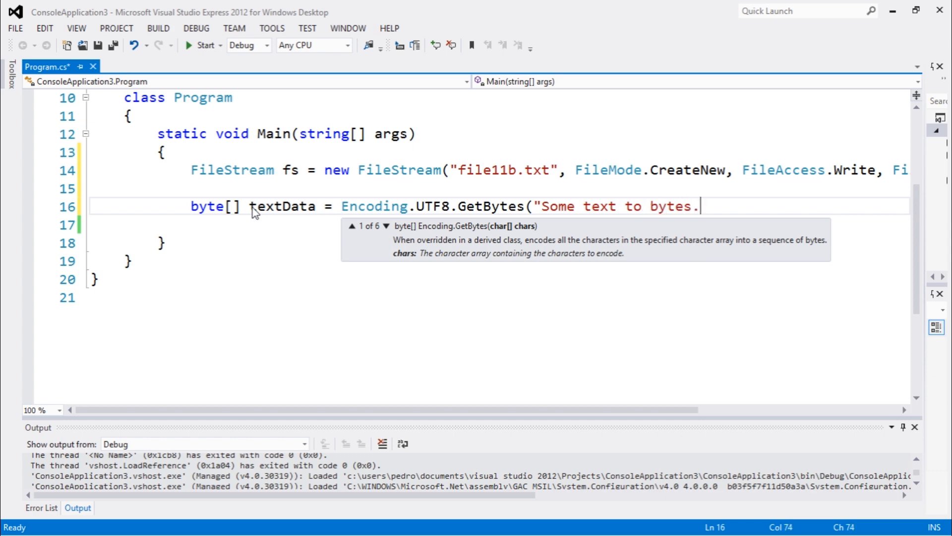
type("\");")
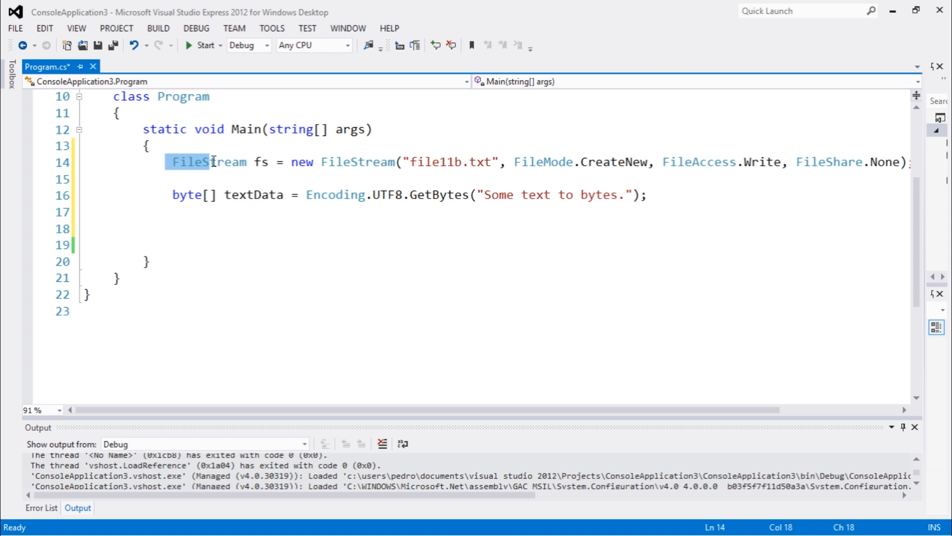
left_click(480, 162)
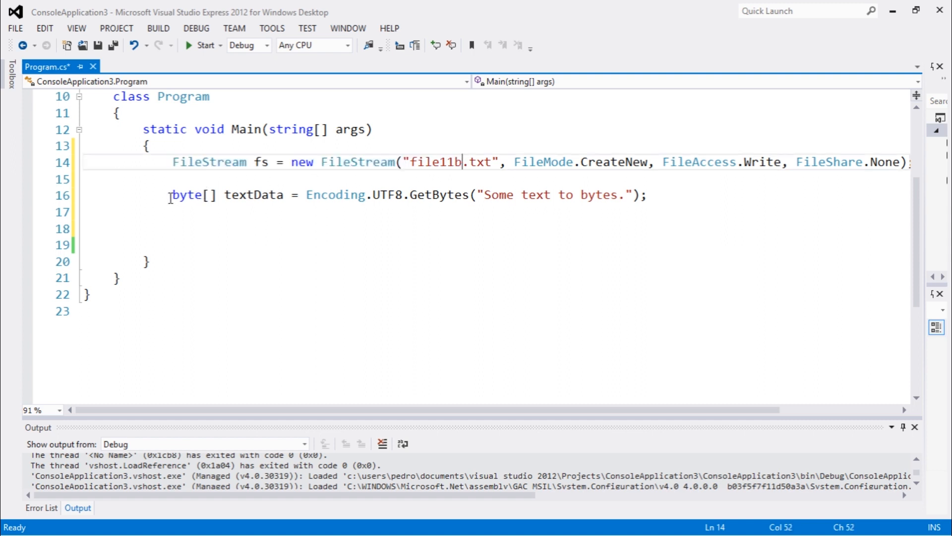
left_click(647, 195)
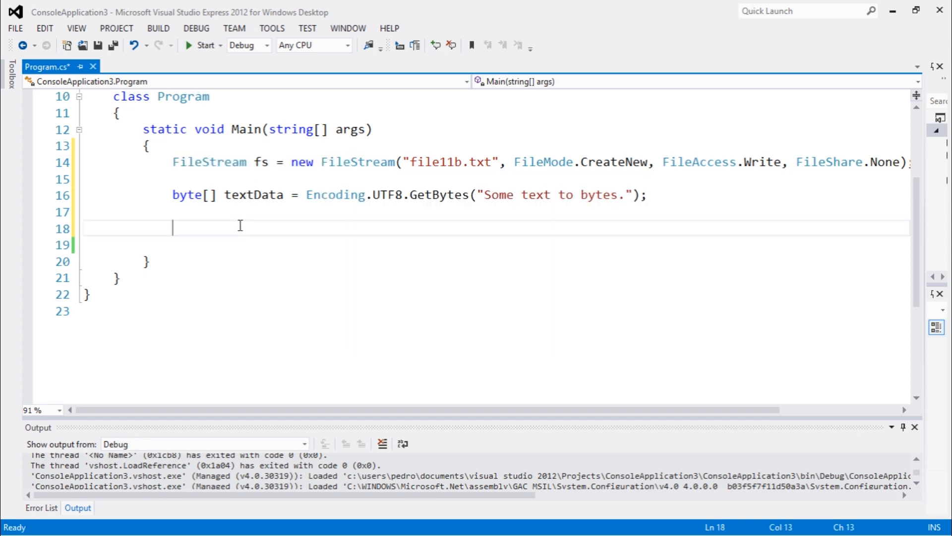
mouse_move(235, 232)
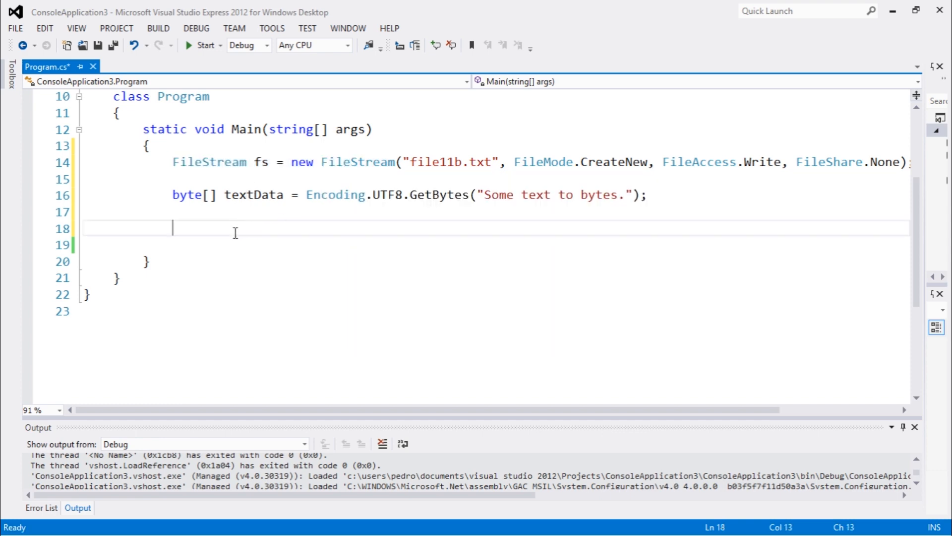
mouse_move(245, 232)
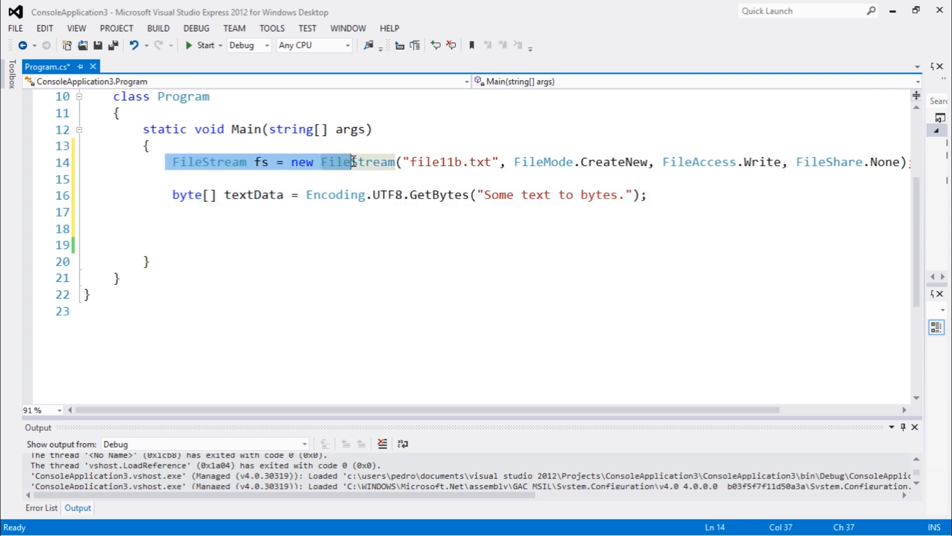
mouse_move(354, 166)
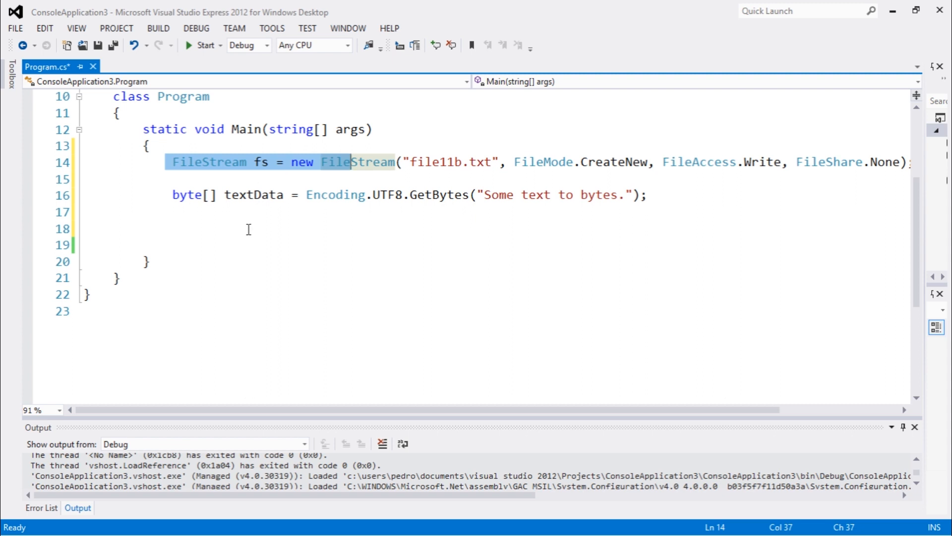
mouse_move(289, 231)
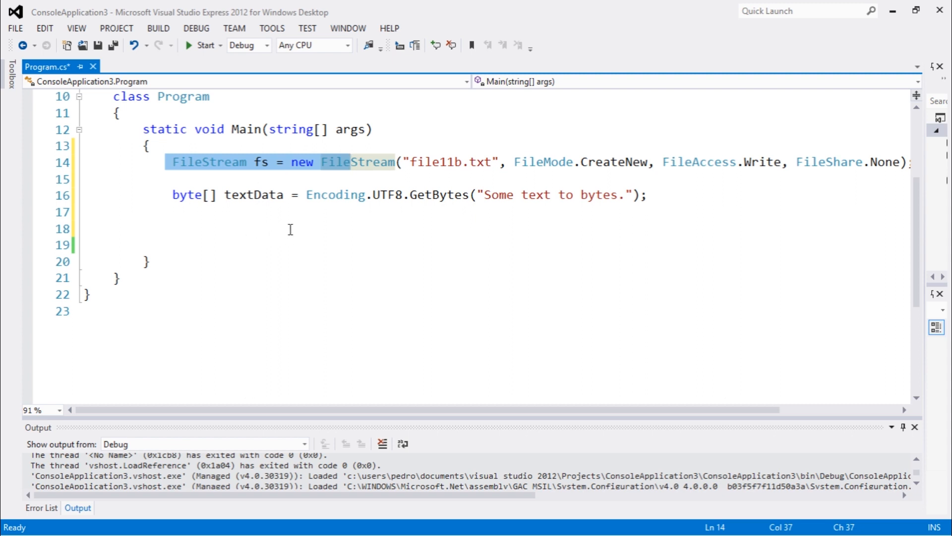
left_click(172, 194)
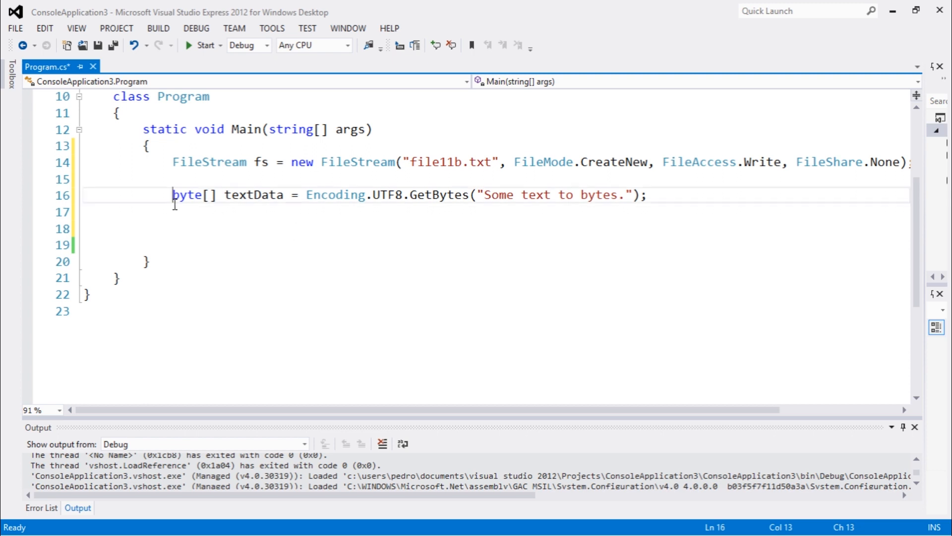
left_click(647, 194)
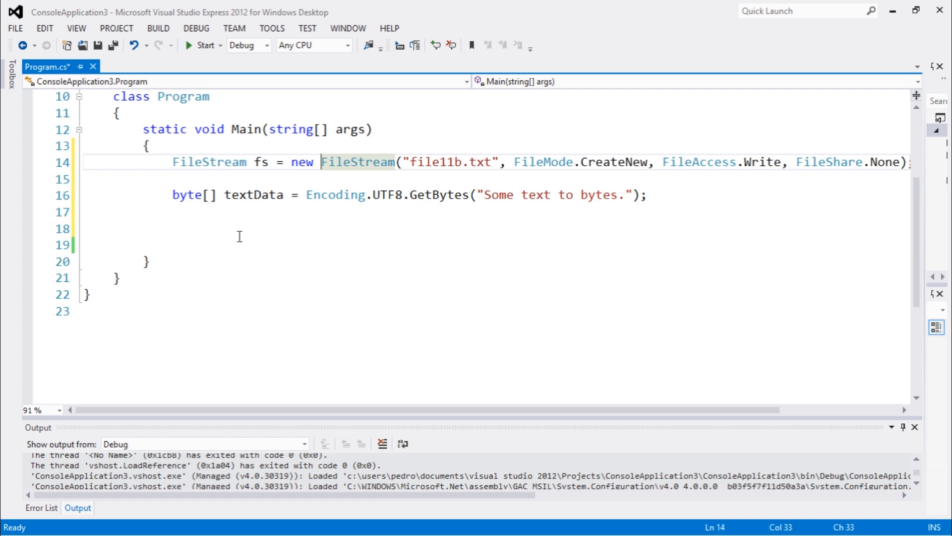
- Add fs.Write(textData, 0, textData.Length); to Main and begin the fs.Close() call
type("fs")
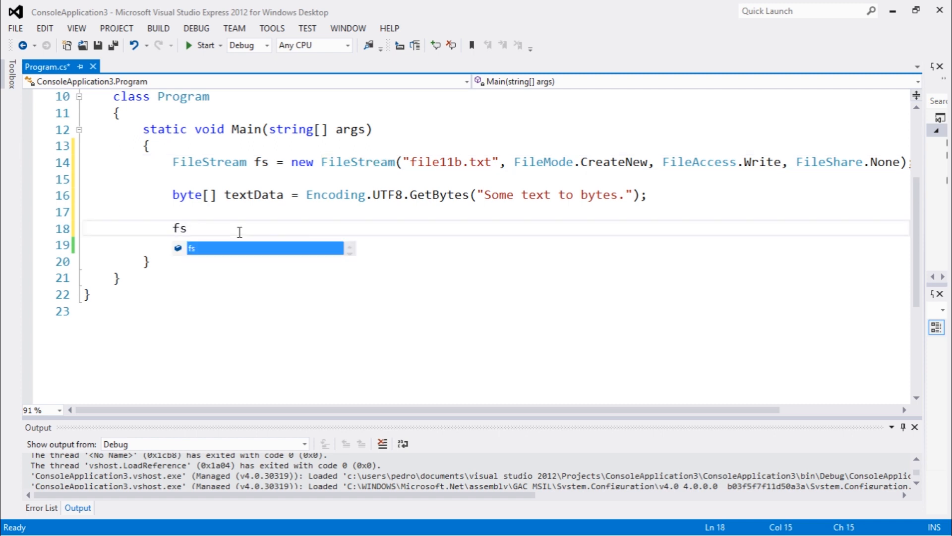
type(".Write(")
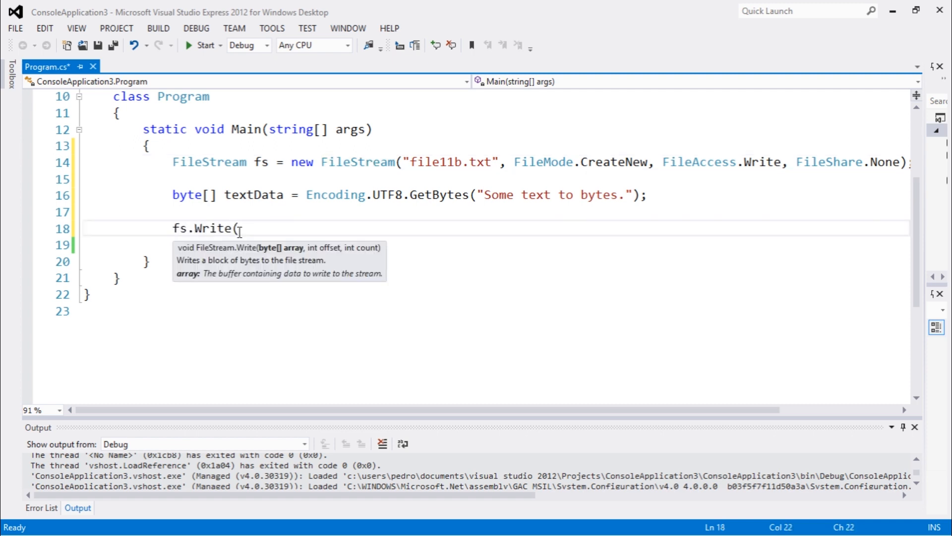
type("textData, 0, d")
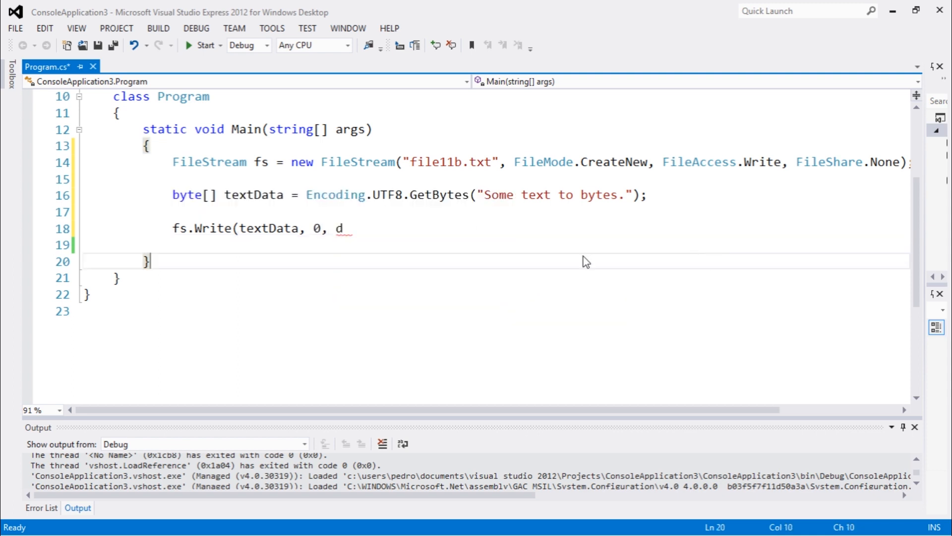
type("t")
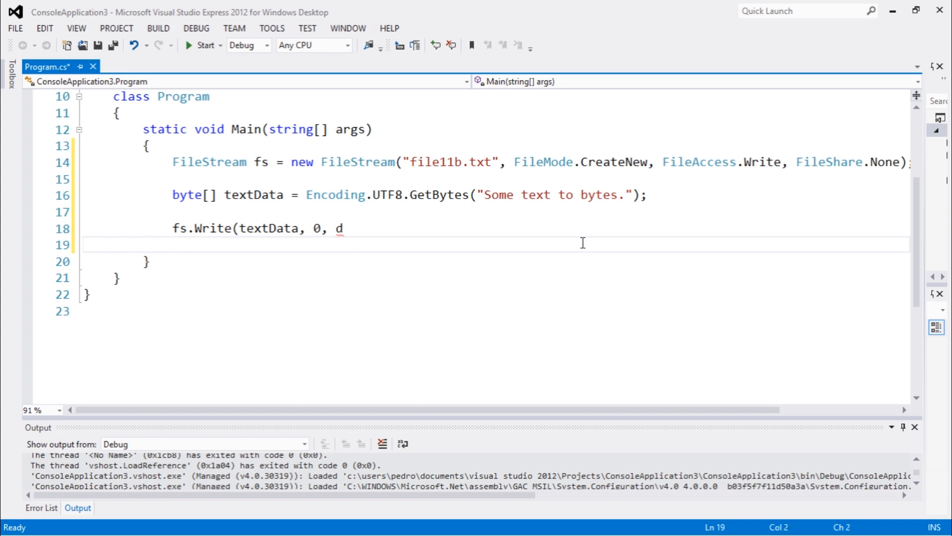
type("extData")
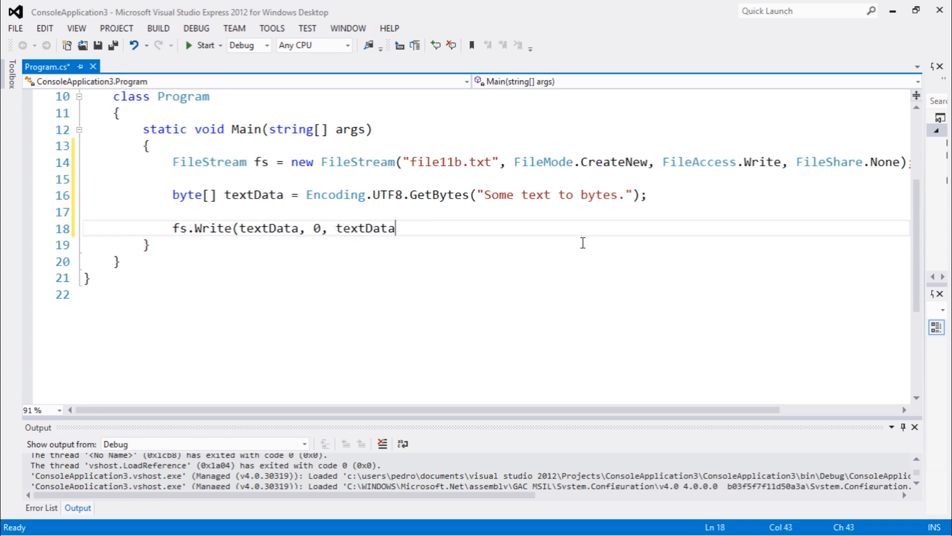
type(".Length);")
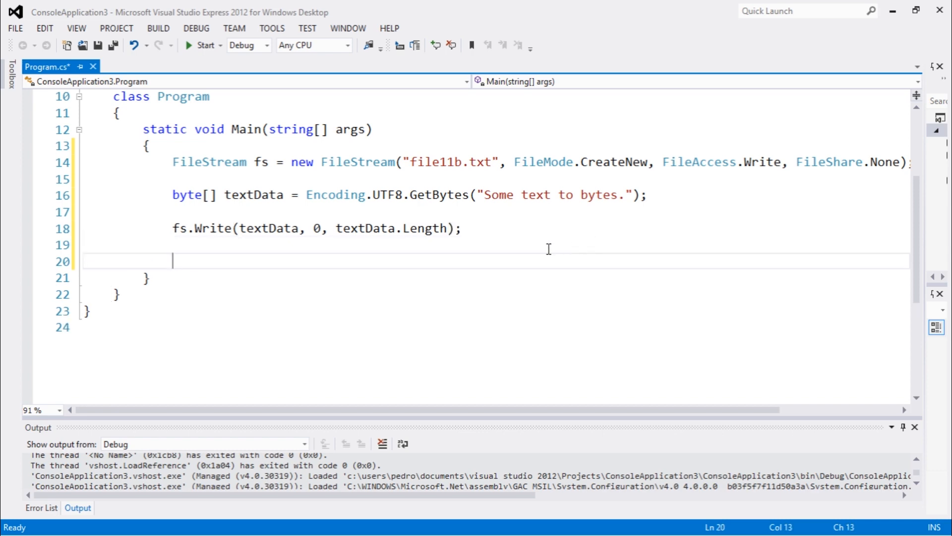
type("fs.cl")
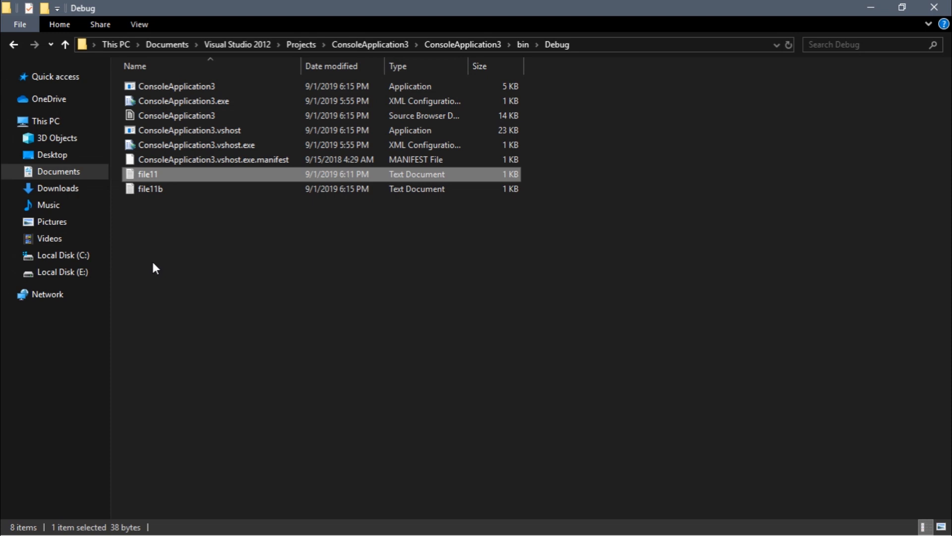
- Open file11b from the Debug folder to confirm it reads 'Some text to bytes.', then close it
left_click(169, 189)
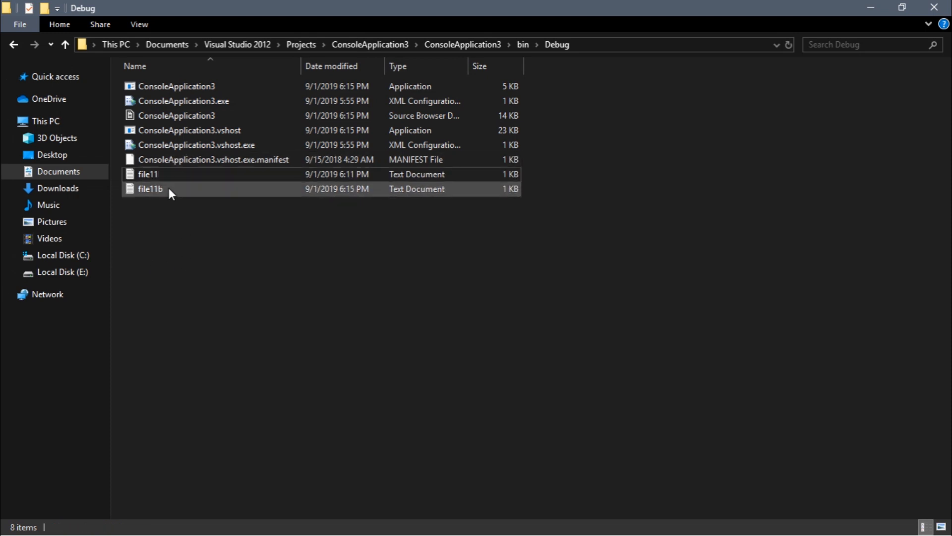
left_click(149, 188)
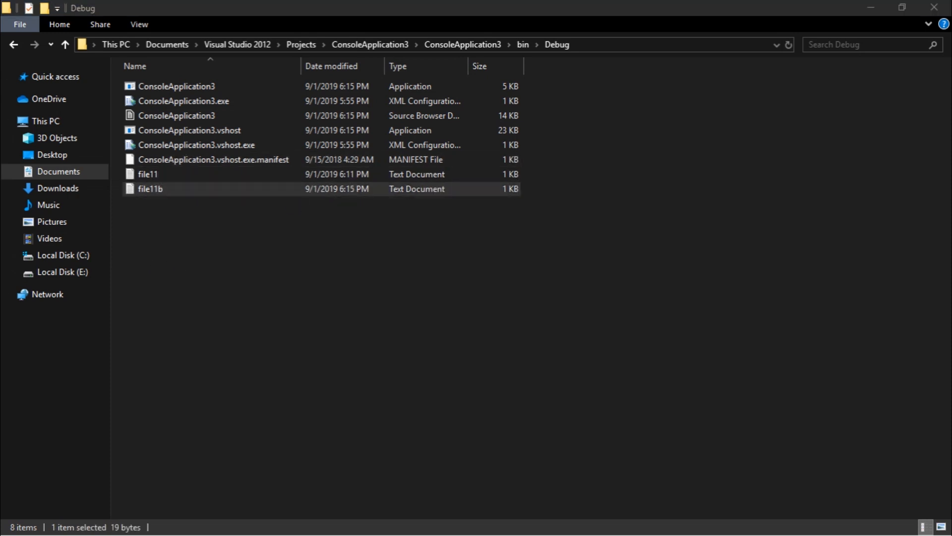
double_click(149, 188)
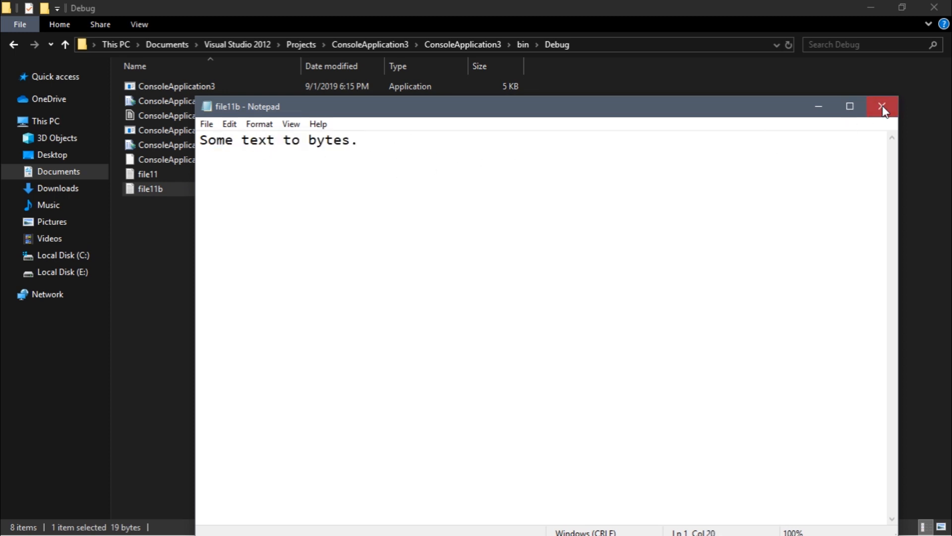
left_click(884, 106)
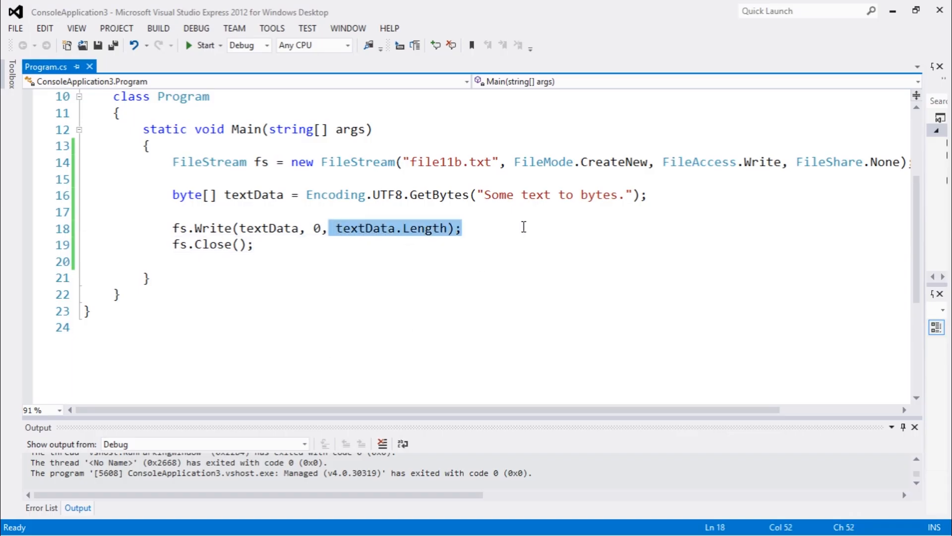
- Change the fs.Write length argument from textData.Length to 4 and run the program
key("Delete")
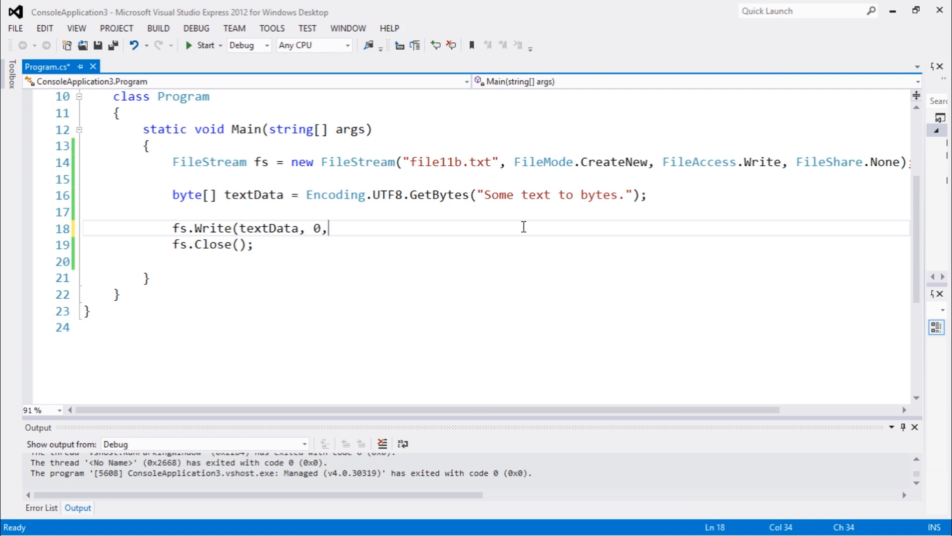
type("4);")
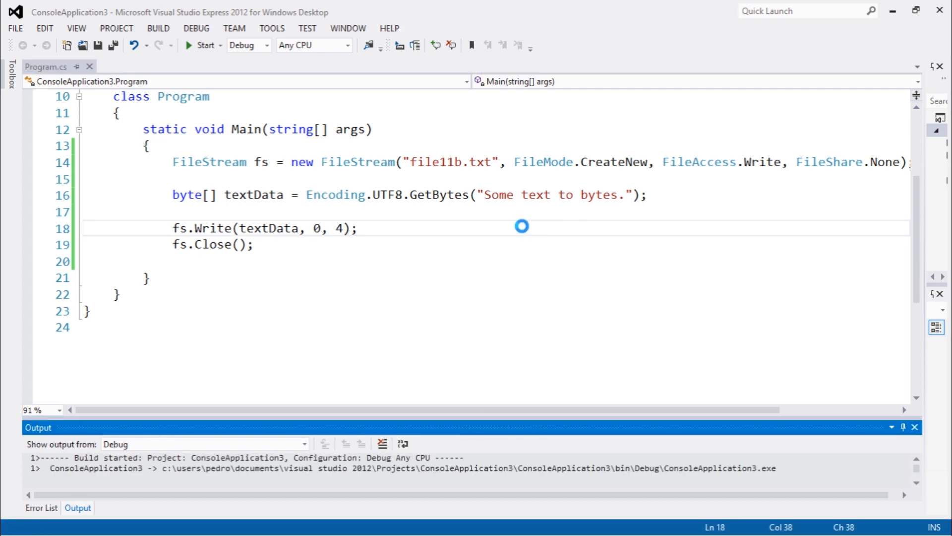
left_click(198, 45)
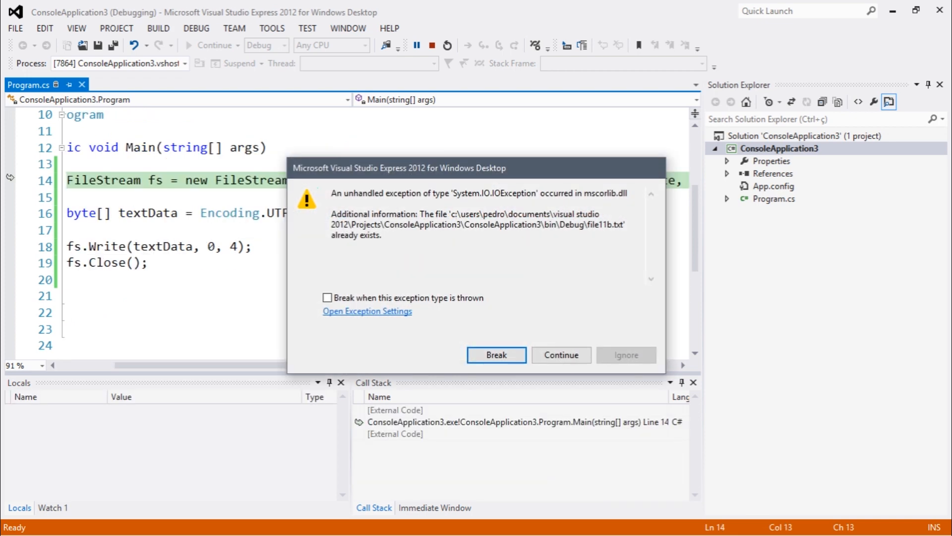
- Break out of the file-already-exists IOException and return to the FileMode.CreateNew argument
left_click(496, 355)
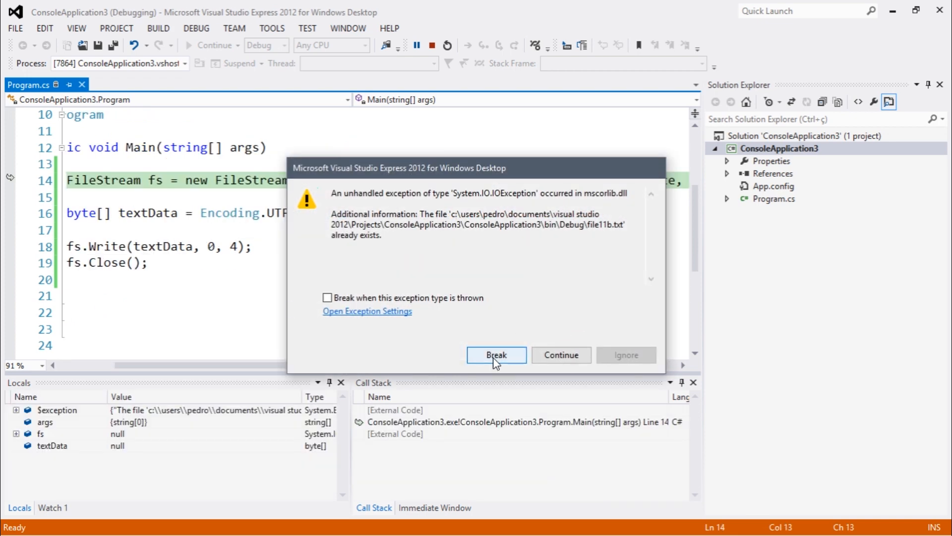
left_click(496, 355)
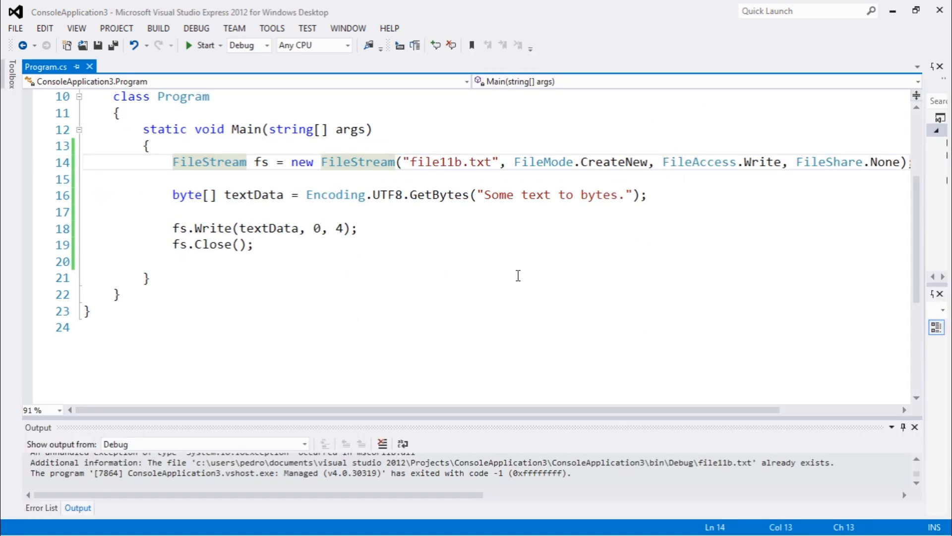
left_click(253, 244)
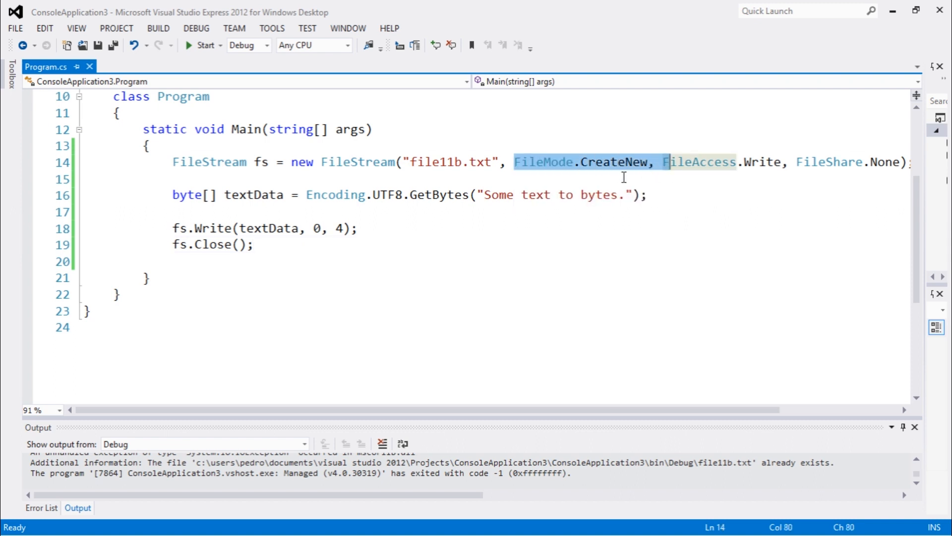
mouse_move(581, 166)
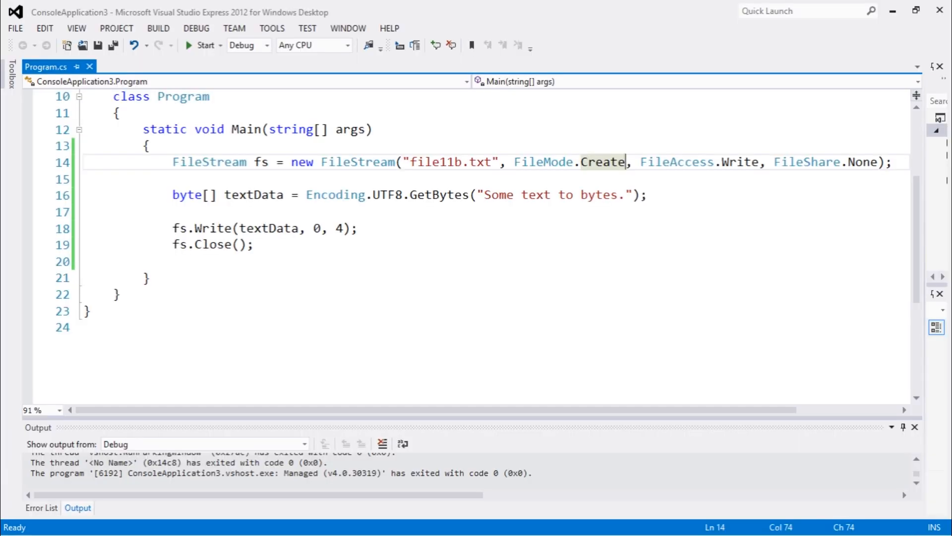
mouse_move(277, 220)
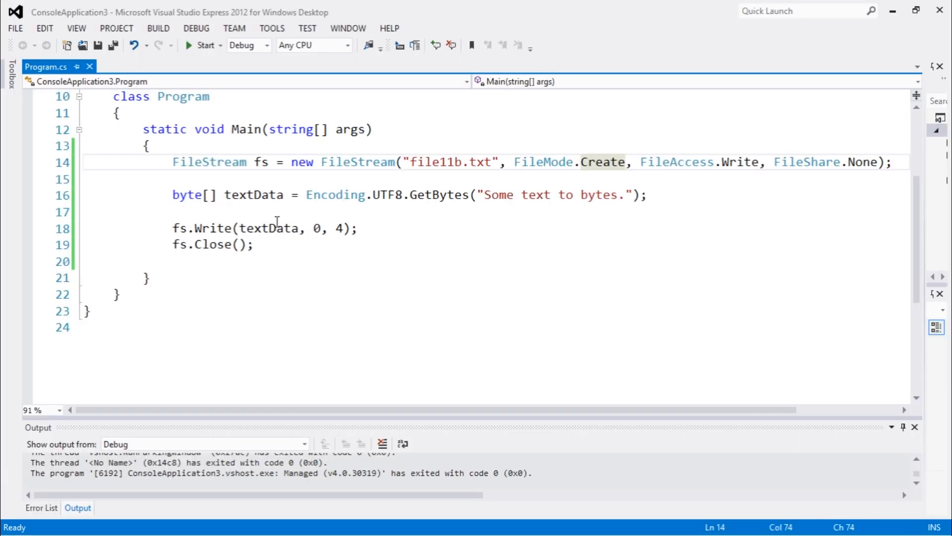
left_click(447, 244)
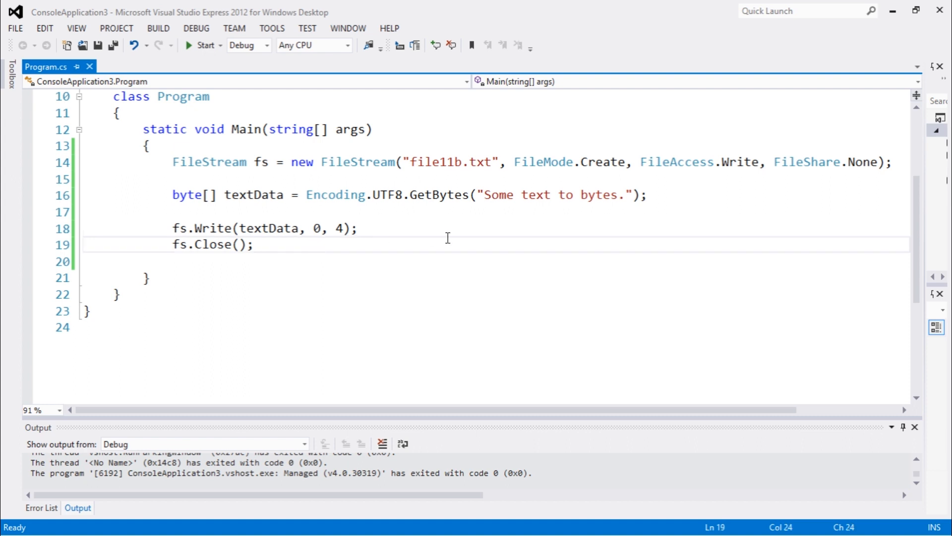
left_click(348, 161)
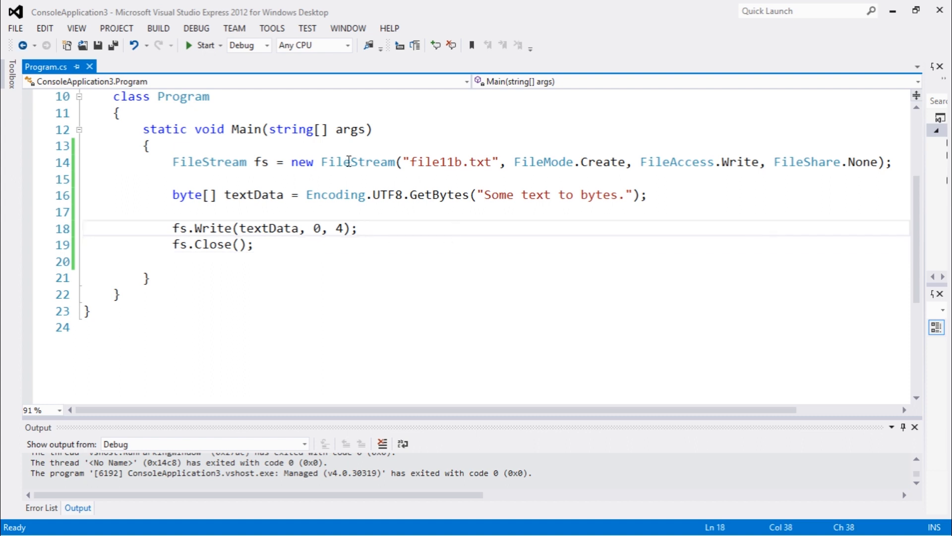
mouse_move(458, 227)
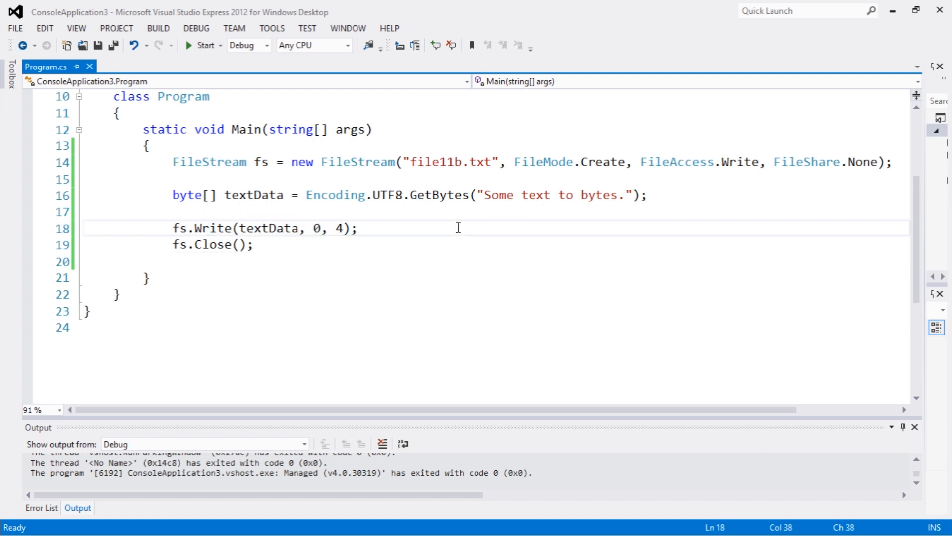
left_click(261, 244)
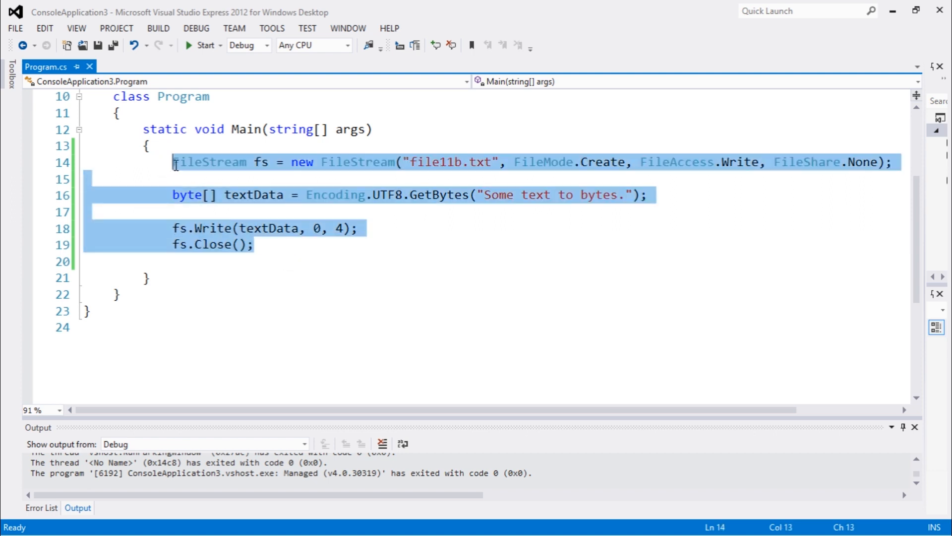
- Delete the old FileStream, textData, write and close statements so Main's body is empty
key("Delete")
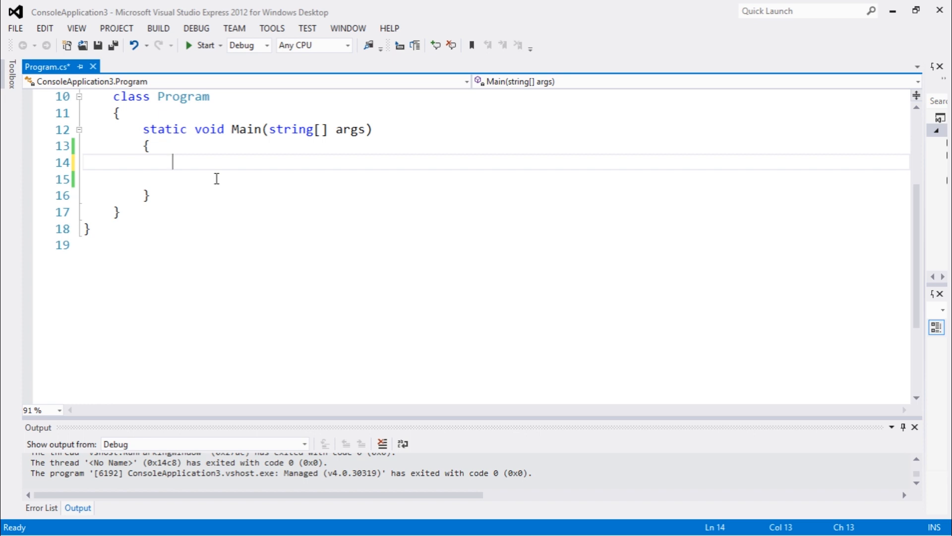
mouse_move(280, 188)
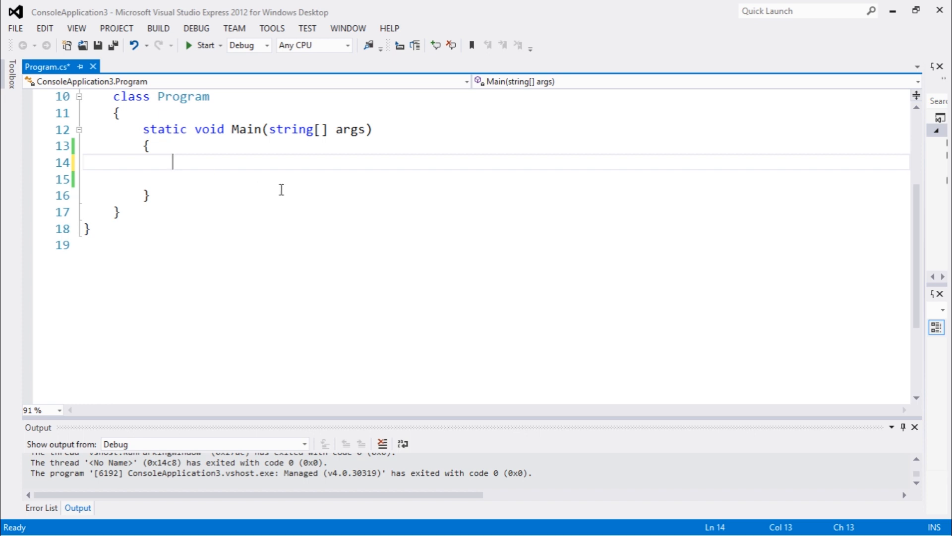
mouse_move(264, 180)
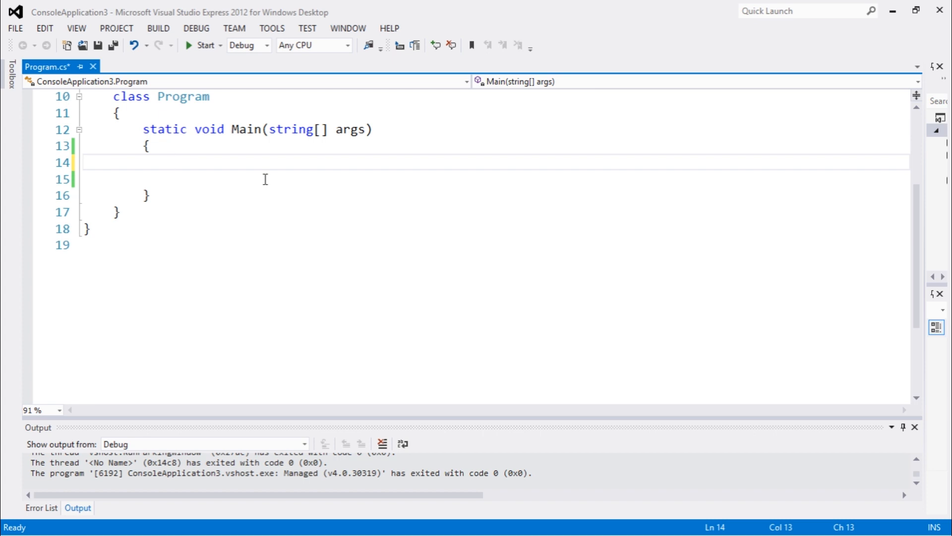
left_click(173, 161)
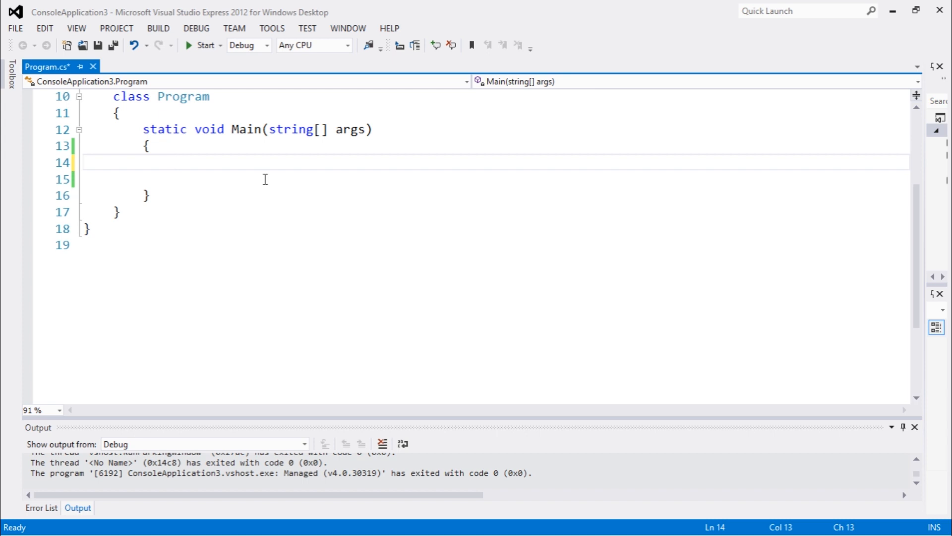
- Write using(FileStream fs = new FileStream("file11c.txt", FileMode.Create, FileAccess.Write)), correcting the mistyped FileShare
type("using")
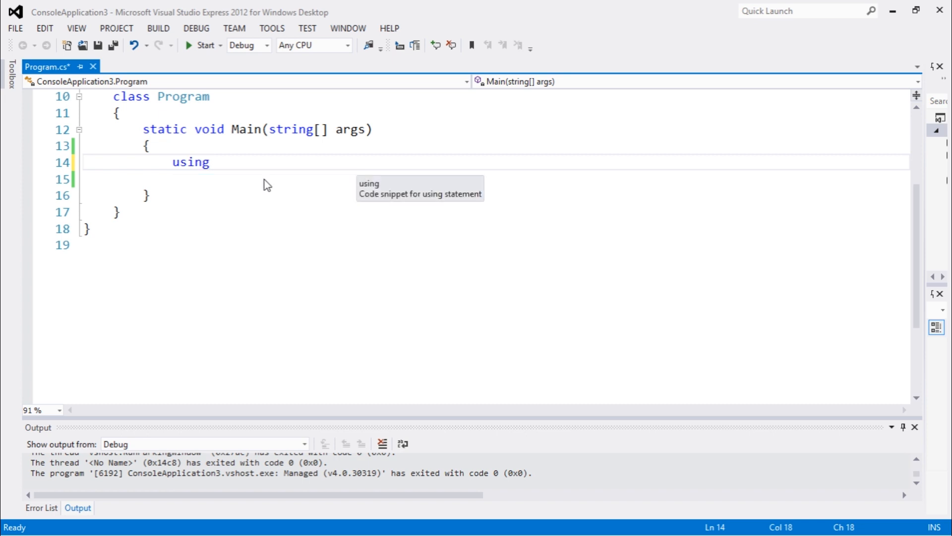
type("(")
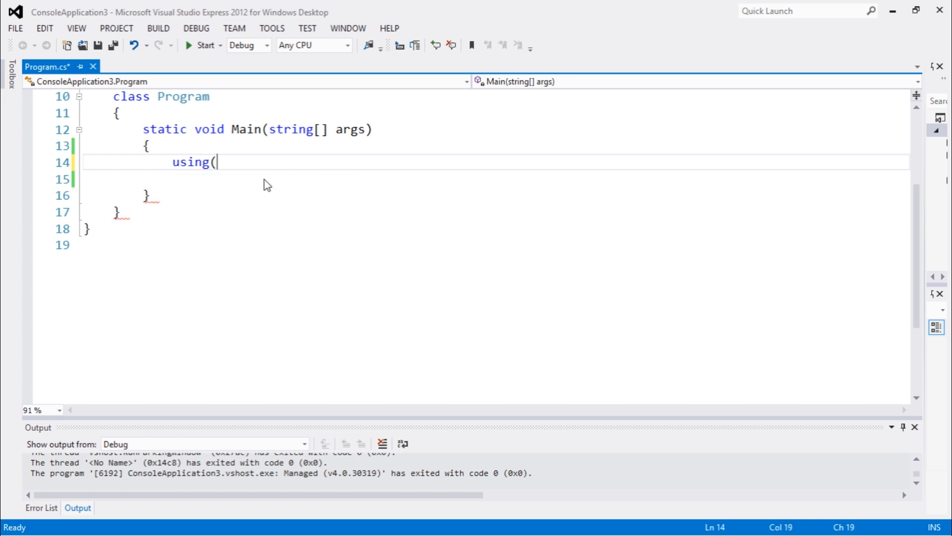
type("FileShare fs = new FileShare")
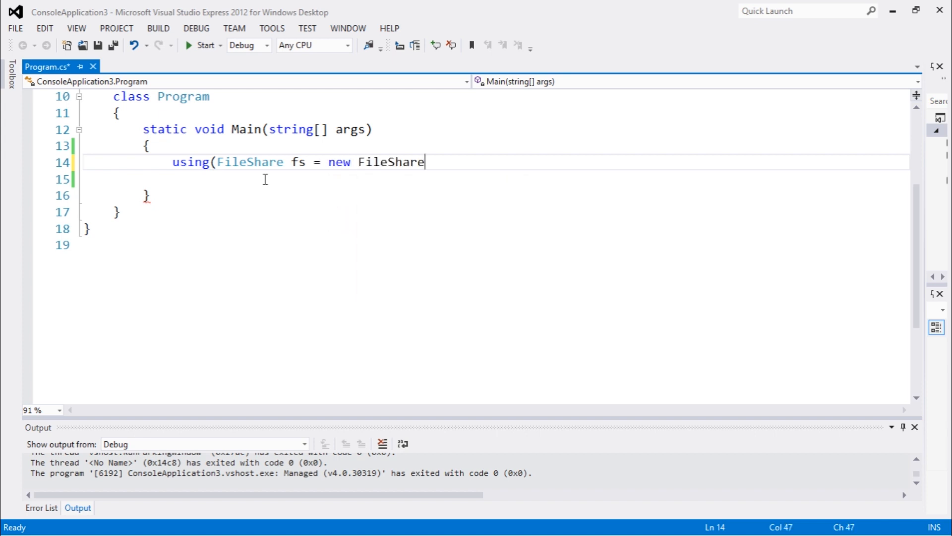
type("(\"file")
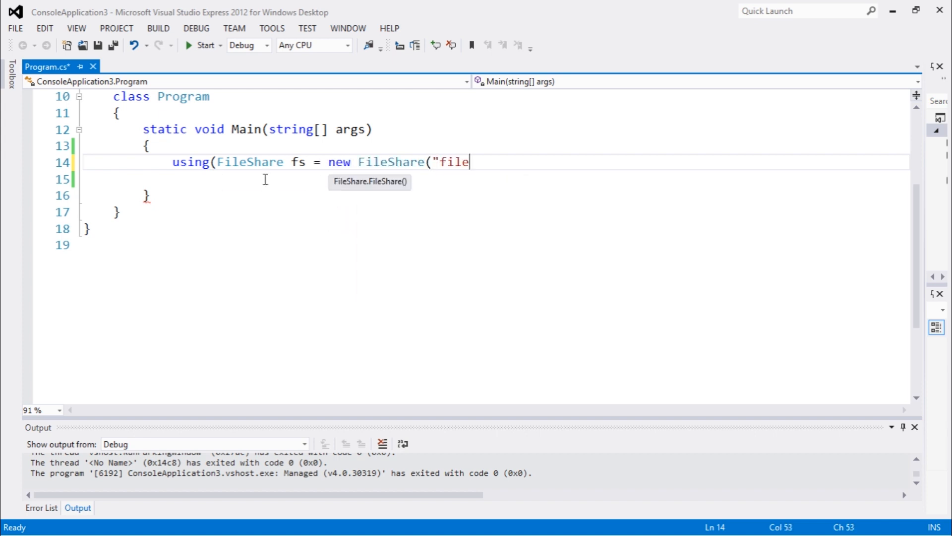
type("11")
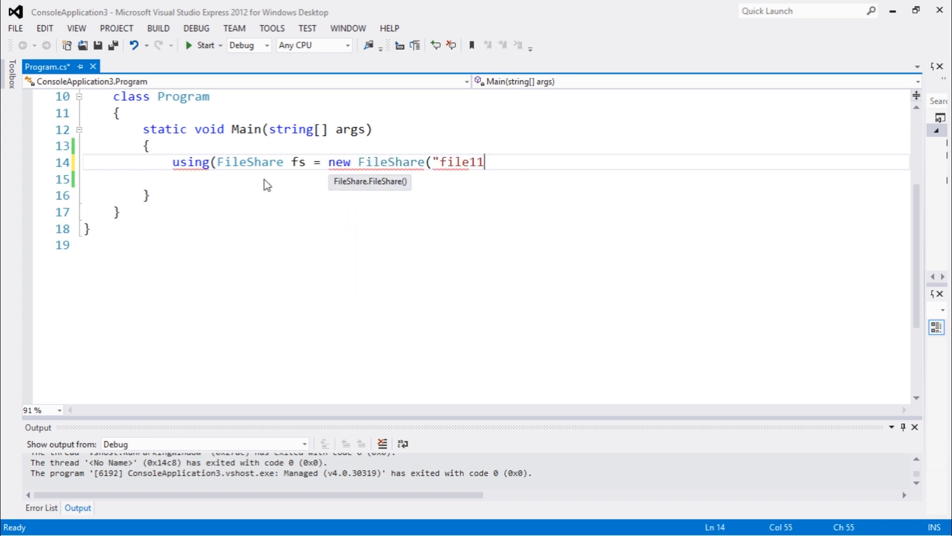
type("c.txt")
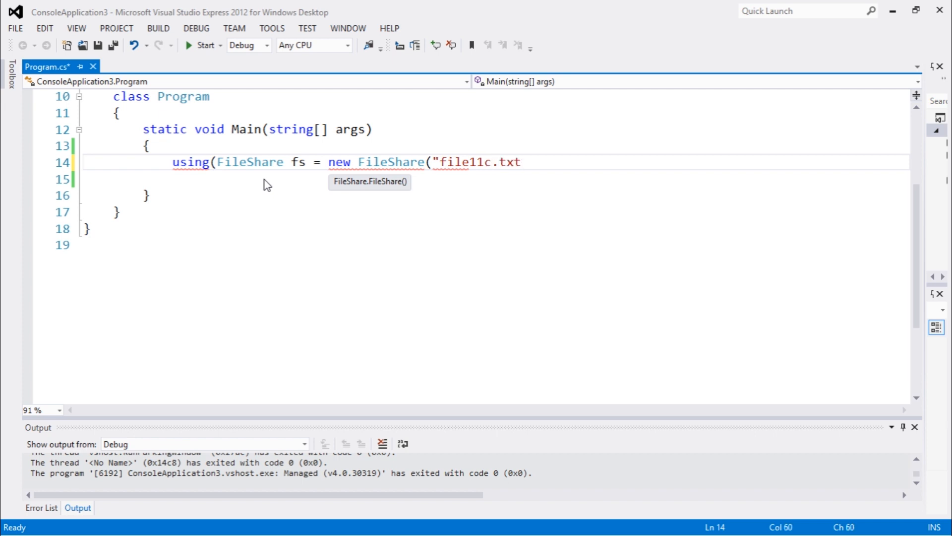
type(", F")
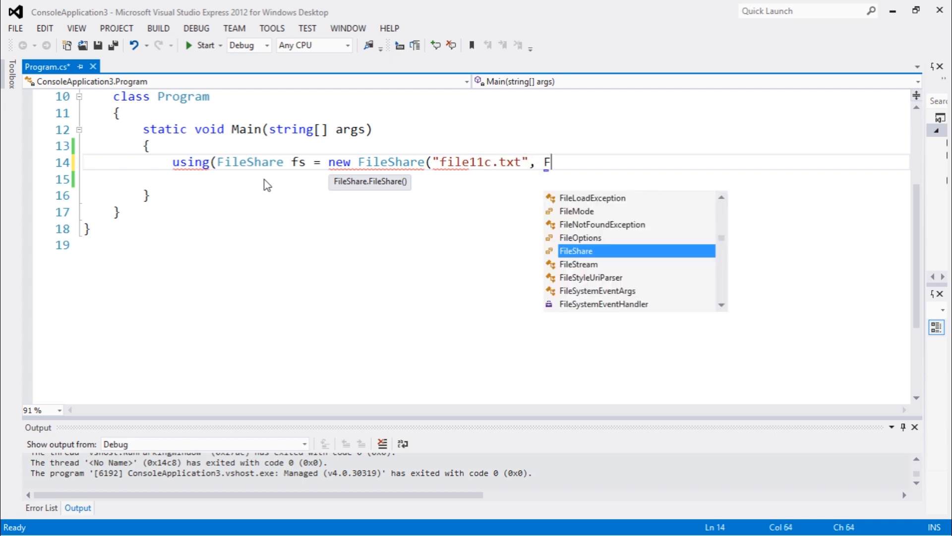
type("ilemo")
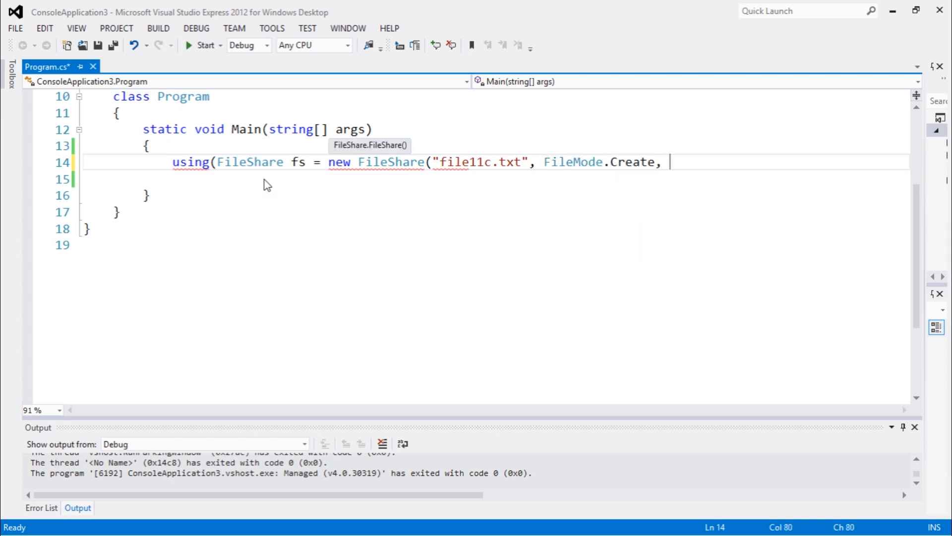
type("FileAccess")
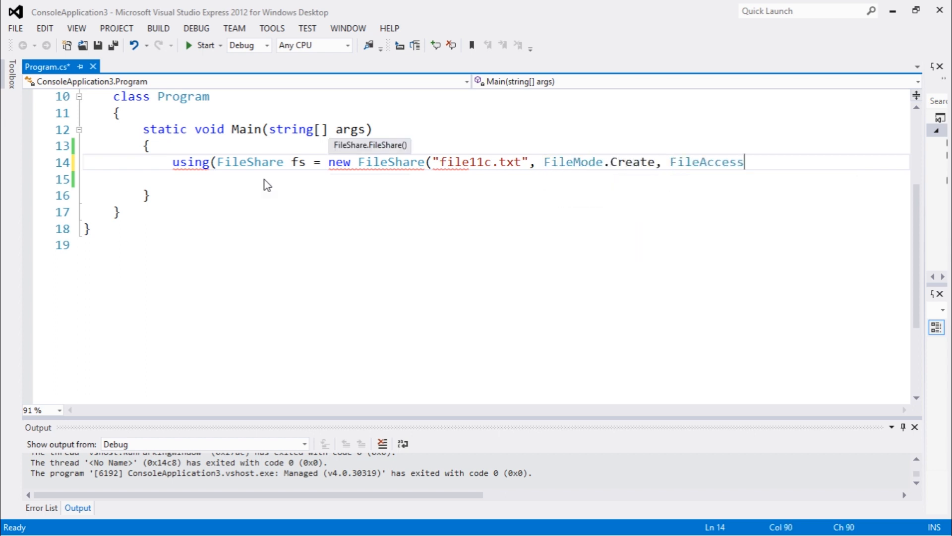
type(".Write)")
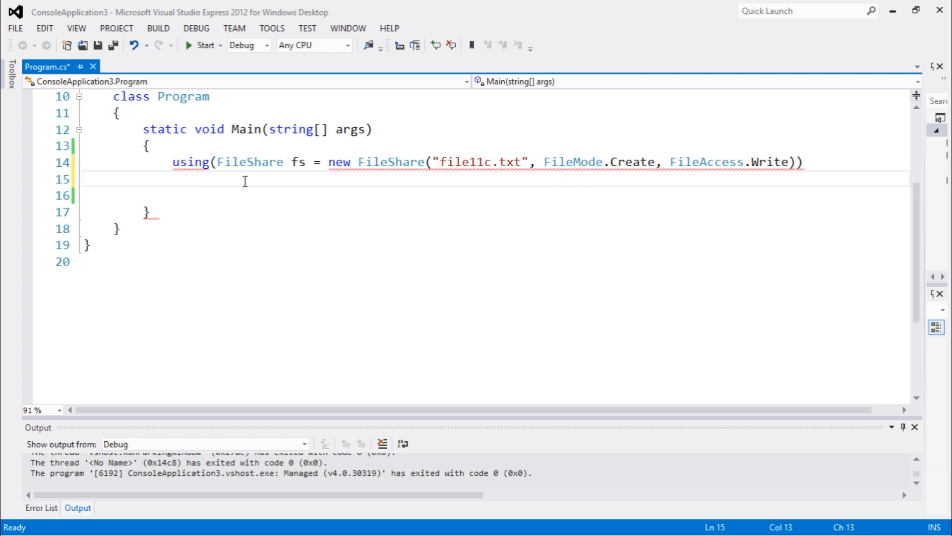
mouse_move(194, 177)
type("tream")
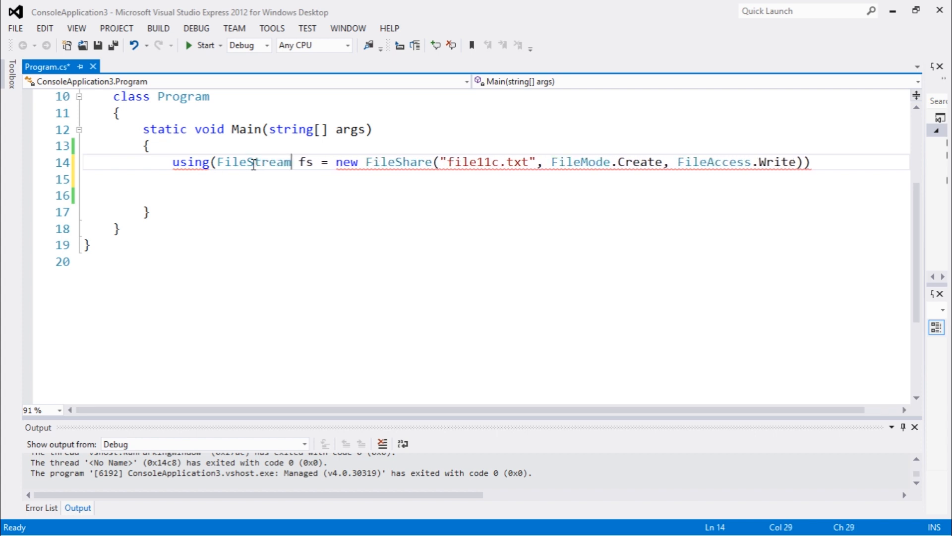
double_click(400, 162)
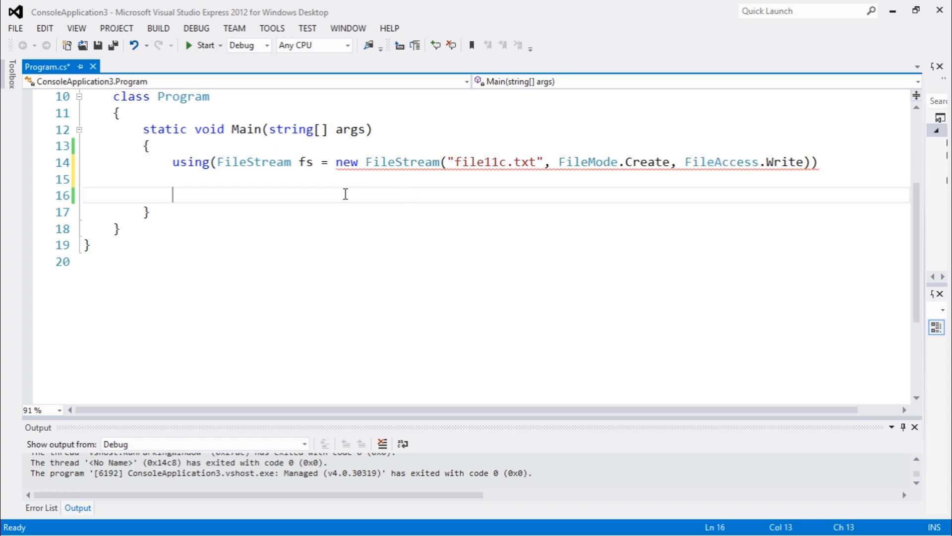
- Nest using(StreamWriter writer = new StreamWriter(fs)) under the FileStream using statement
type("using")
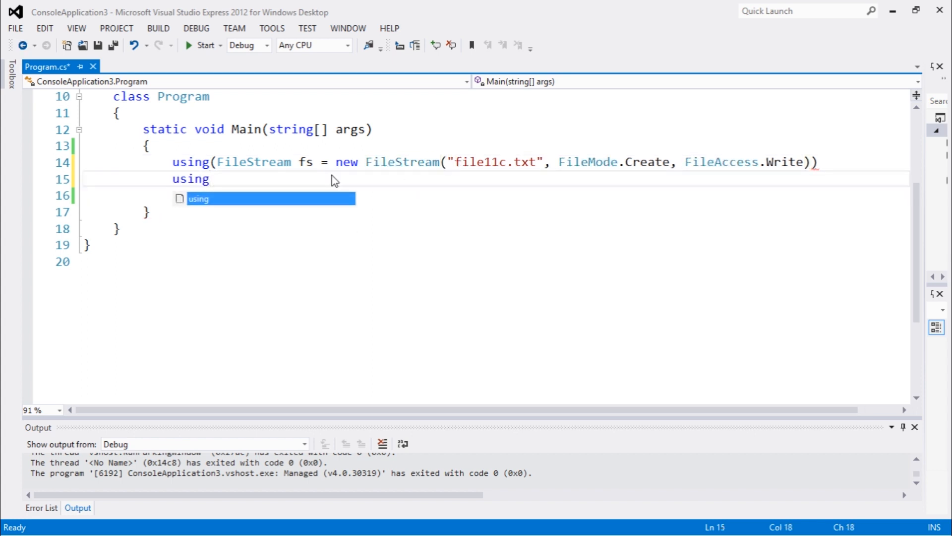
type("(stre")
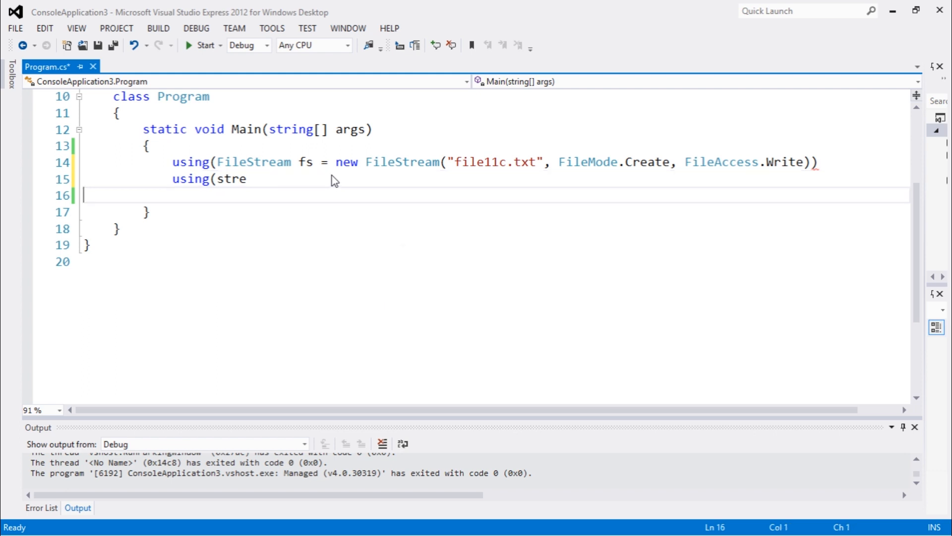
key("Backspace")
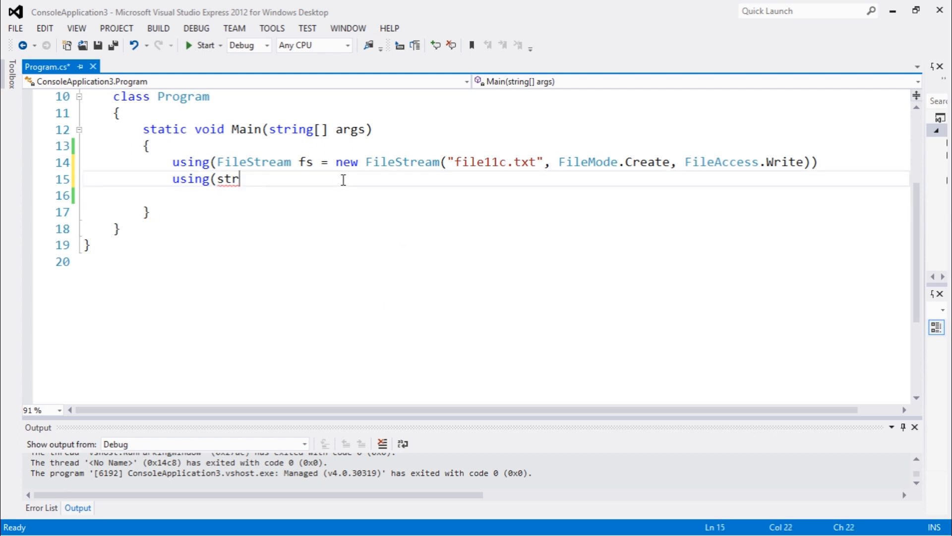
type("e")
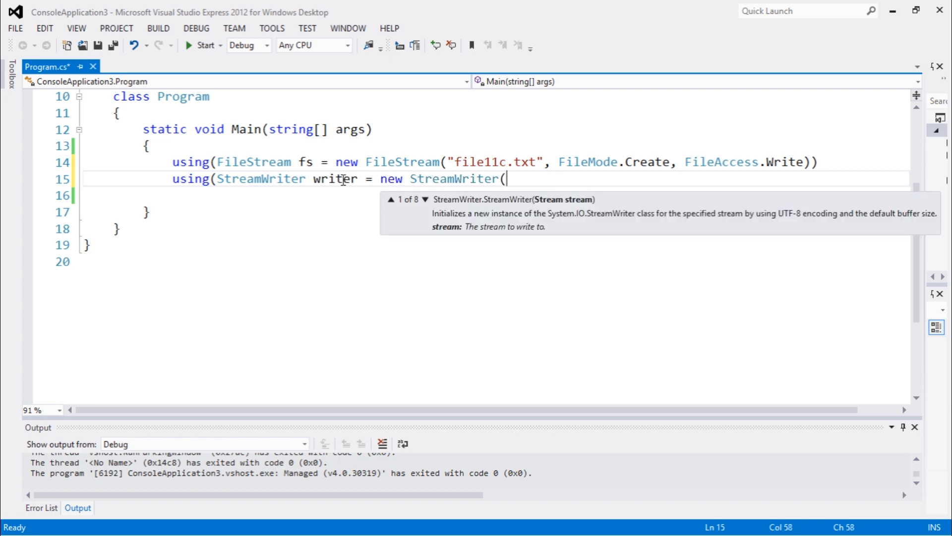
type("fs))")
left_click(495, 195)
type("{")
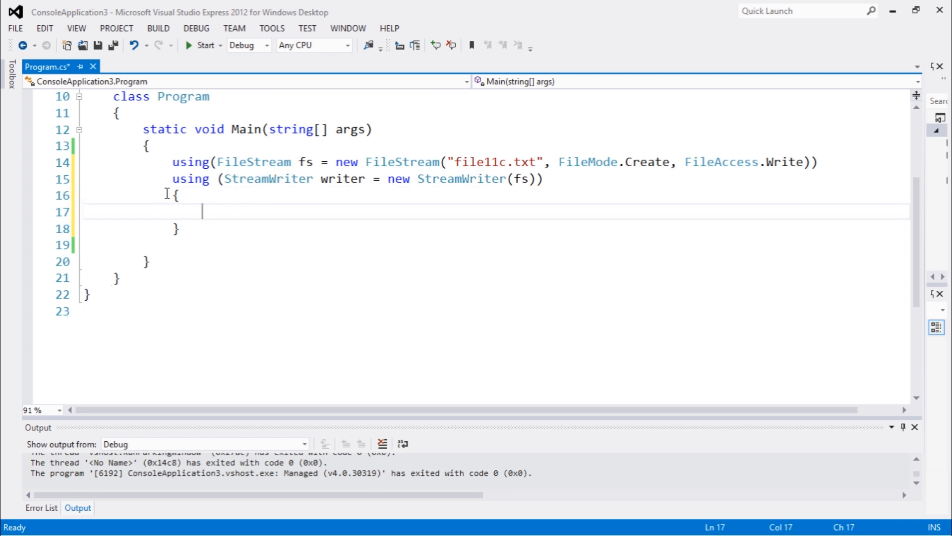
- Review the nested using braces and place the caret on the empty line inside the writer block
left_click(610, 178)
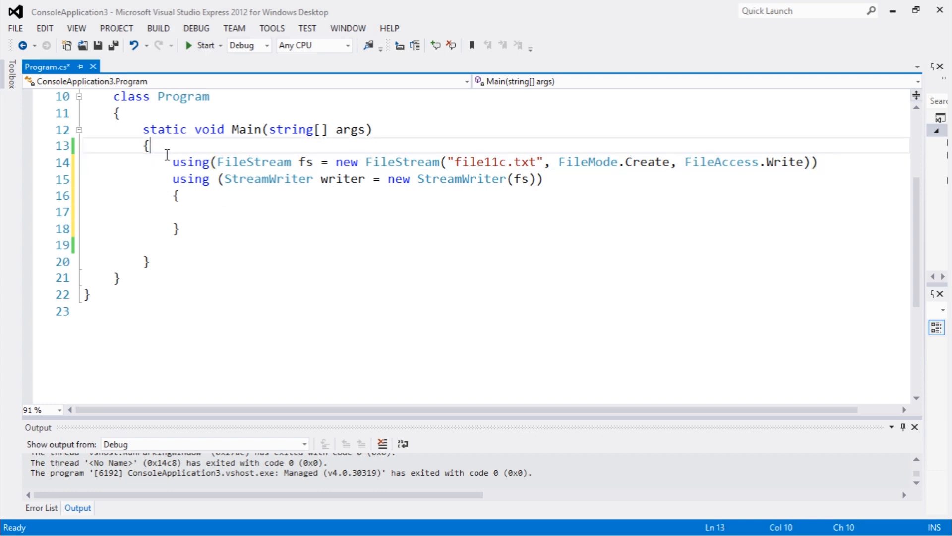
left_click(85, 244)
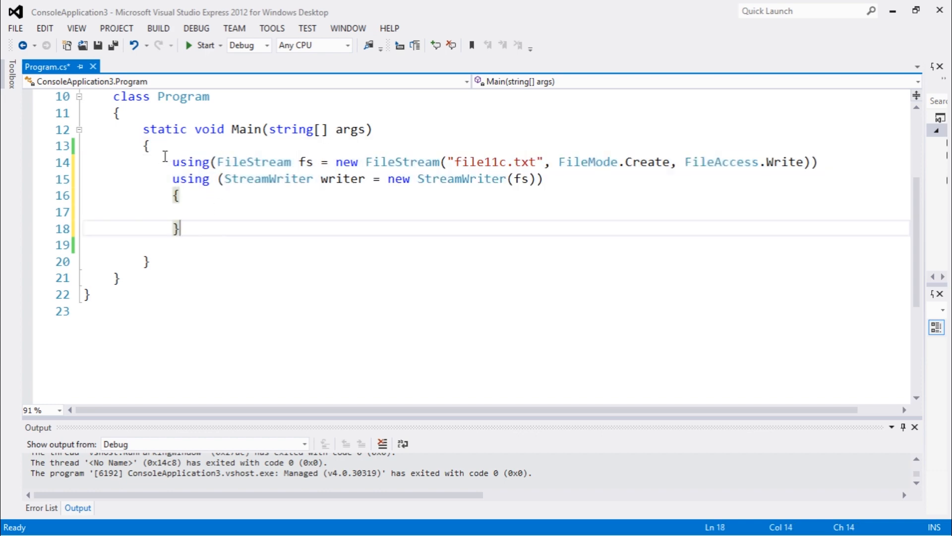
left_click(174, 162)
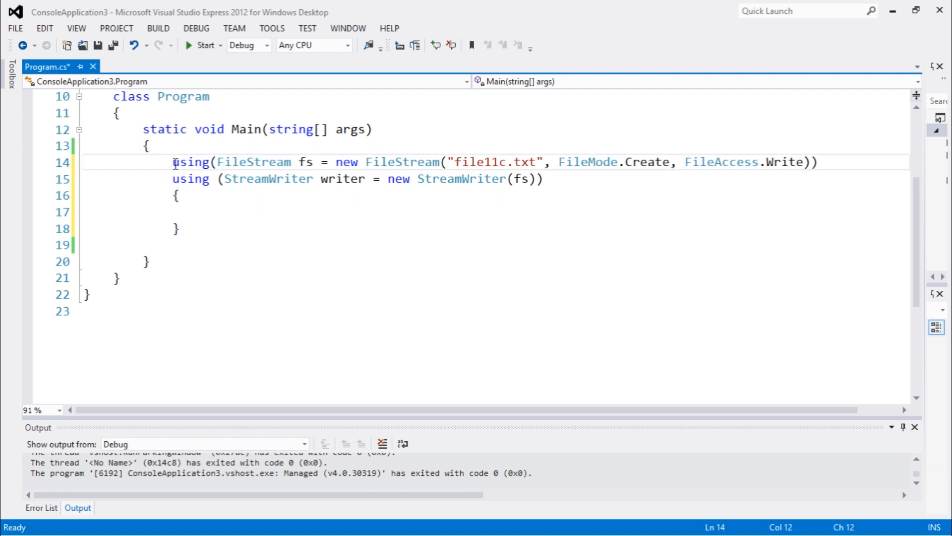
left_click(174, 162)
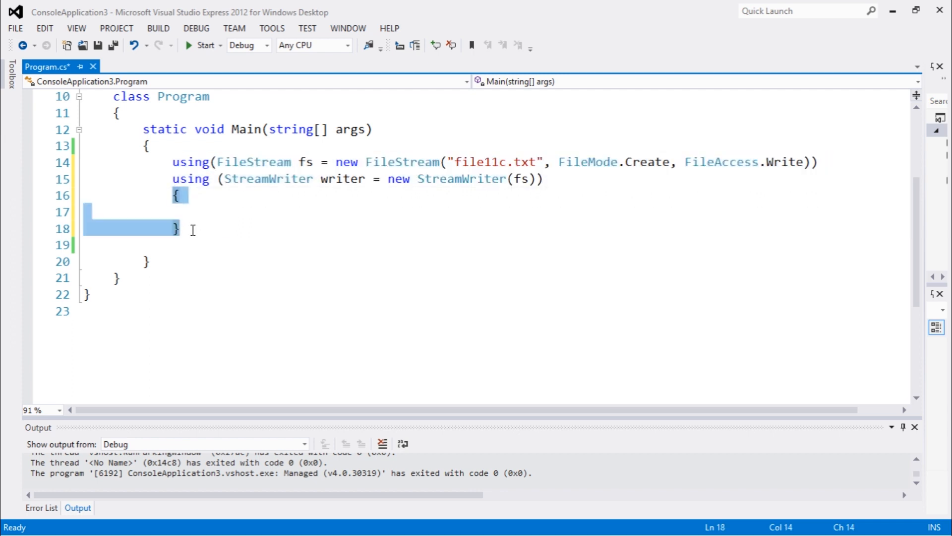
mouse_move(202, 233)
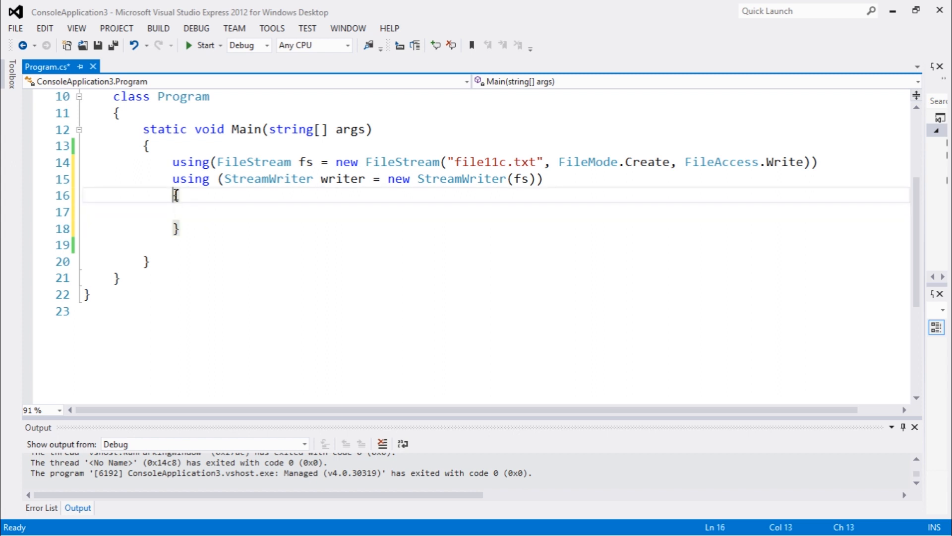
left_click(176, 228)
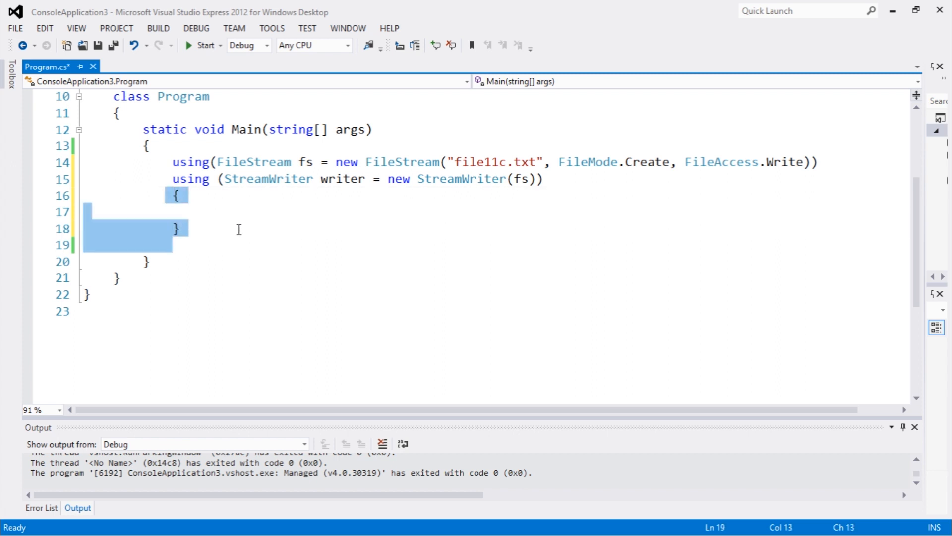
mouse_move(272, 241)
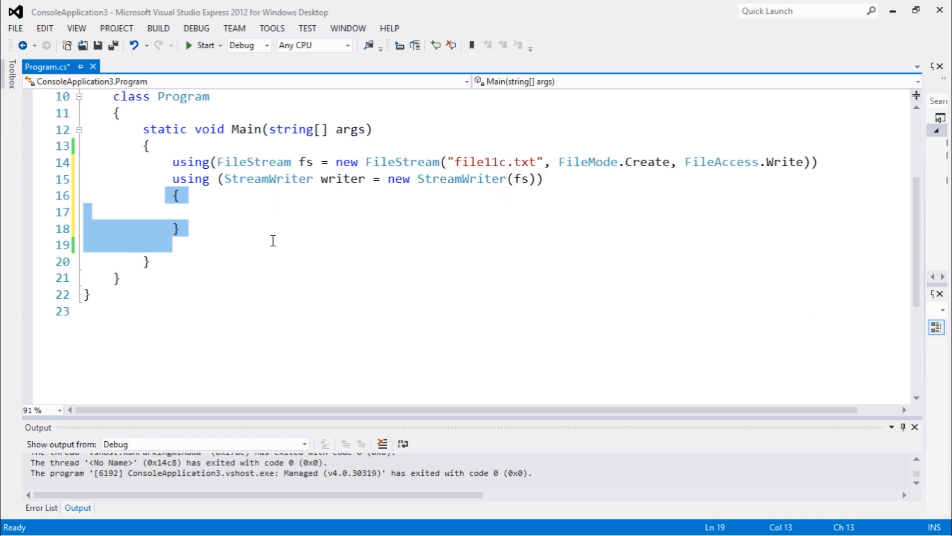
left_click(255, 210)
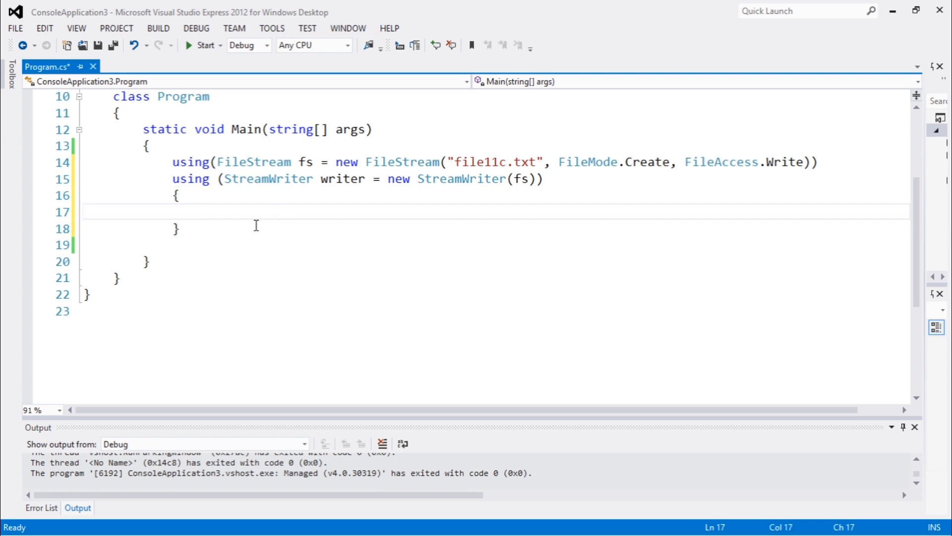
mouse_move(273, 216)
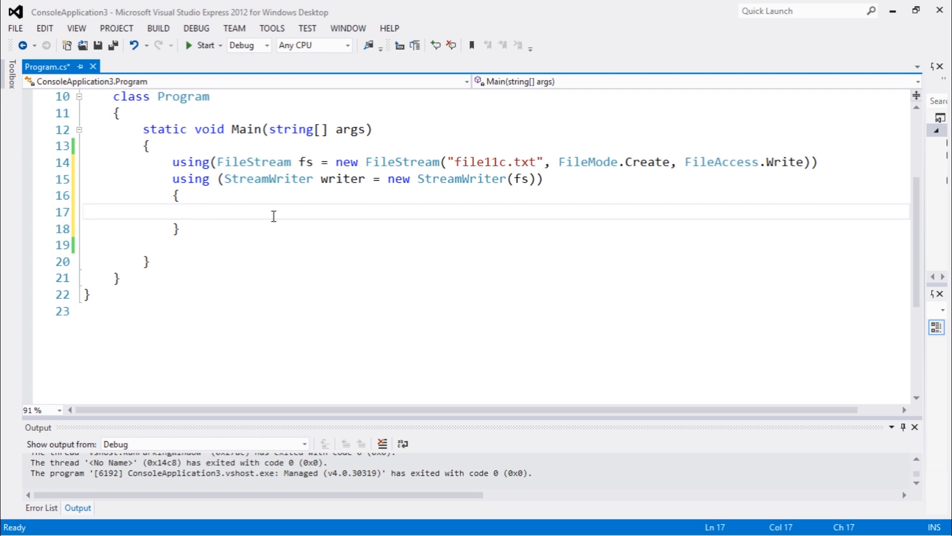
- Add writer.WriteLine("Some new text."); and writer.WriteLine("Other text."); inside the block
type("writer.w")
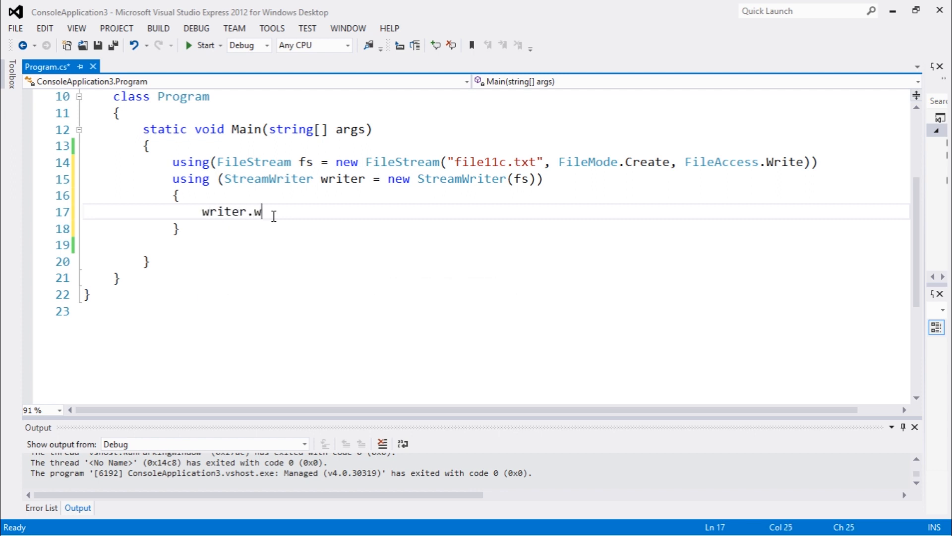
type("riteLine(\"S")
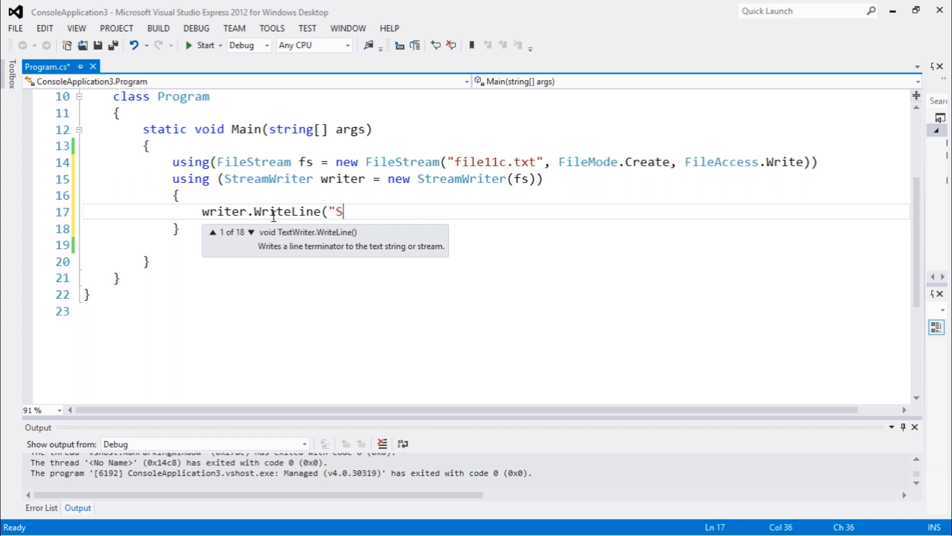
type("ome new")
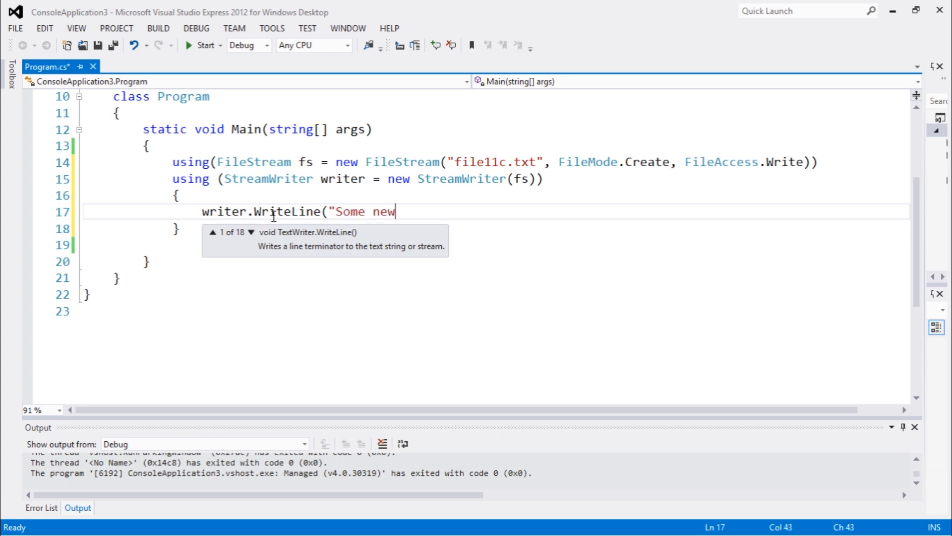
type("te")
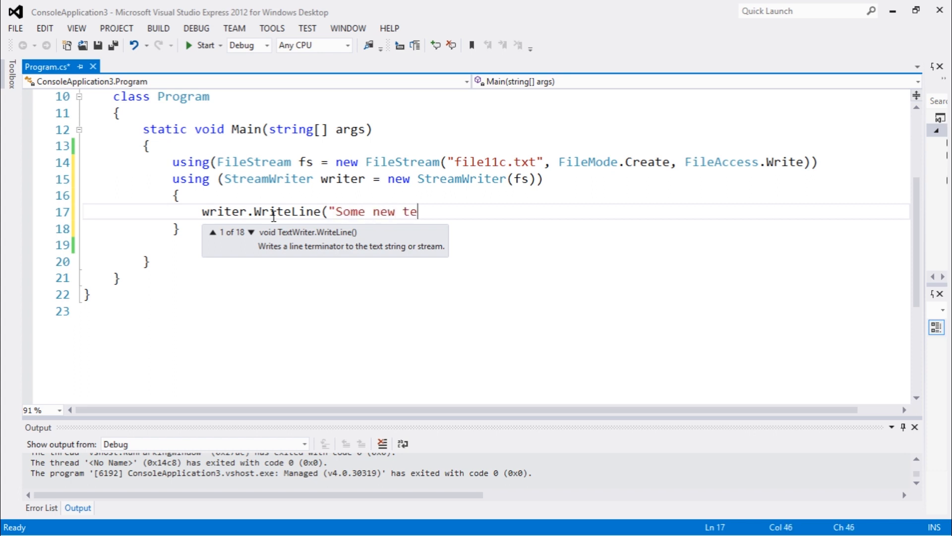
type("xt.\"")
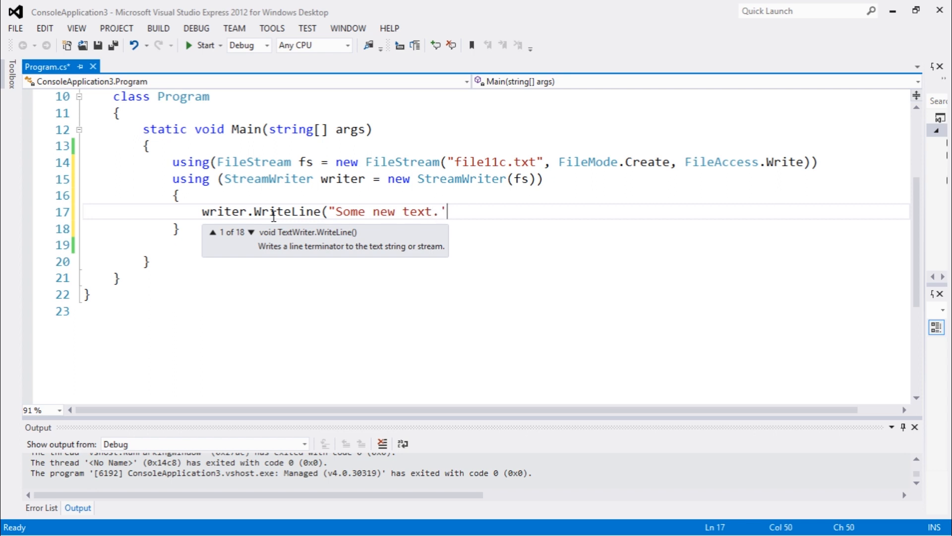
type("\"")
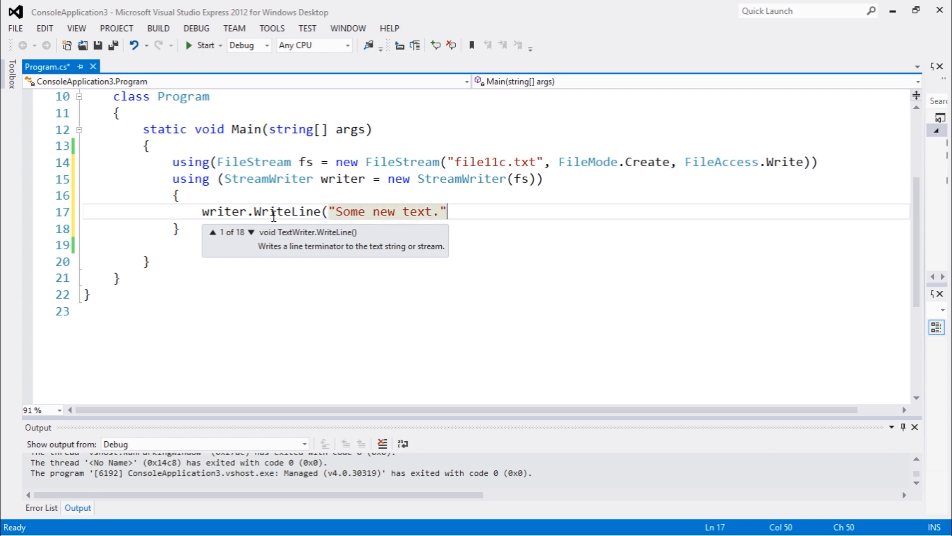
type(");")
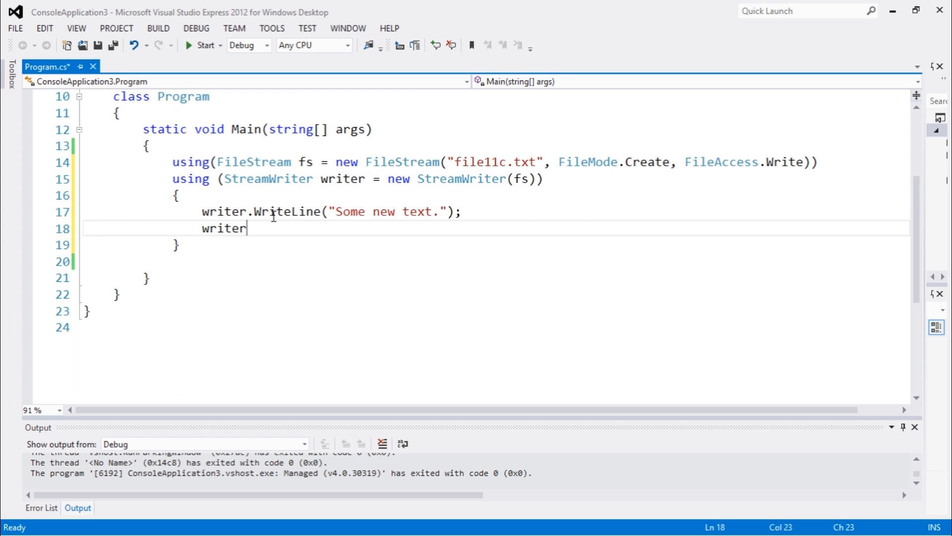
type(".WriteLine(\"O")
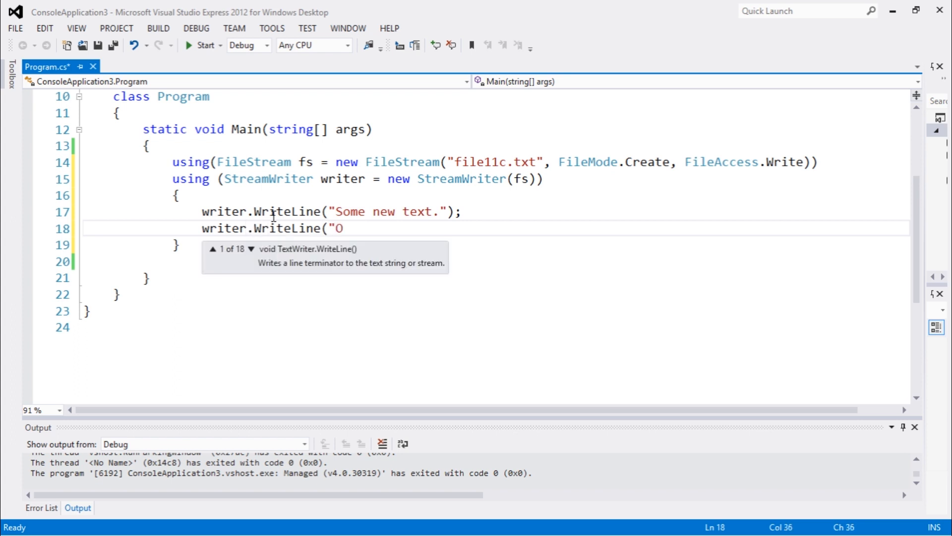
type("ther text.")
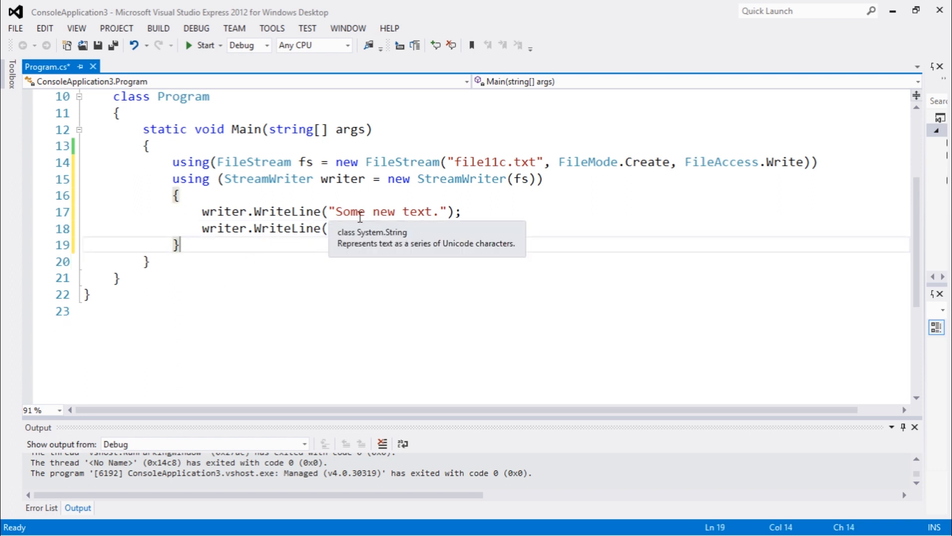
type("\"Other text.\");")
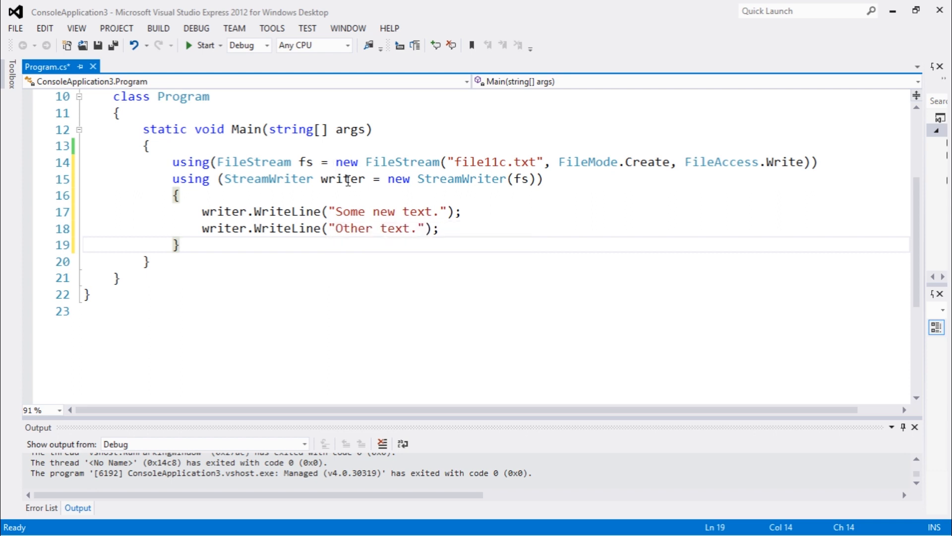
mouse_move(311, 161)
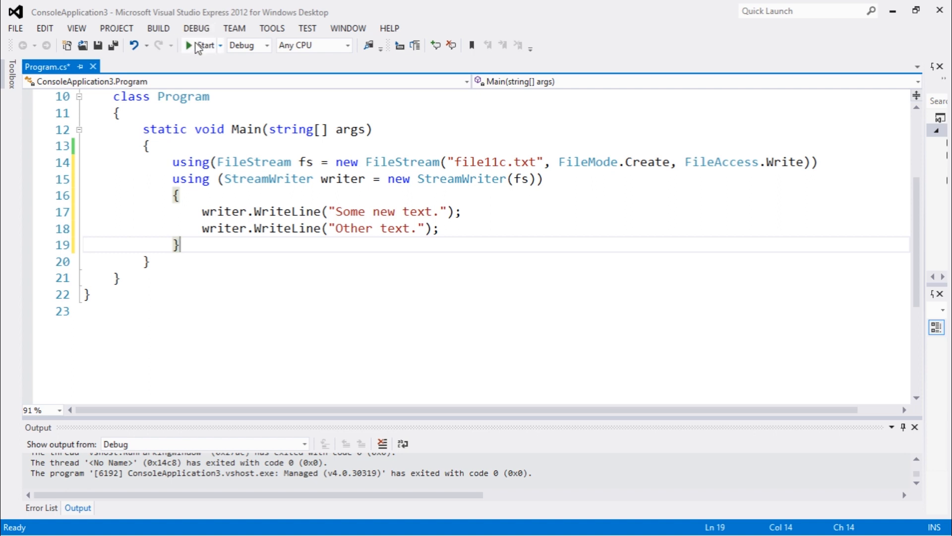
- Run the program and switch to the Debug output folder where file11c appears
left_click(188, 45)
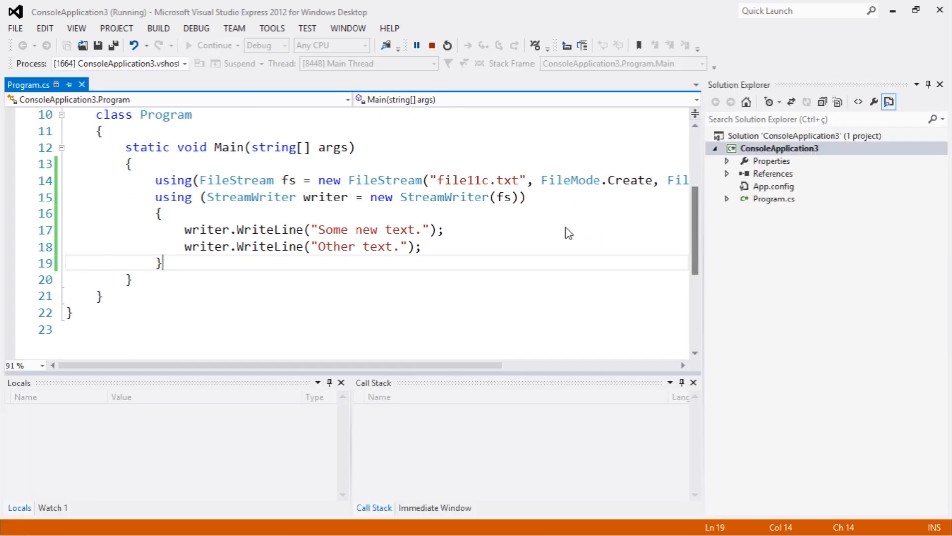
left_click(431, 45)
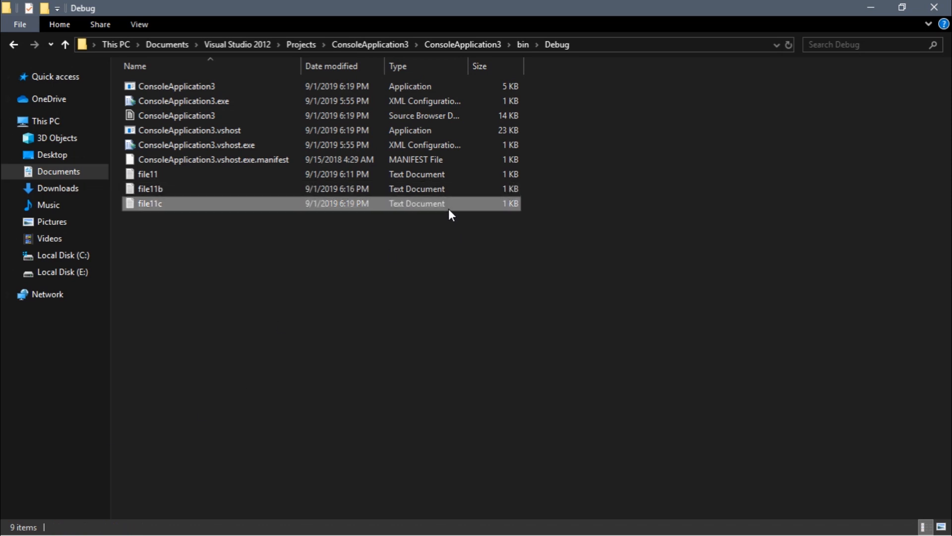
- Open file11c in Notepad to confirm both lines, 'Some new text.' and 'Other text.', then close it
double_click(150, 202)
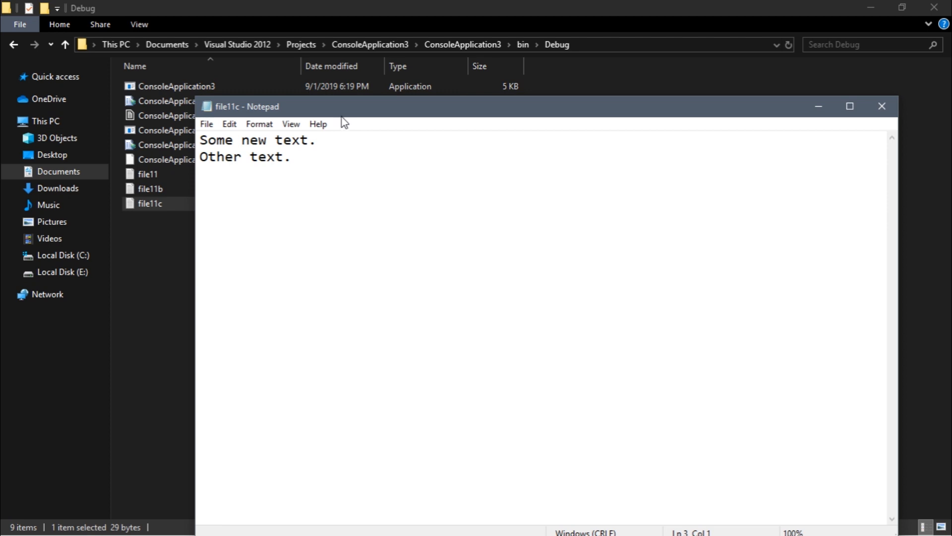
left_click(293, 157)
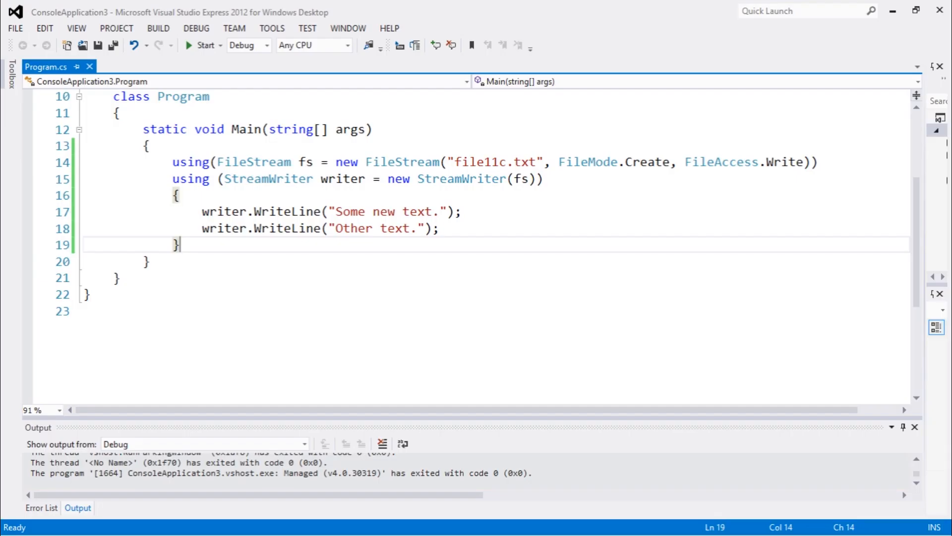
mouse_move(170, 166)
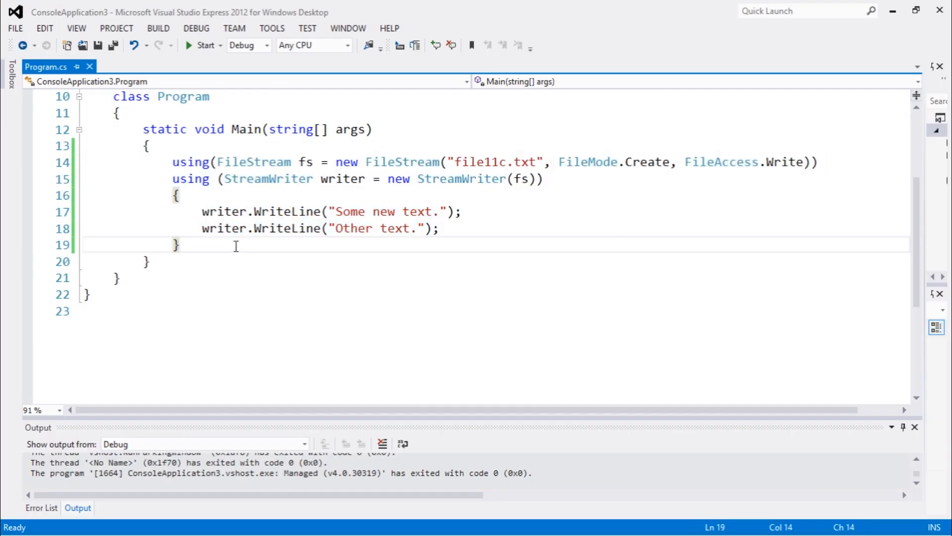
left_click(147, 261)
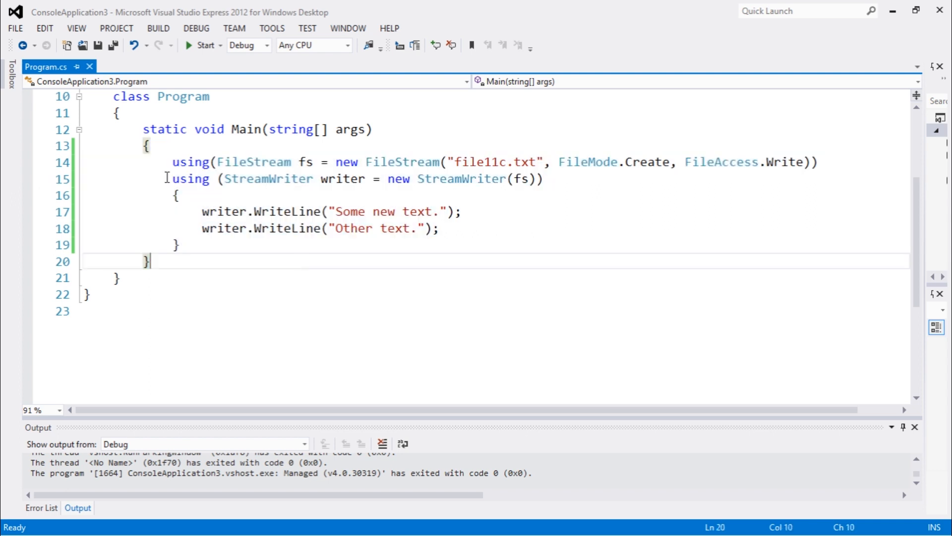
mouse_move(318, 236)
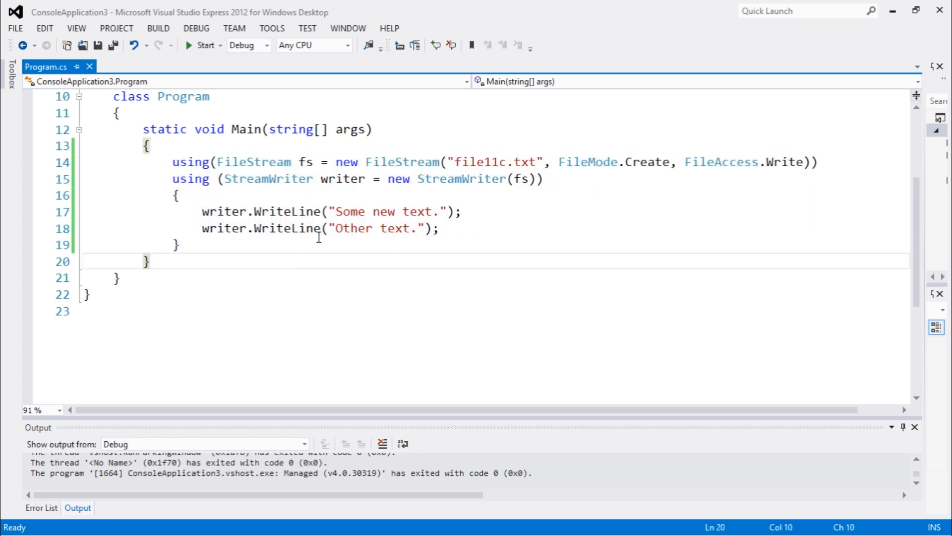
mouse_move(189, 155)
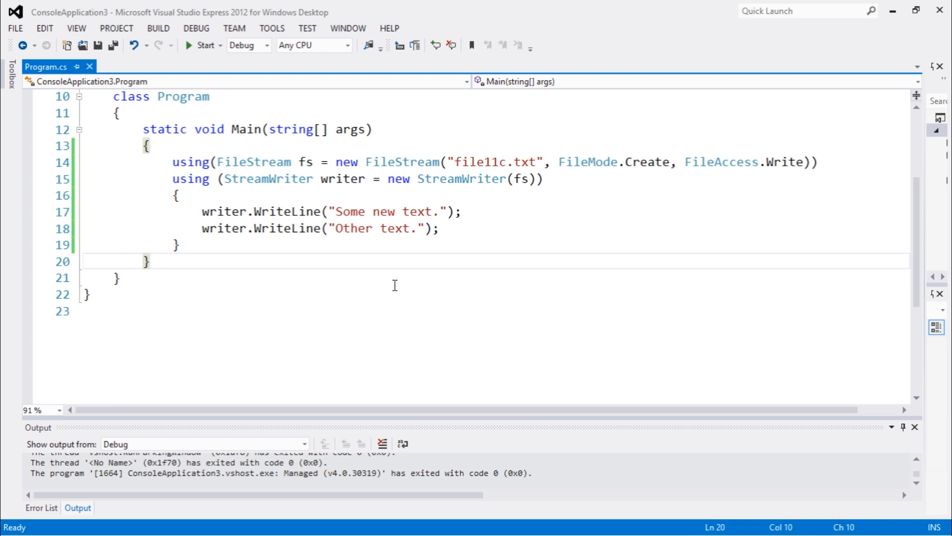
left_click(149, 261)
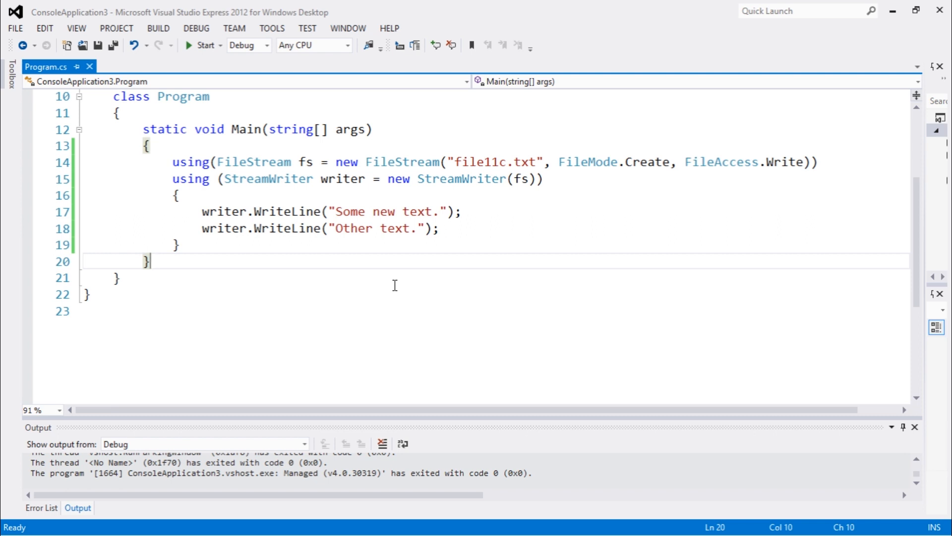